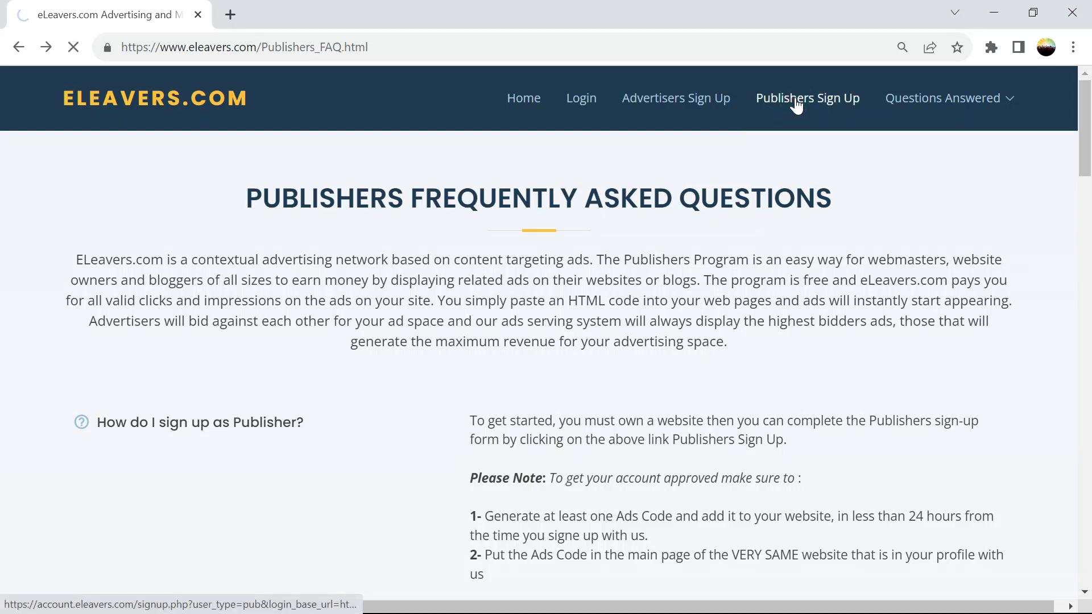
# - Enter a username, password, captcha text and contact details on the publisher sign-up form
pyautogui.click(808, 98)
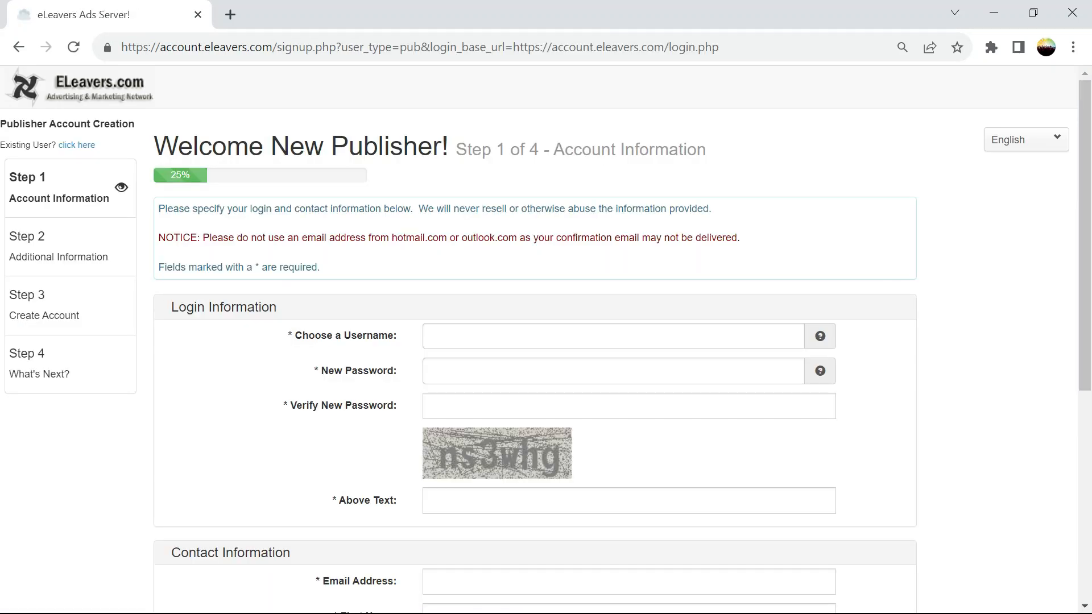
pyautogui.moveTo(20, 47)
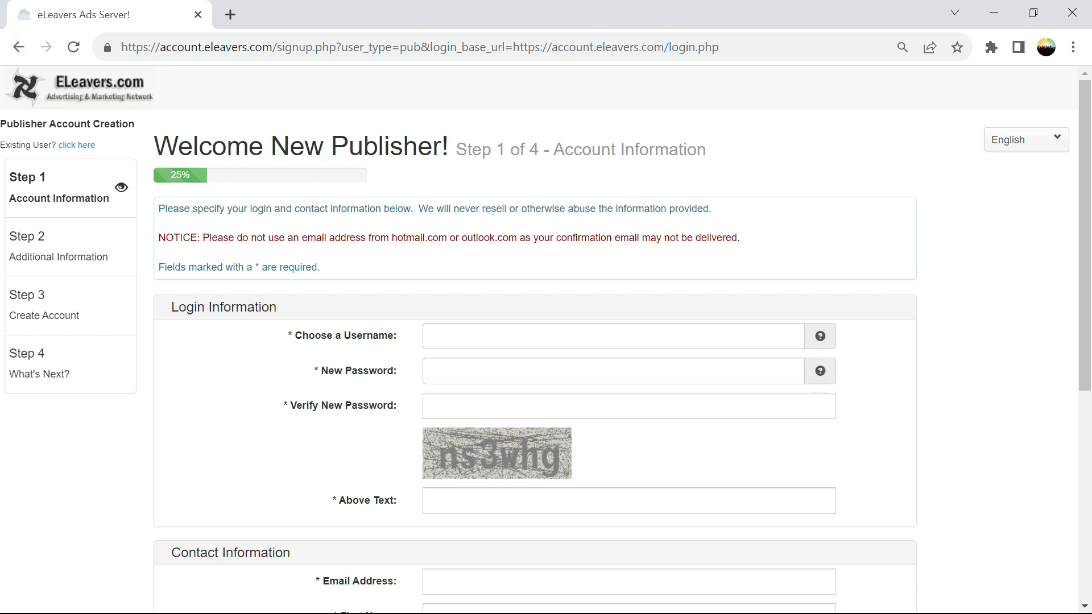
pyautogui.write('pe')
pyautogui.write('mugo')
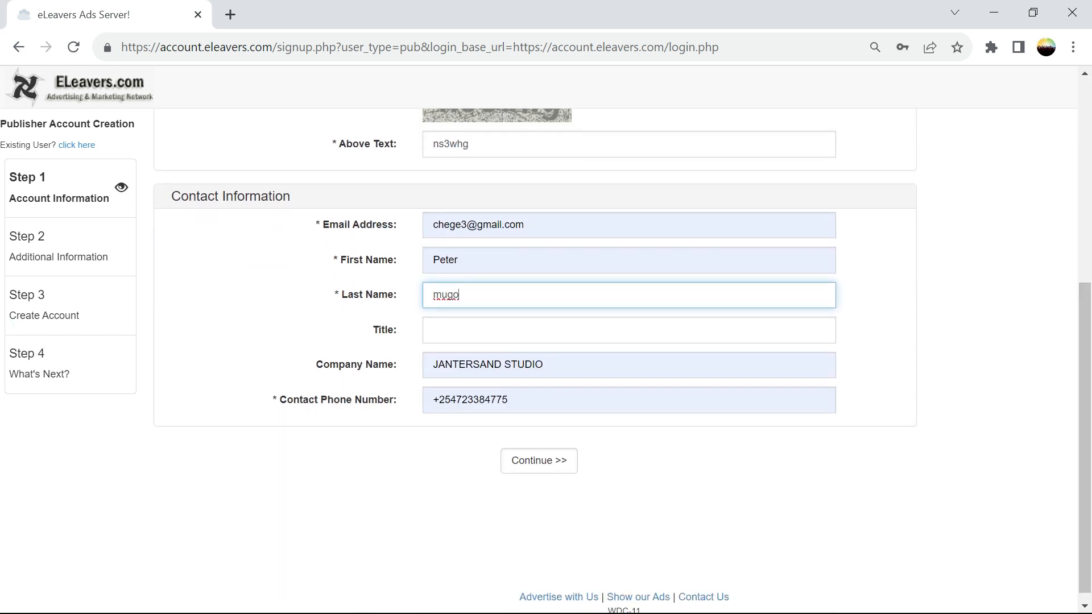
pyautogui.click(627, 365)
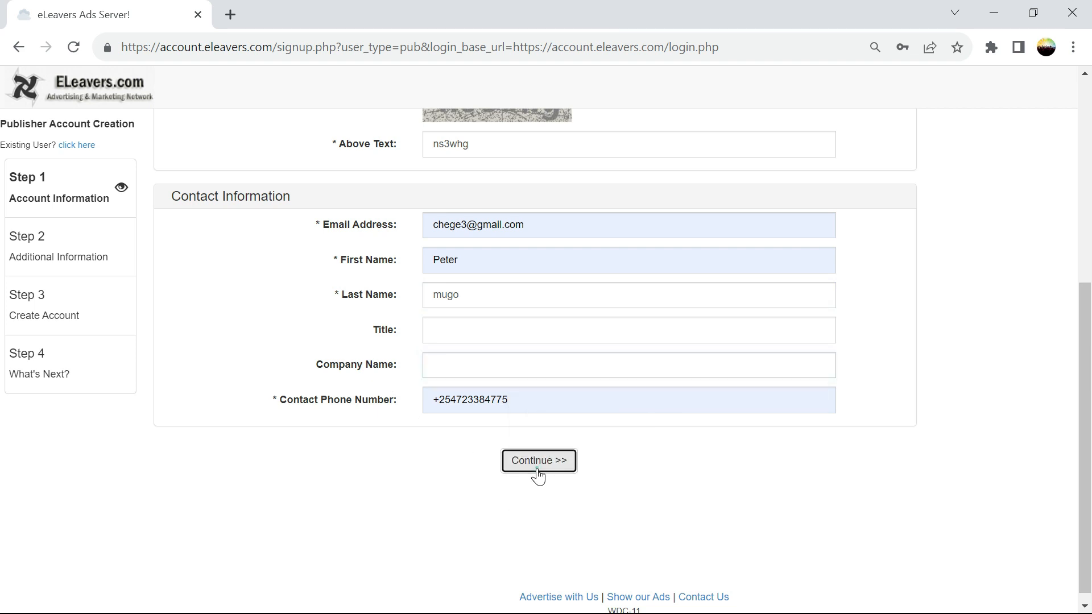
# - Advance to Step 2 and check the autofilled Nairobi, Kenya mailing address
pyautogui.click(538, 460)
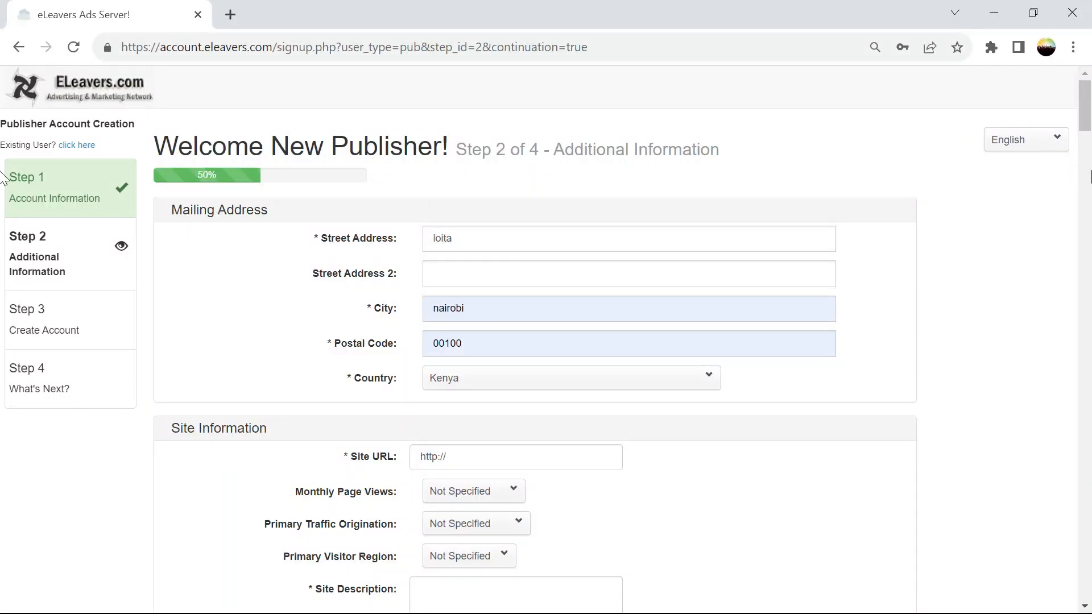
pyautogui.scroll(-3)
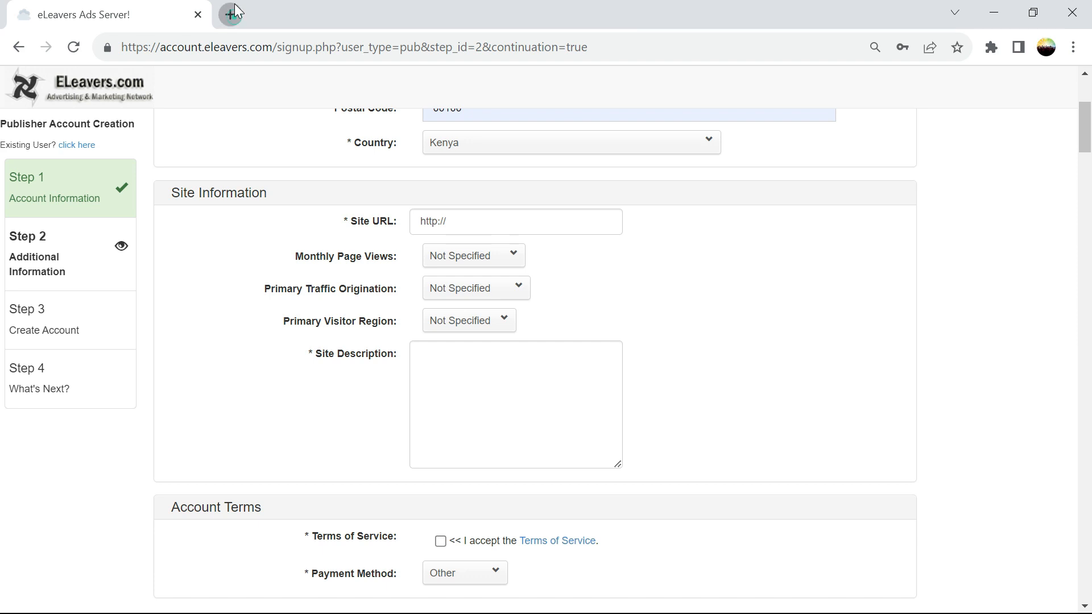
# - Load jantersand.blogspot.com in a new tab and copy its URL
pyautogui.click(230, 14)
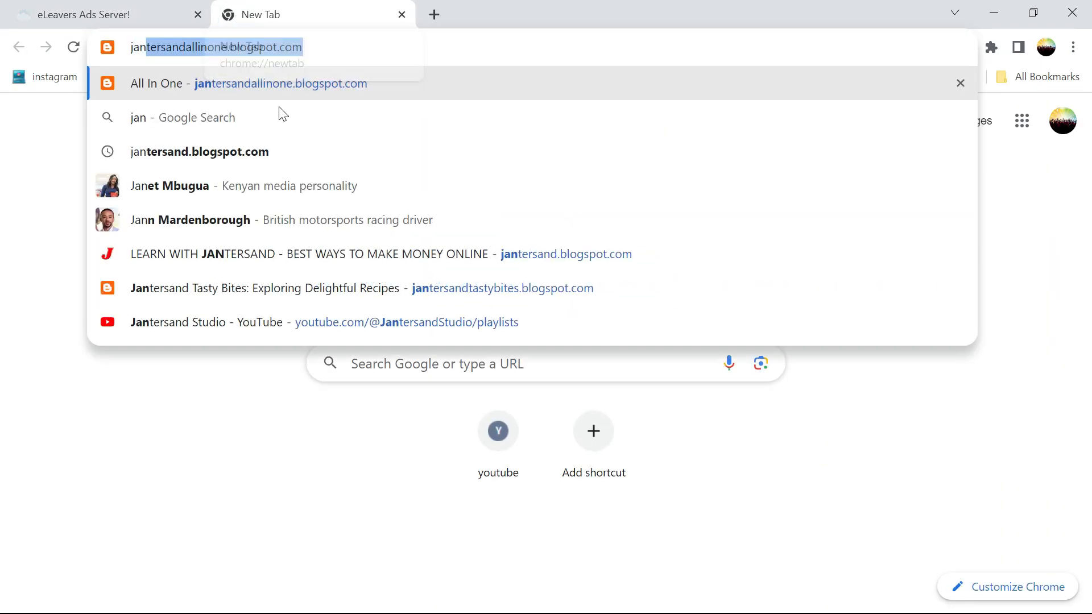
pyautogui.click(201, 151)
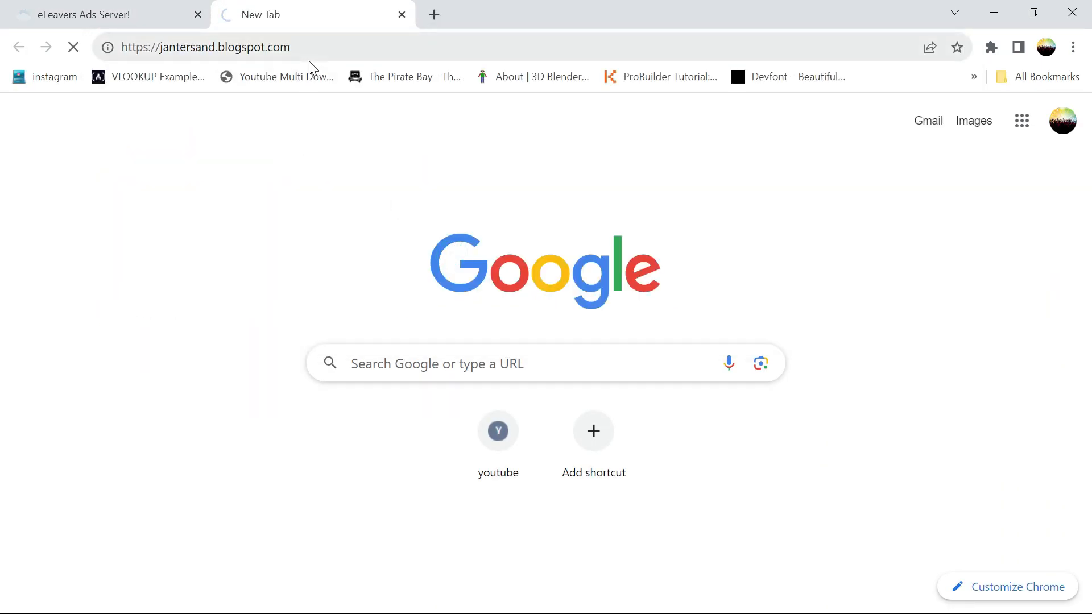
pyautogui.press('Enter')
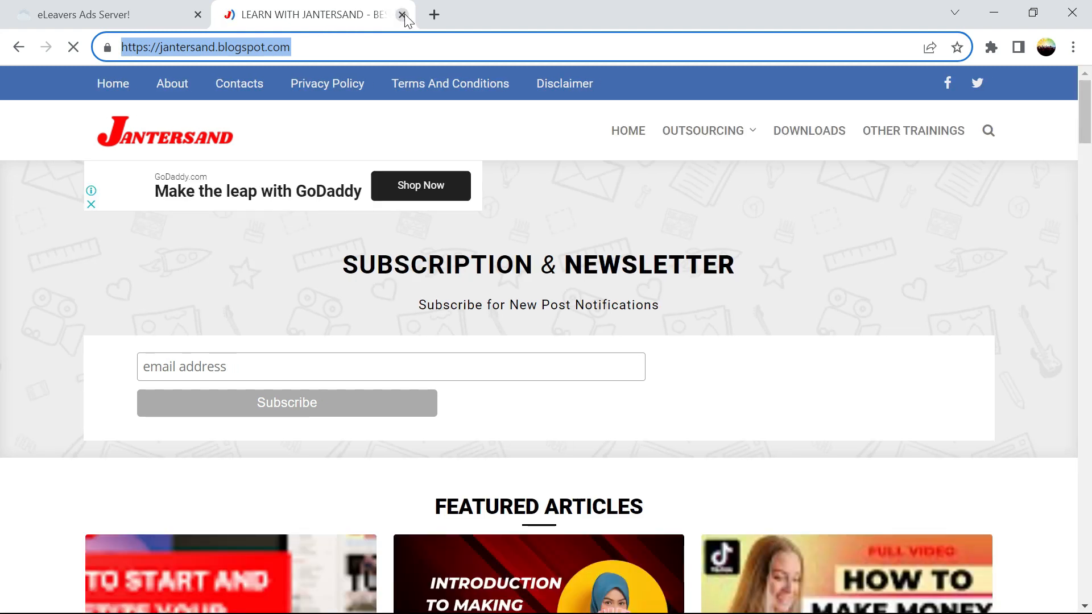
# - Enter the blog URL, 5,000 - 10,000 monthly views, Organic Growth traffic, and no visitor region
pyautogui.click(402, 16)
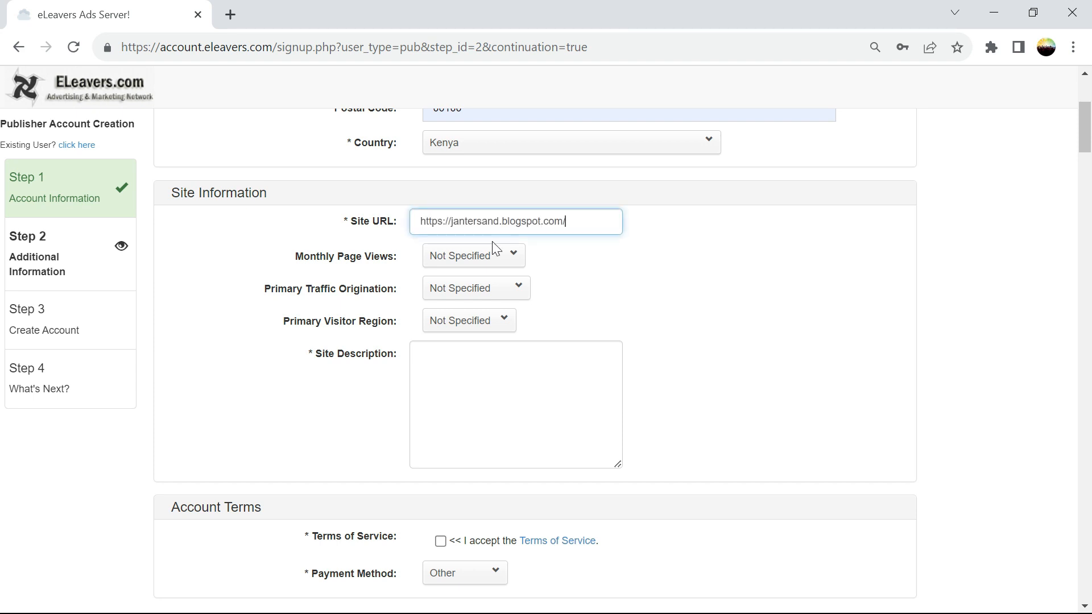
pyautogui.click(474, 255)
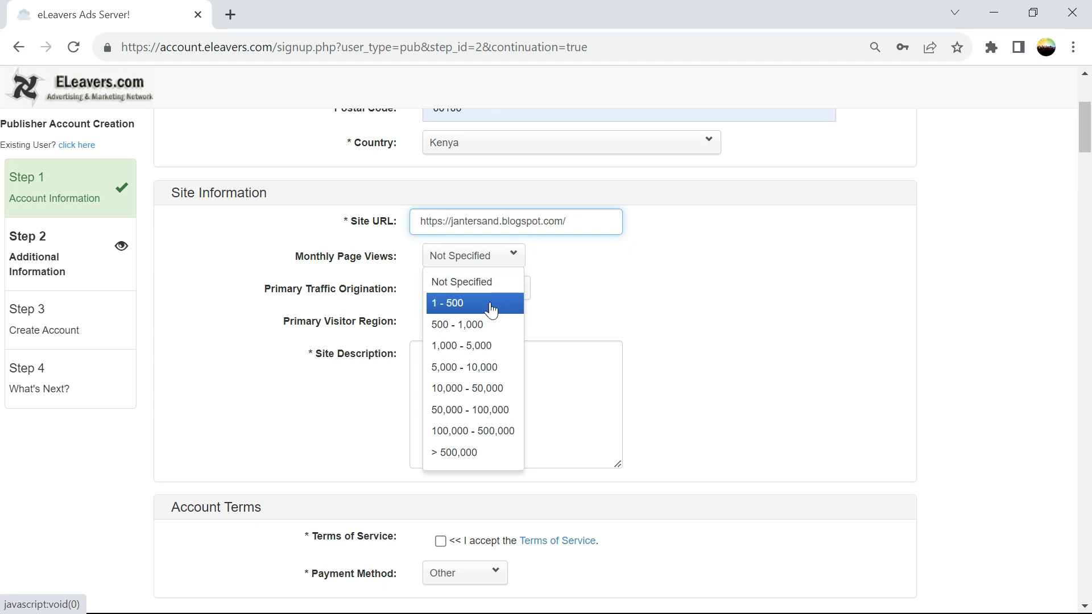
pyautogui.click(461, 345)
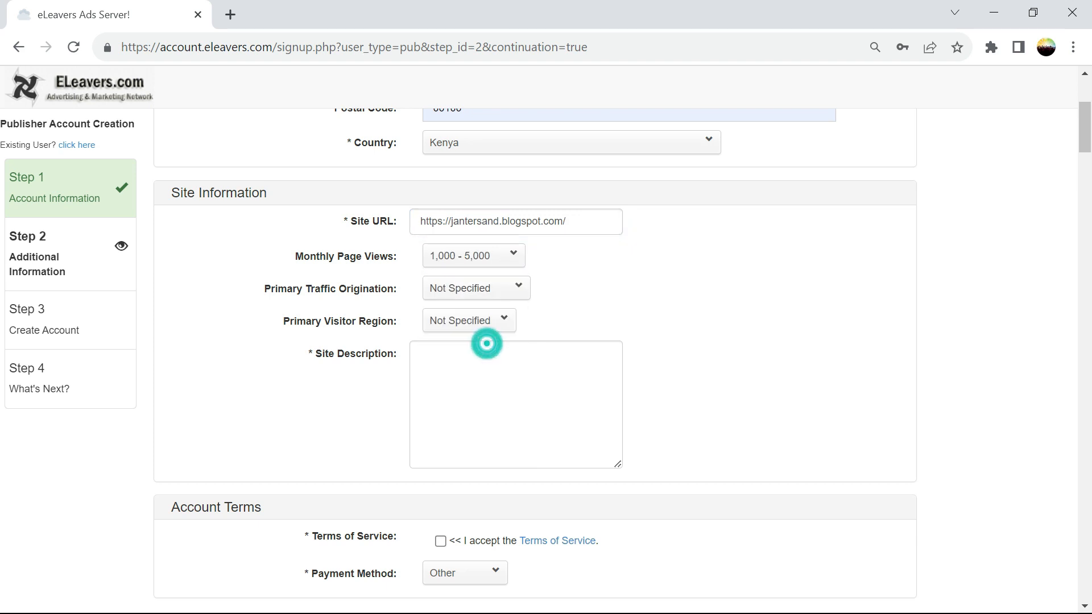
pyautogui.moveTo(490, 295)
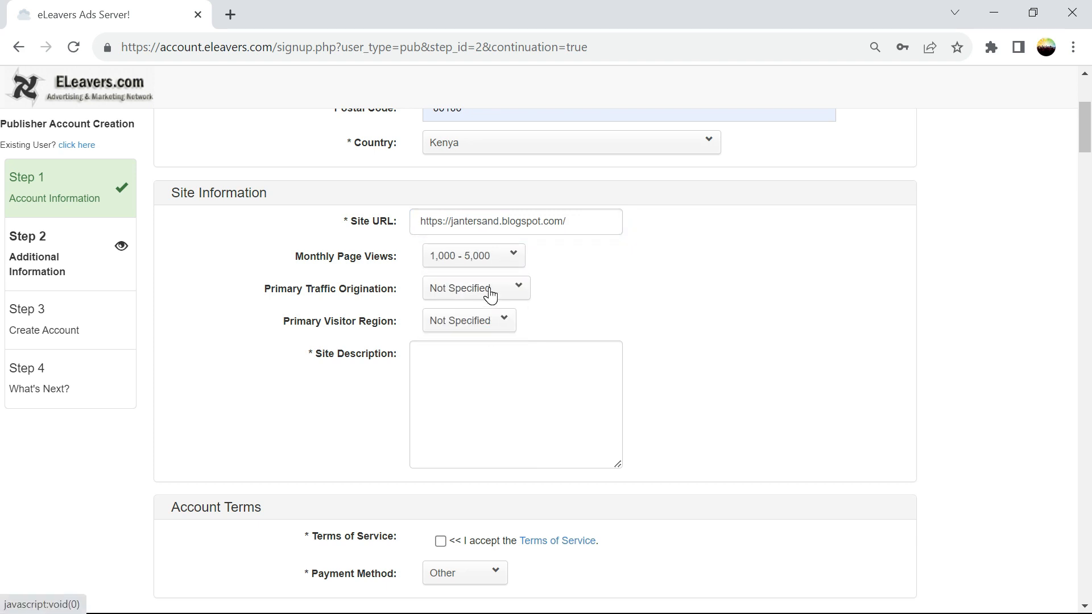
pyautogui.click(474, 256)
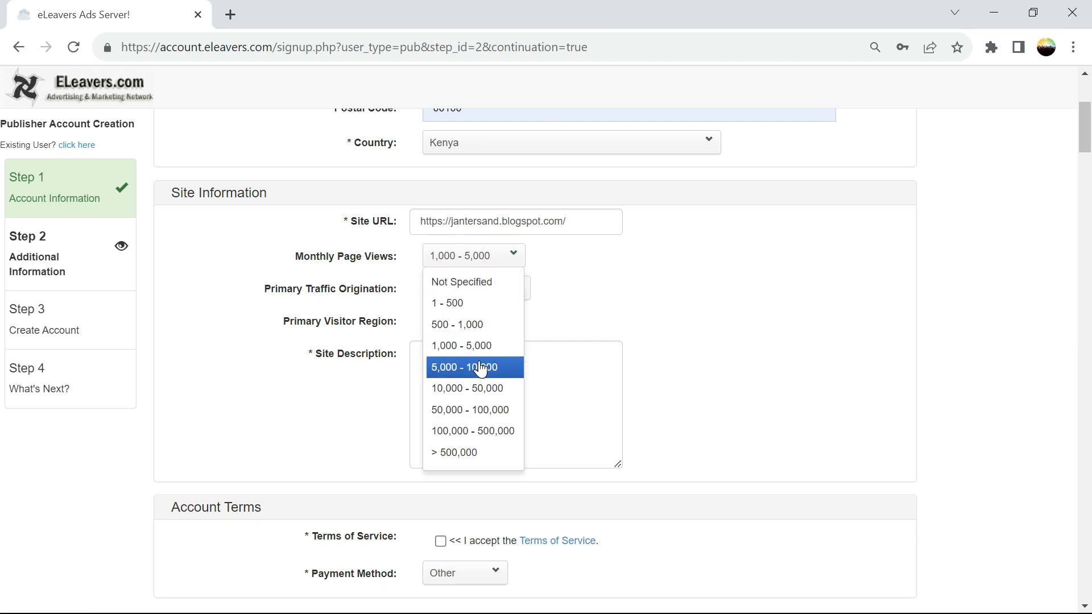
pyautogui.click(458, 289)
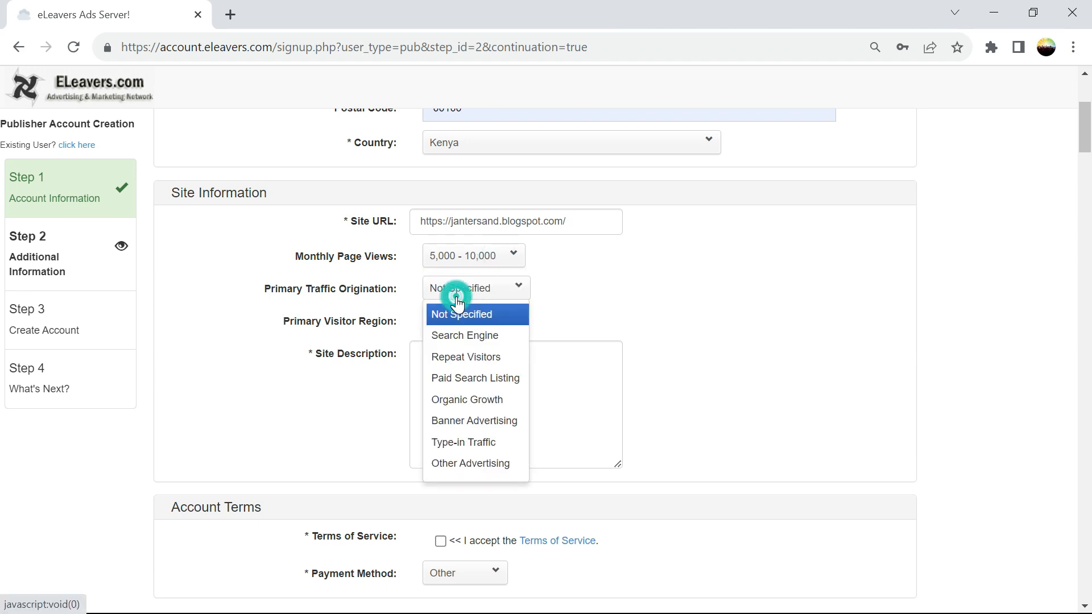
pyautogui.moveTo(465, 339)
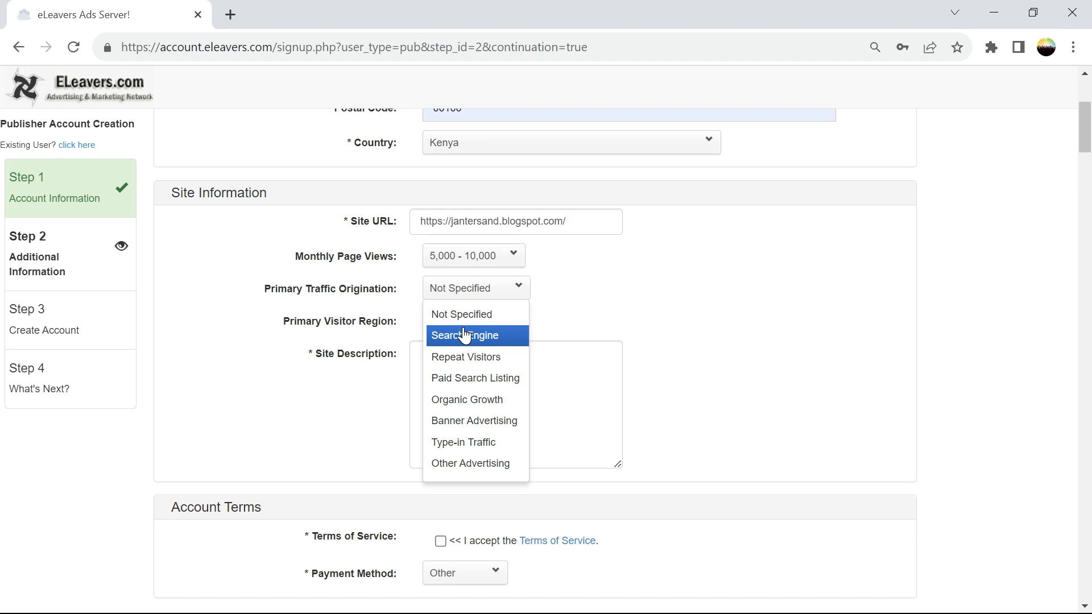
pyautogui.click(467, 399)
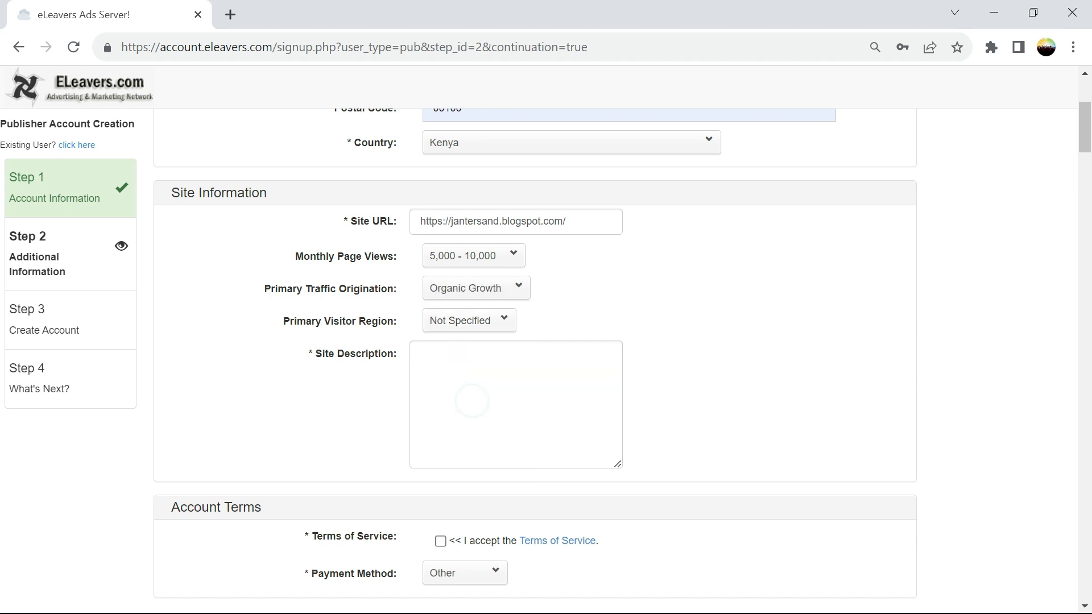
pyautogui.click(458, 321)
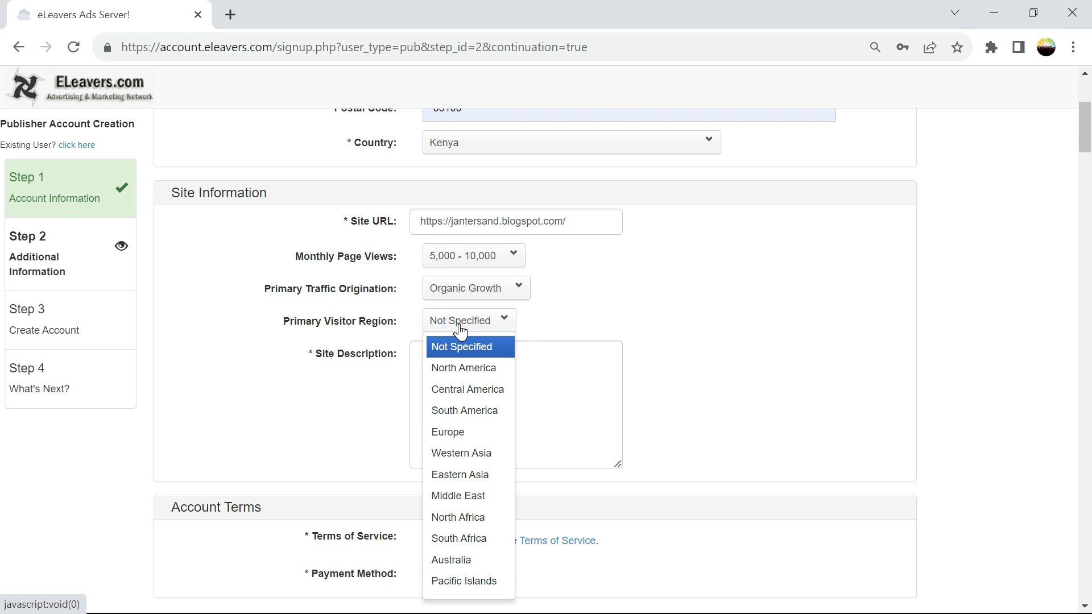
pyautogui.moveTo(472, 396)
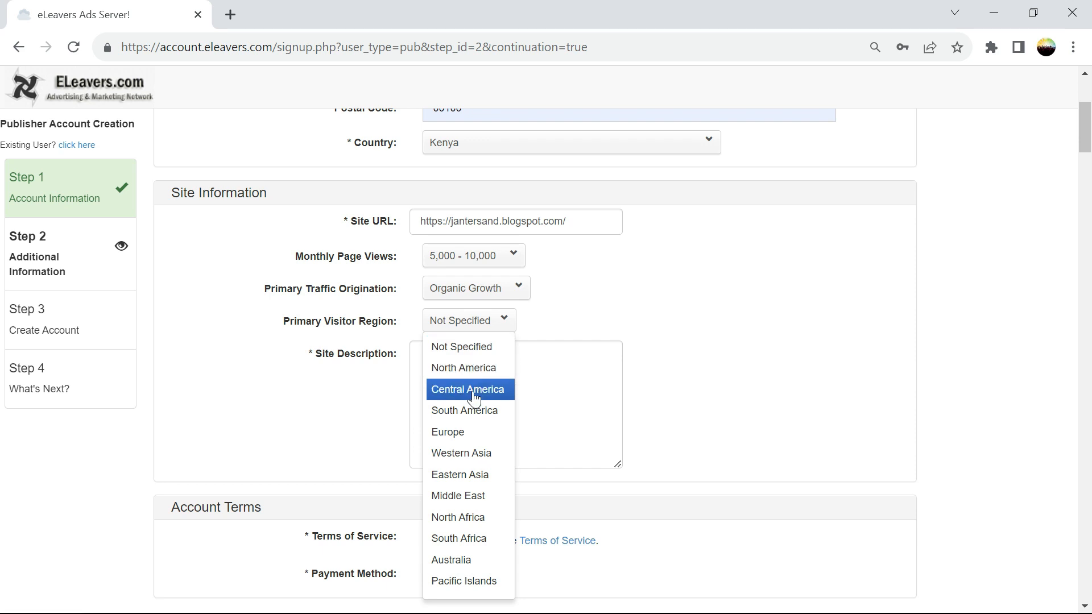
pyautogui.moveTo(468, 435)
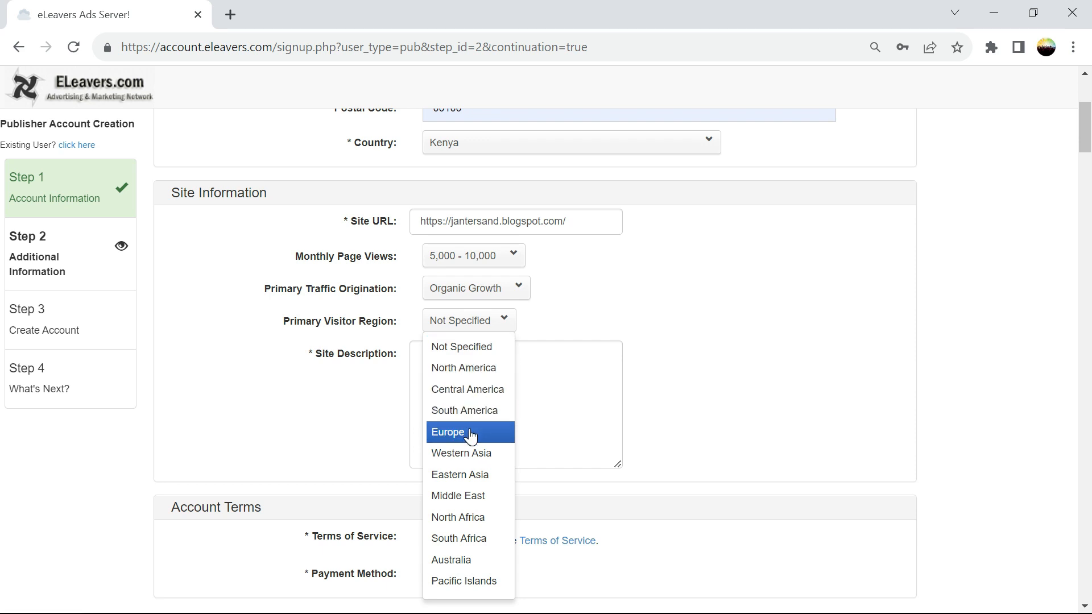
pyautogui.moveTo(473, 417)
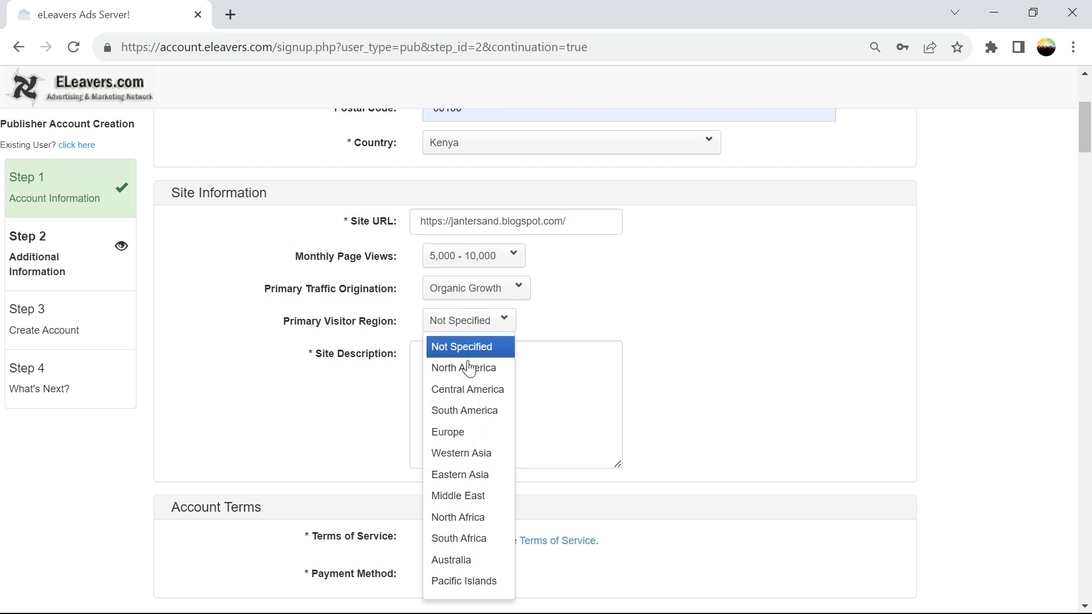
pyautogui.click(462, 346)
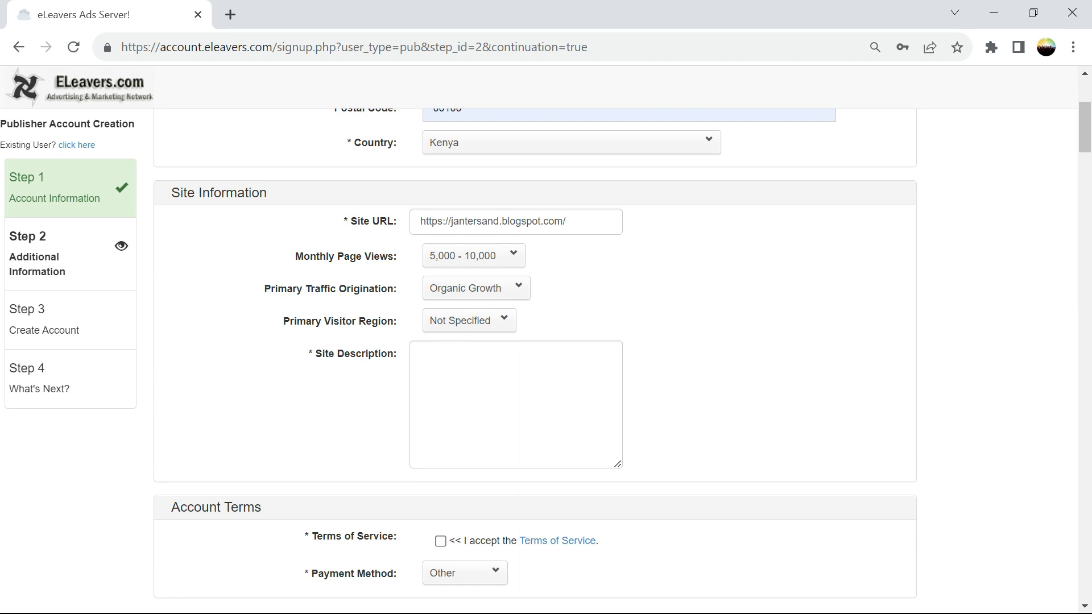
# - Describe the site as 'Blog on how to make money online'
pyautogui.click(505, 381)
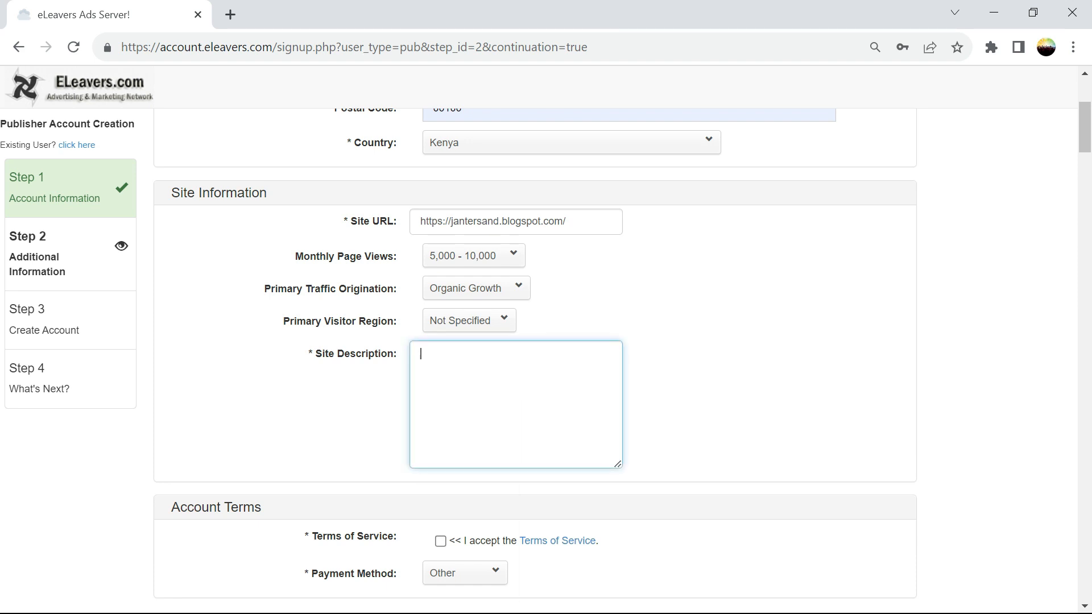
pyautogui.write('Blog')
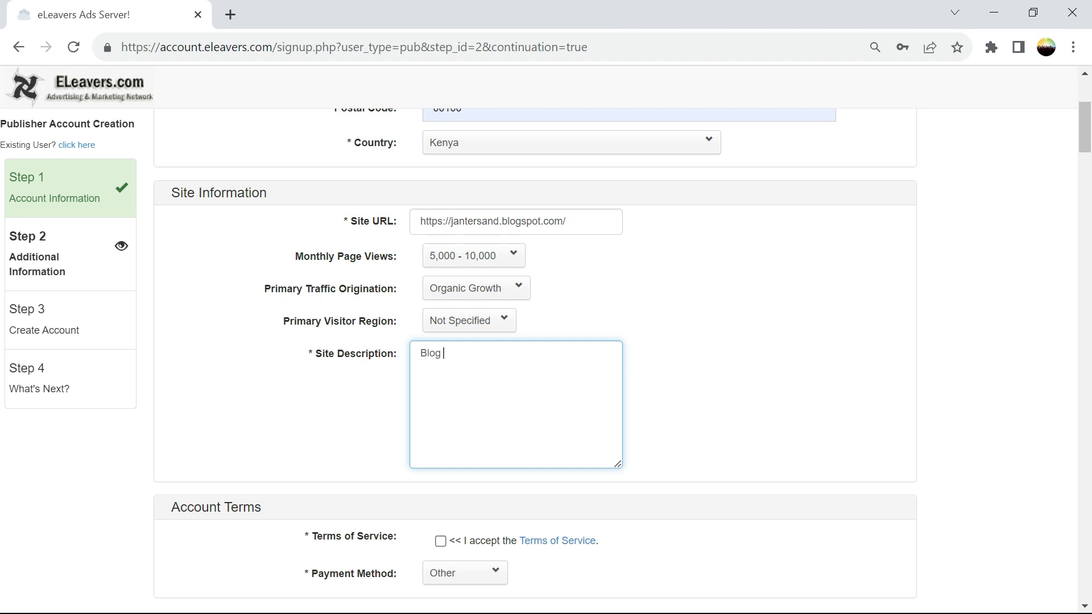
pyautogui.write('on how to')
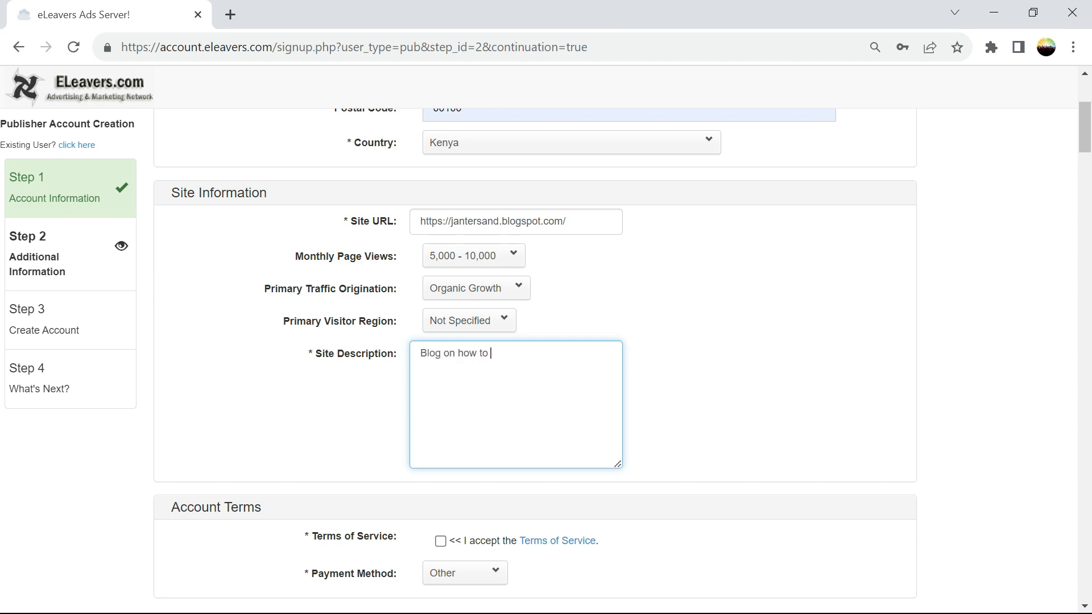
pyautogui.write('make money')
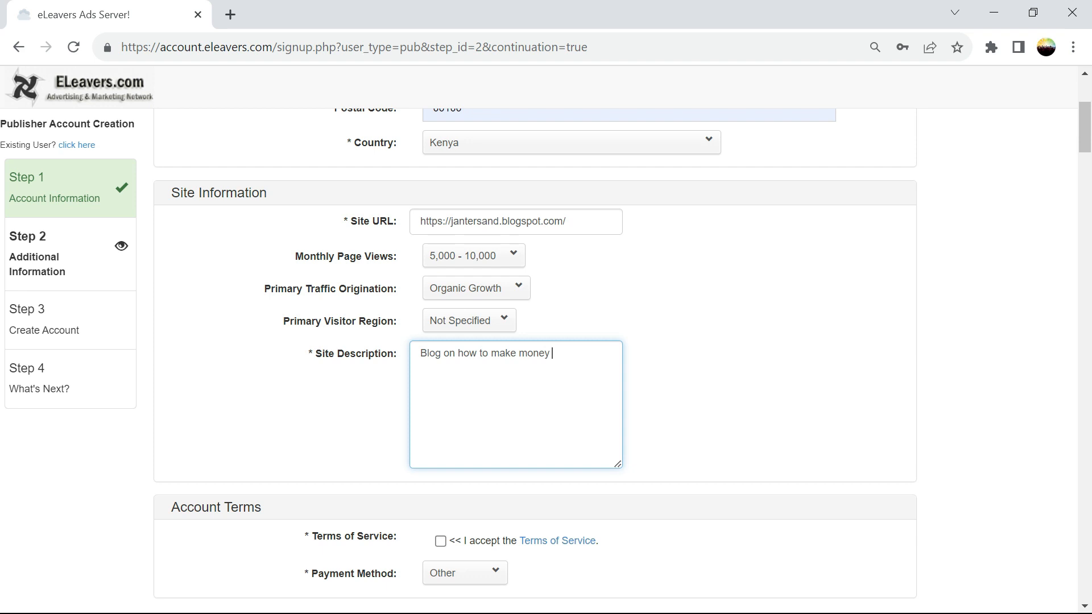
pyautogui.write('online')
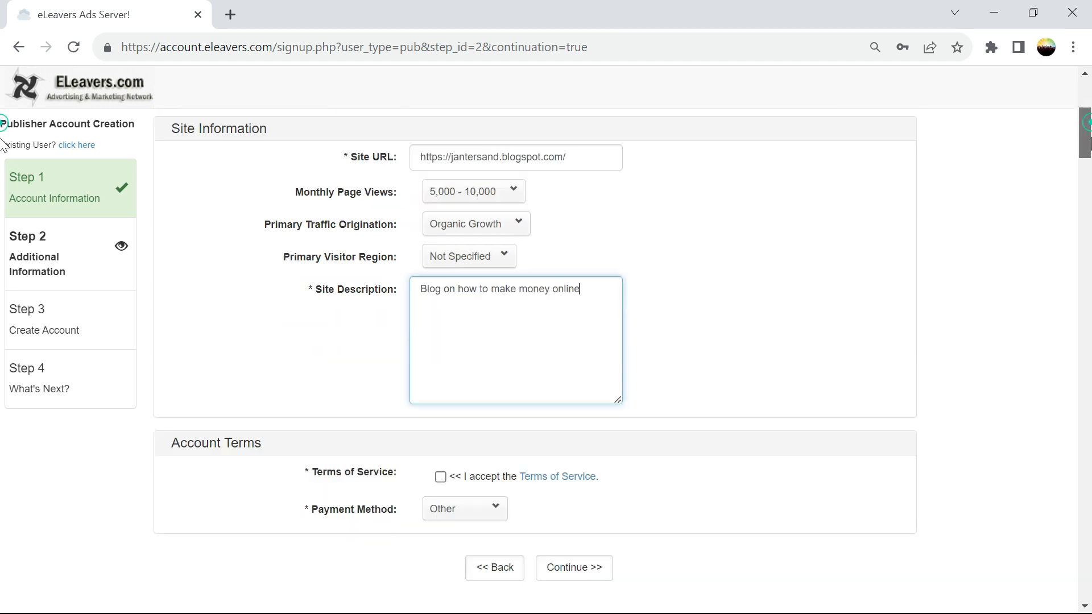
# - Accept the Terms of Service and set the payment method and Kenya country options
pyautogui.scroll(-3)
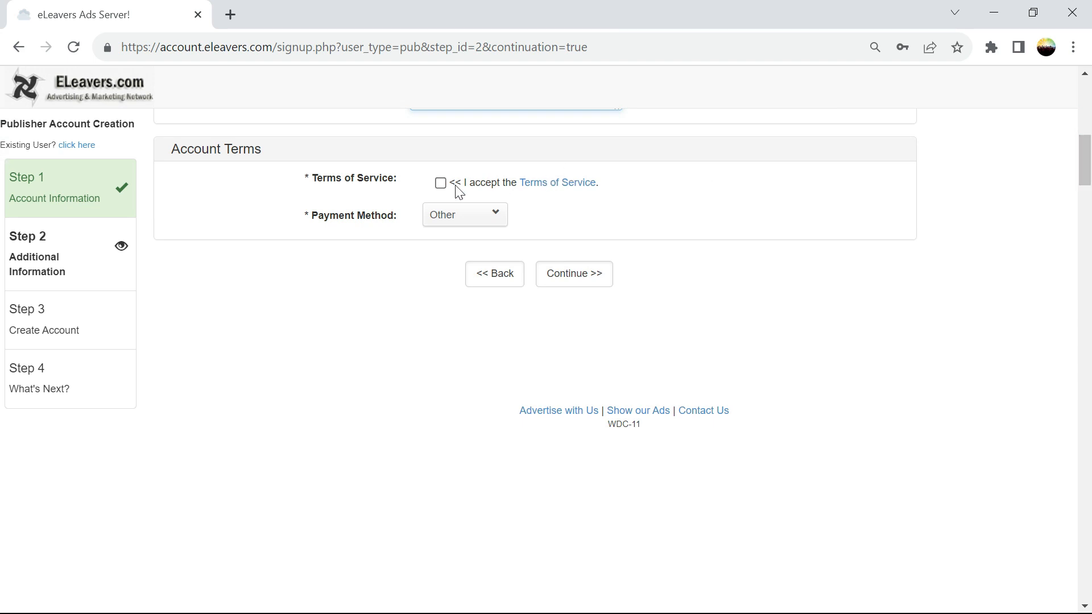
pyautogui.click(455, 213)
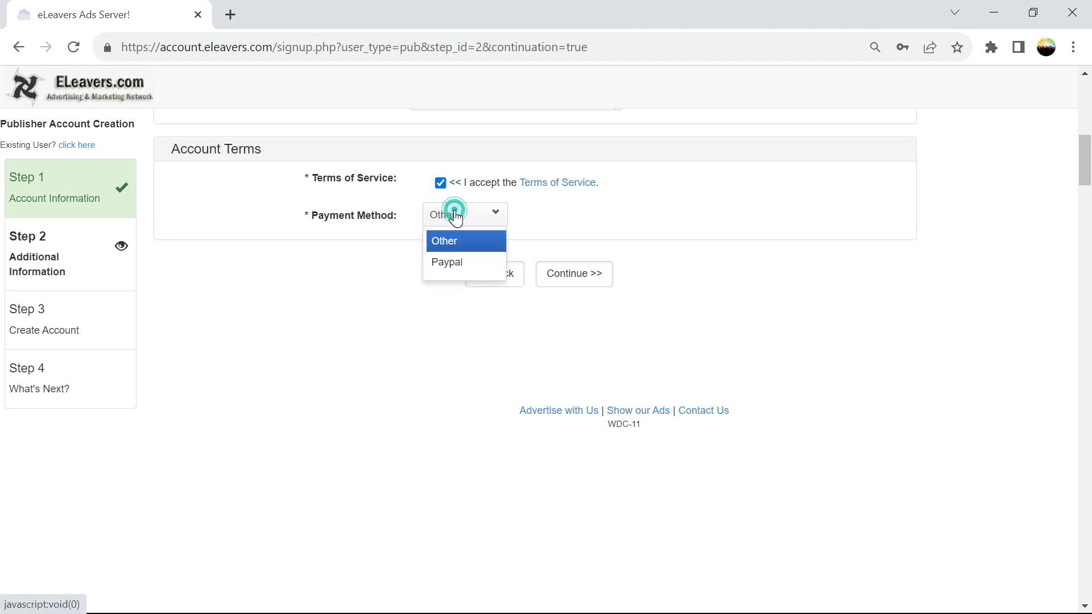
pyautogui.click(447, 263)
pyautogui.write('Kenya')
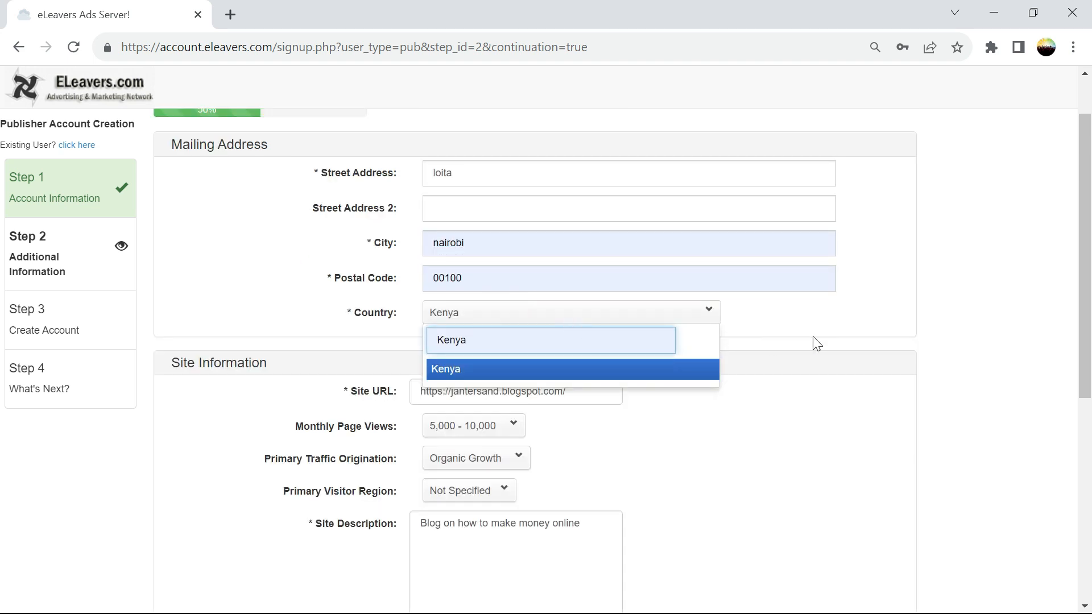
pyautogui.click(445, 369)
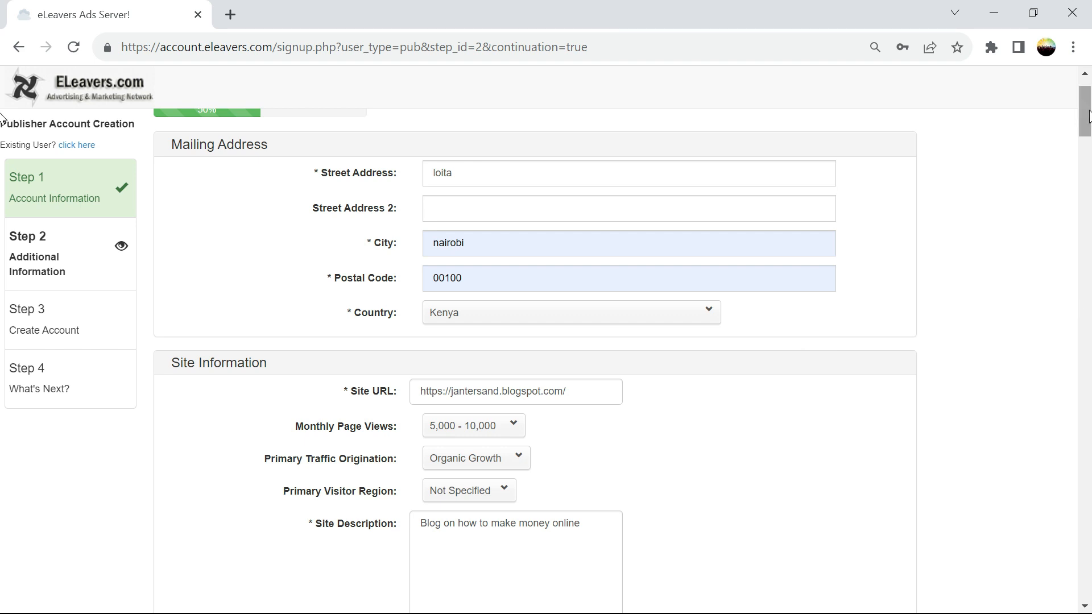
pyautogui.scroll(-3)
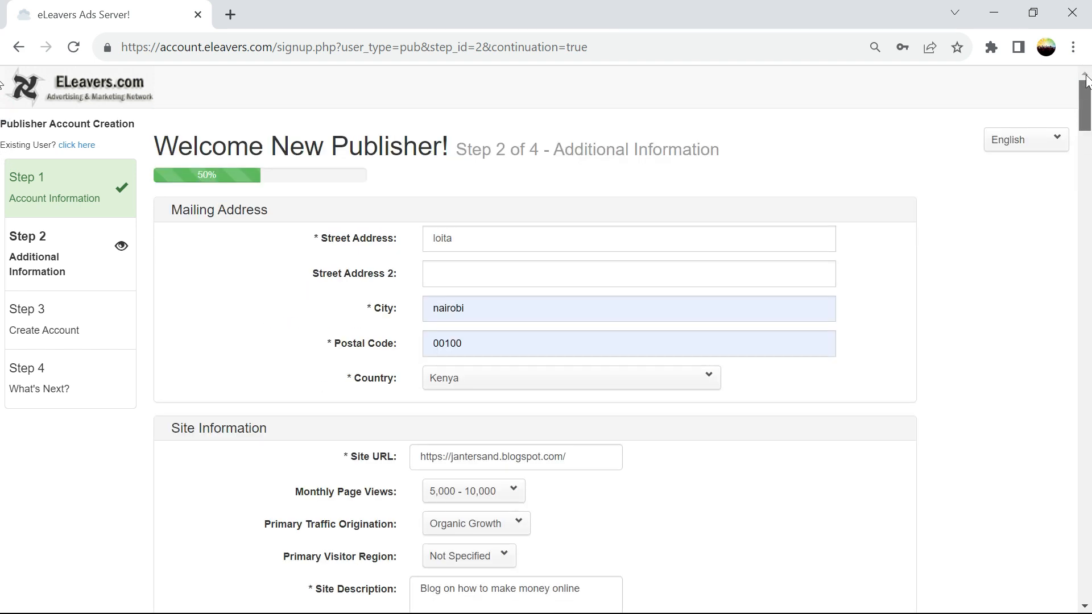
pyautogui.scroll(-3)
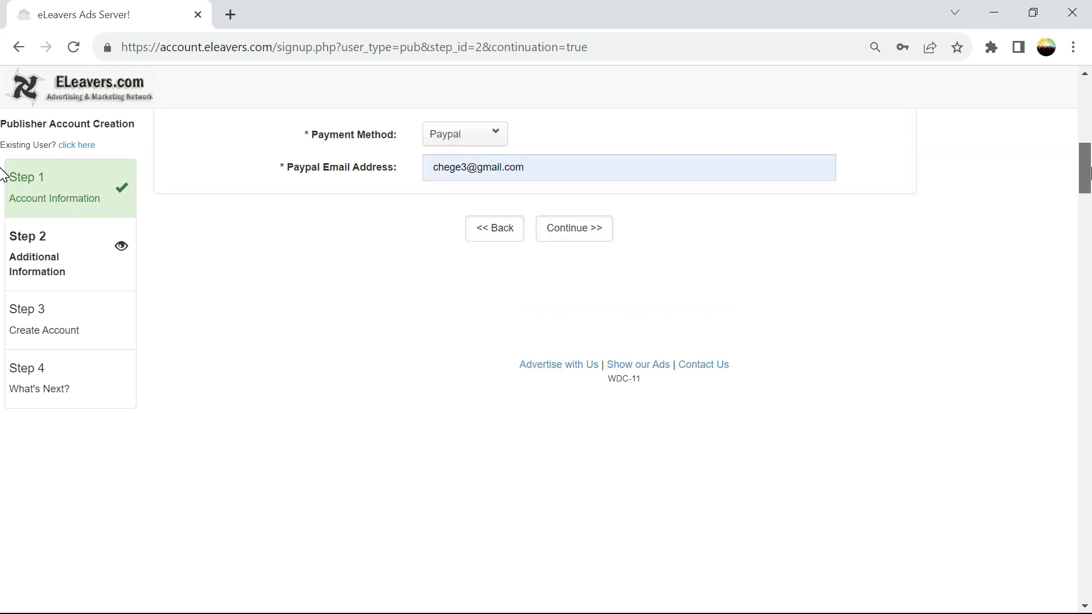
# - Submit Step 2, decline Chrome's address prompt, review the Step 3 summary and create the account
pyautogui.click(574, 228)
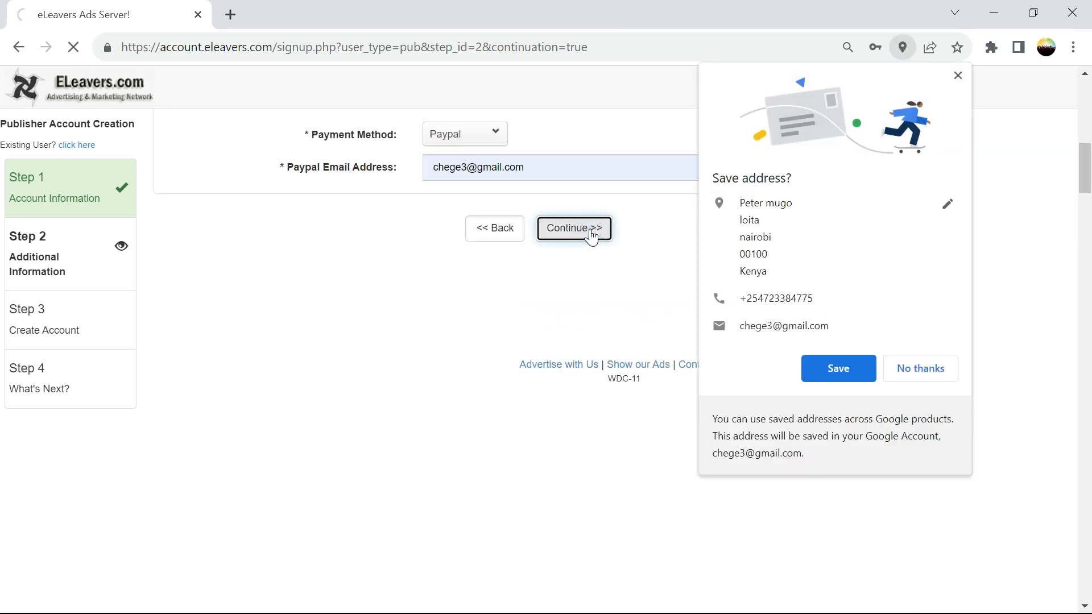
pyautogui.click(573, 228)
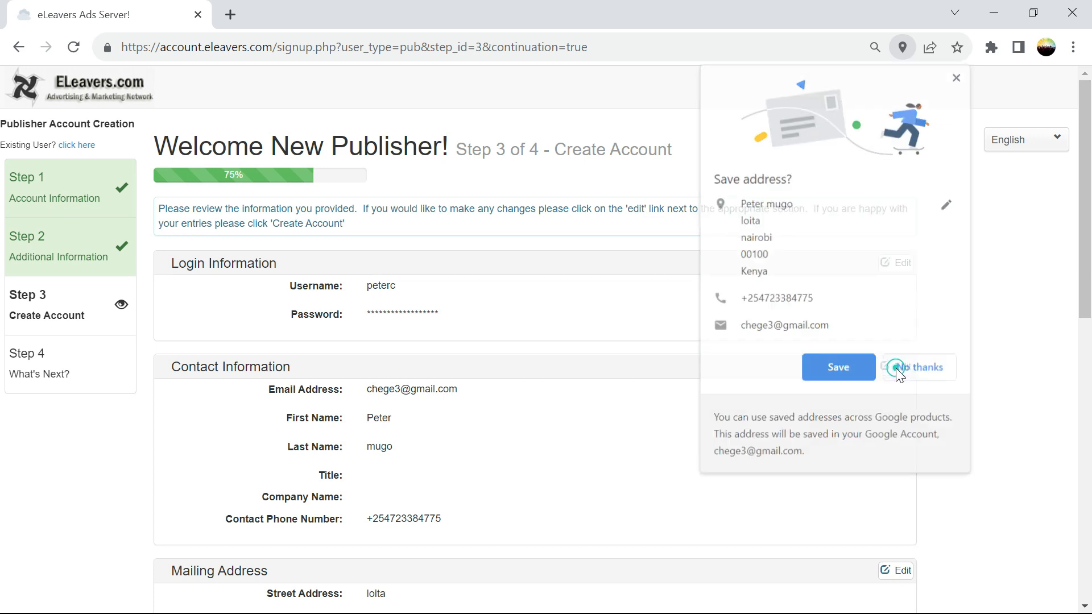
pyautogui.click(919, 367)
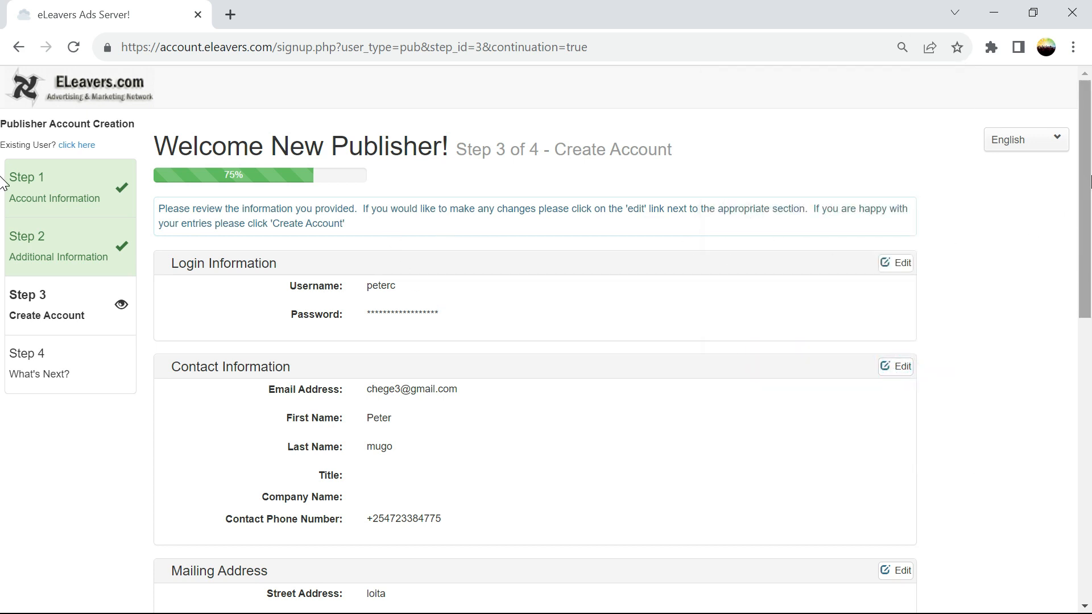
pyautogui.scroll(-3)
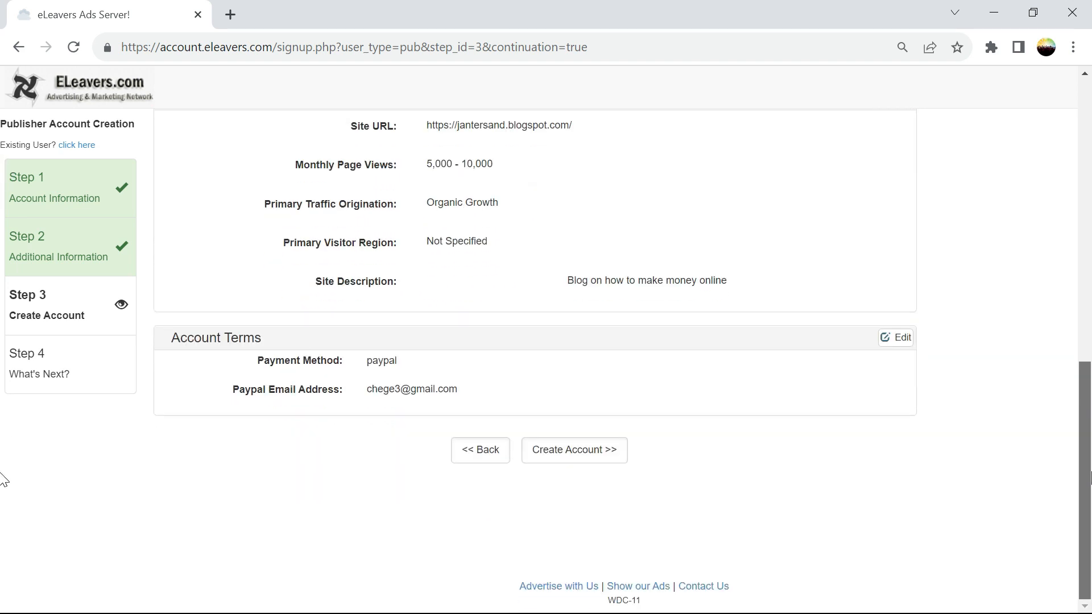
pyautogui.click(575, 450)
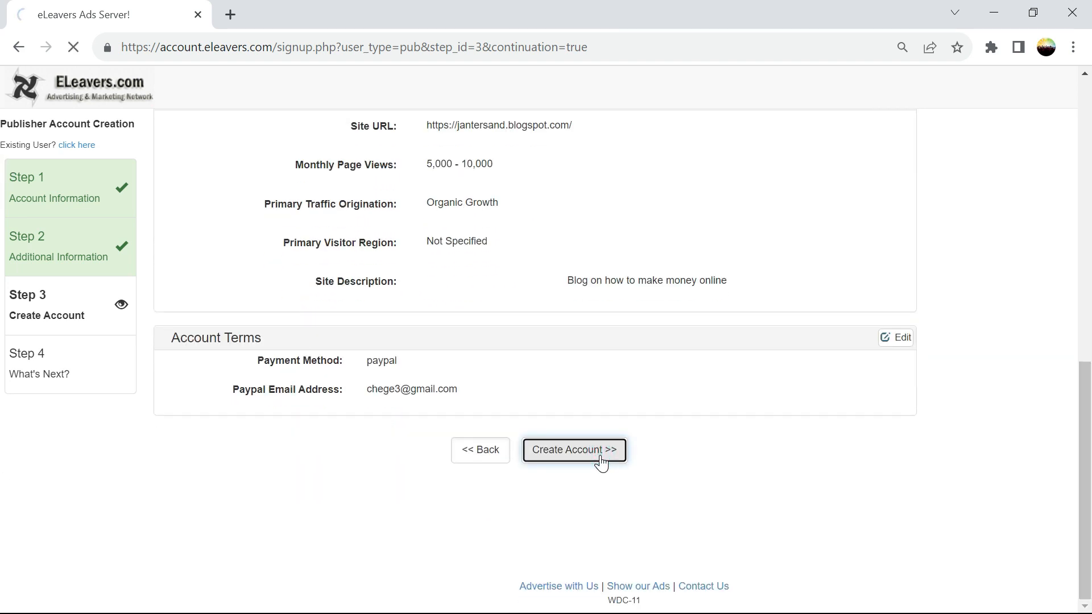
# - Read through the Step 4 What's Next getting-started guide on the success page
pyautogui.click(574, 450)
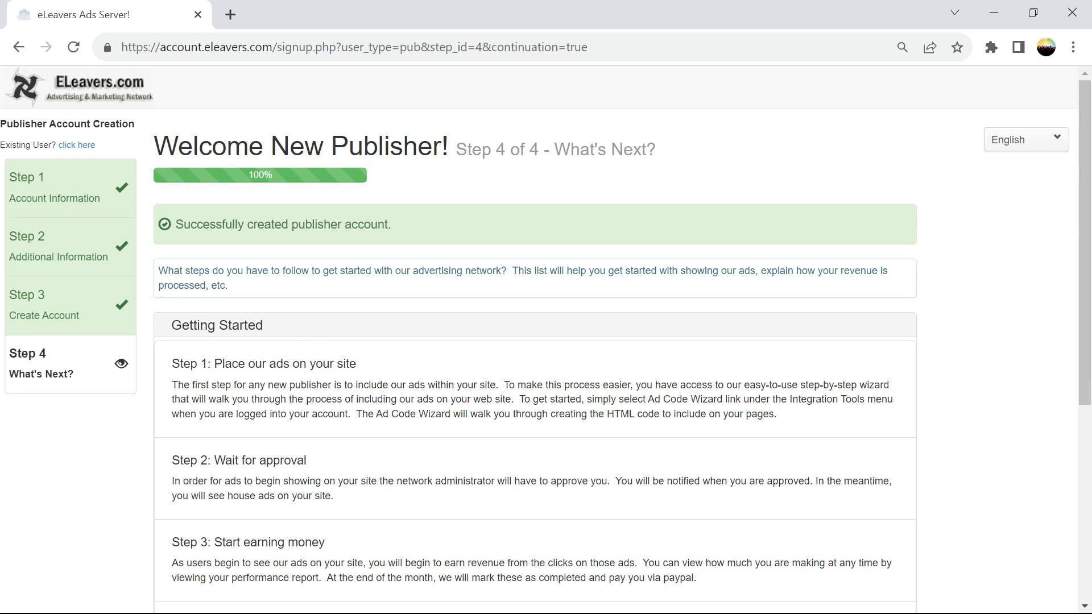
pyautogui.moveTo(608, 401)
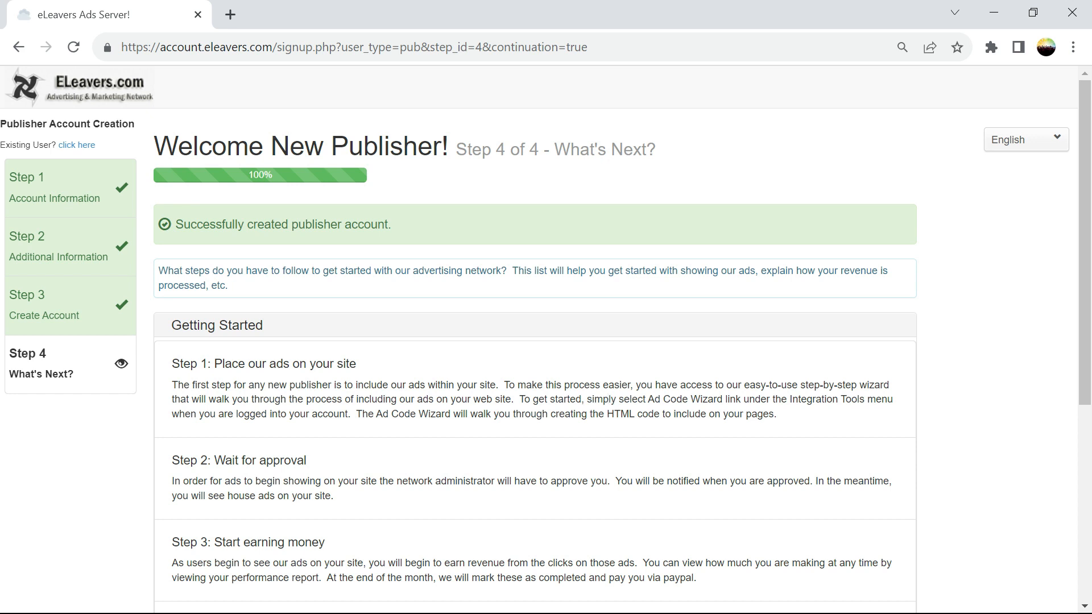
pyautogui.moveTo(309, 417)
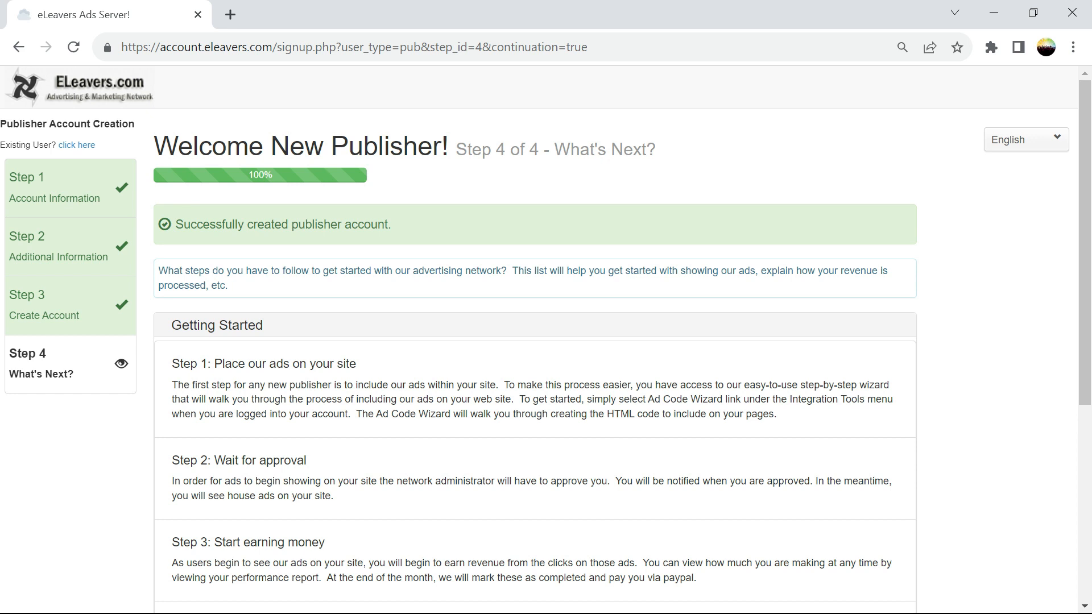
pyautogui.moveTo(1088, 204)
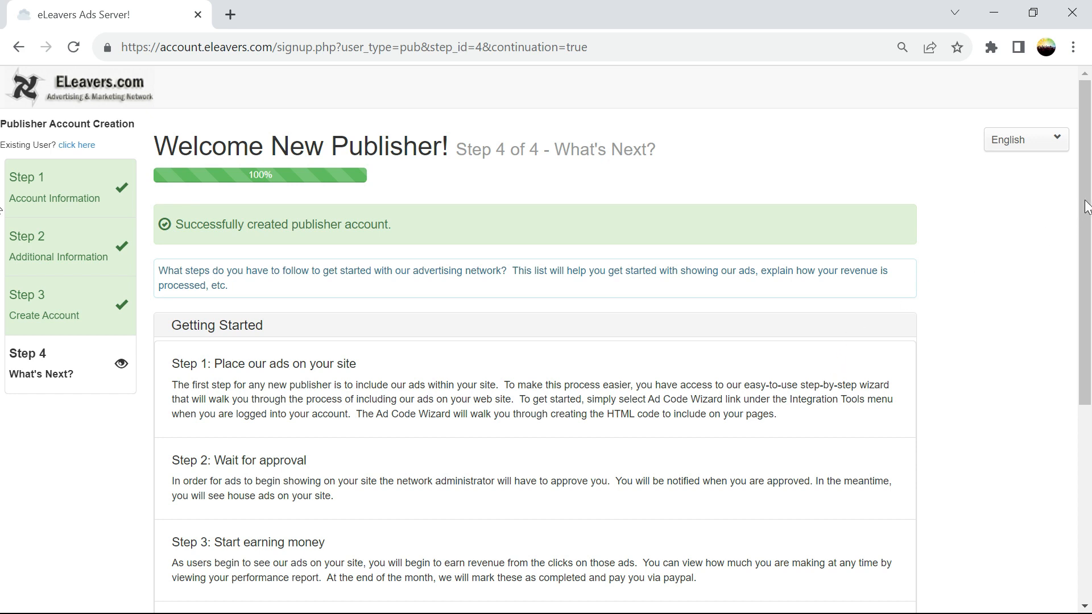
pyautogui.scroll(-3)
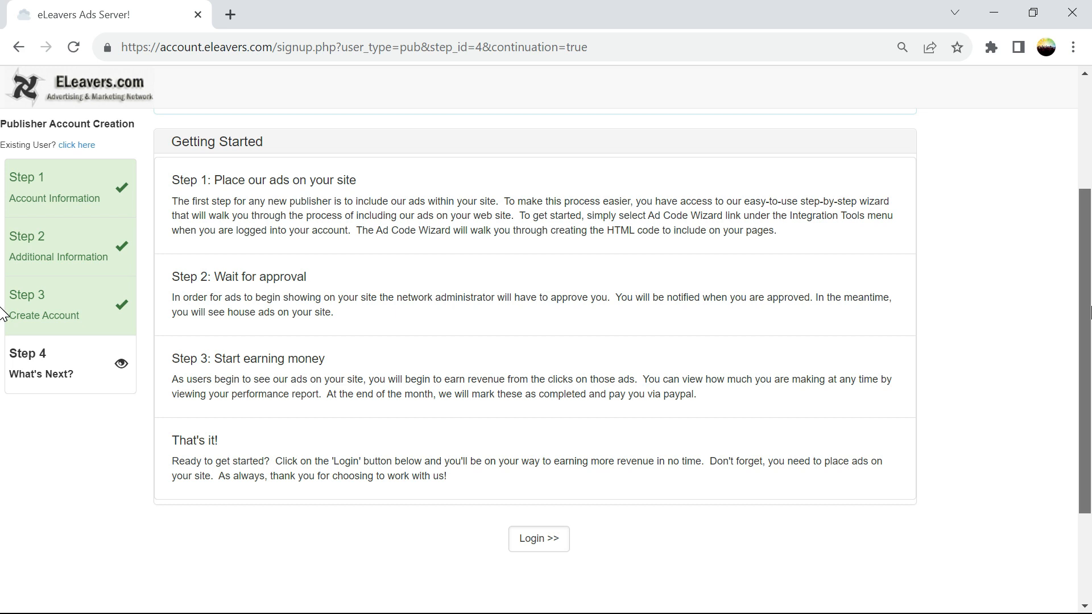
pyautogui.scroll(-3)
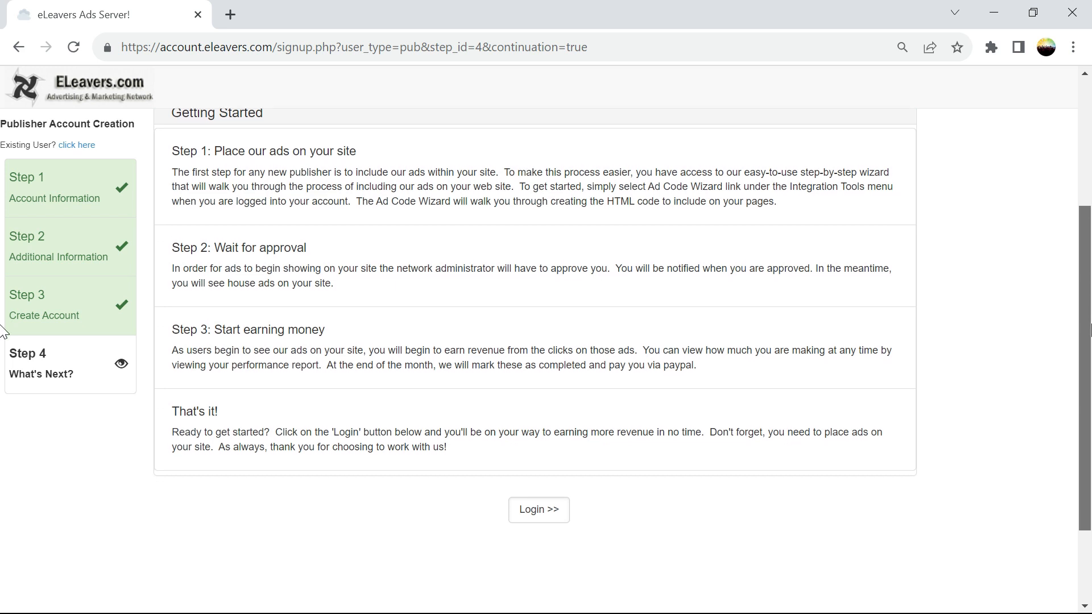
pyautogui.scroll(-3)
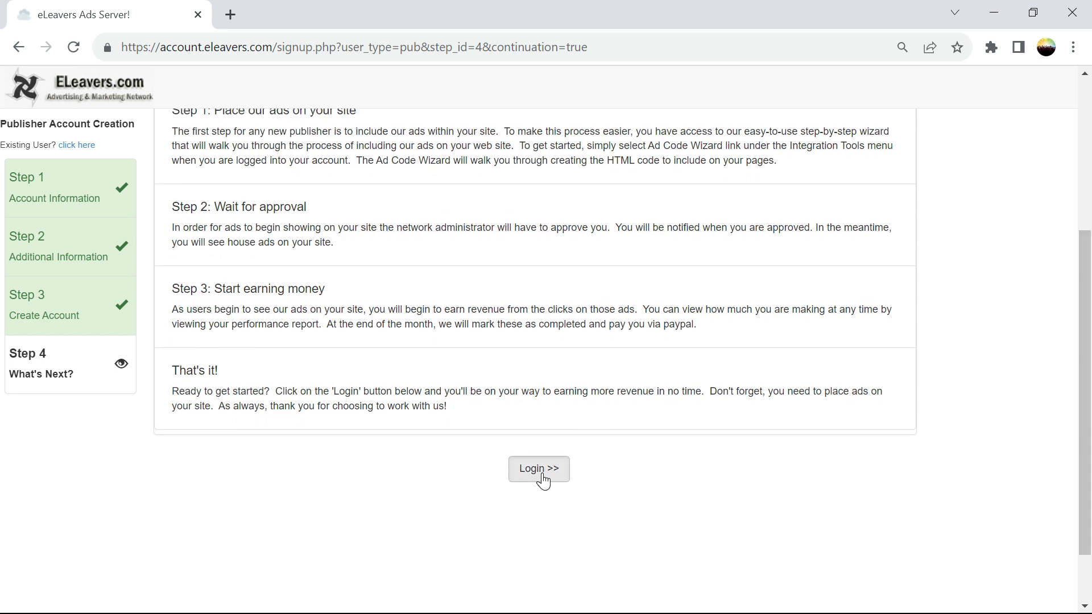
# - Log in and open Integration Tools > Web Ad Code, which lists no ad codes
pyautogui.click(539, 469)
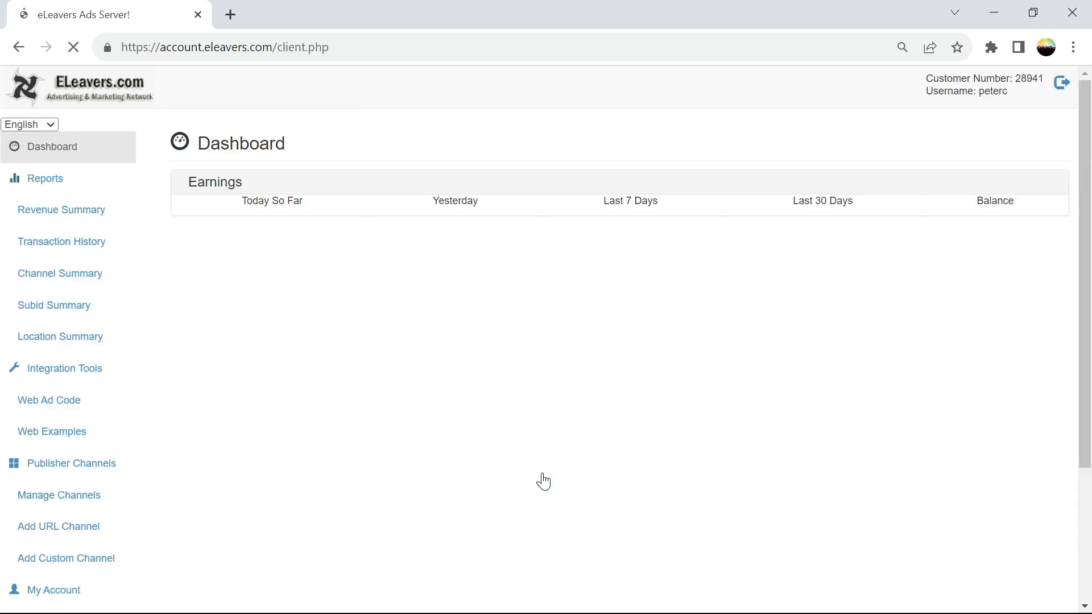
pyautogui.moveTo(449, 341)
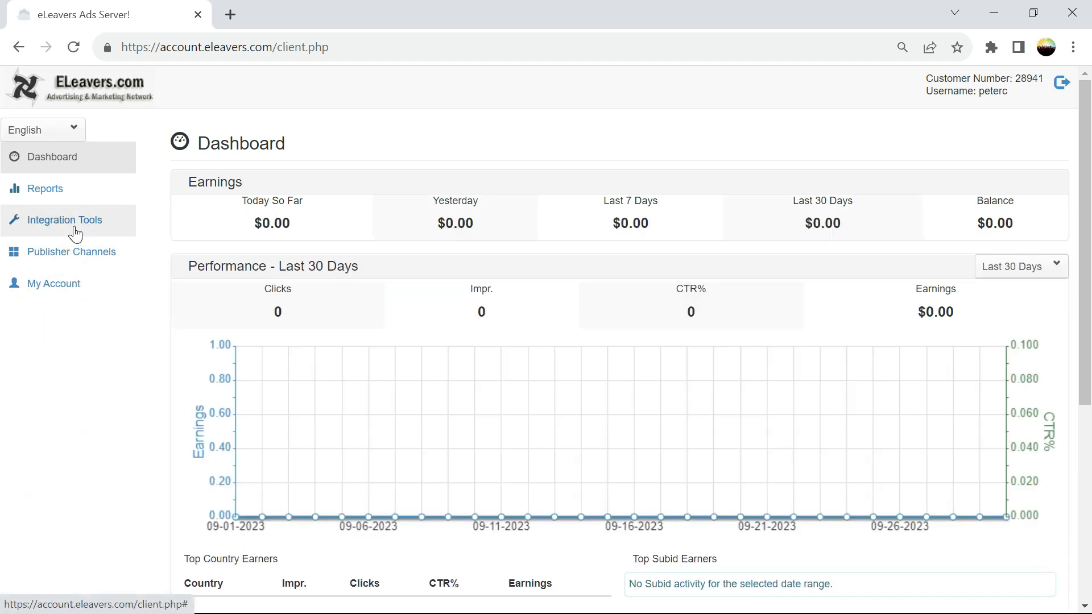
pyautogui.click(65, 220)
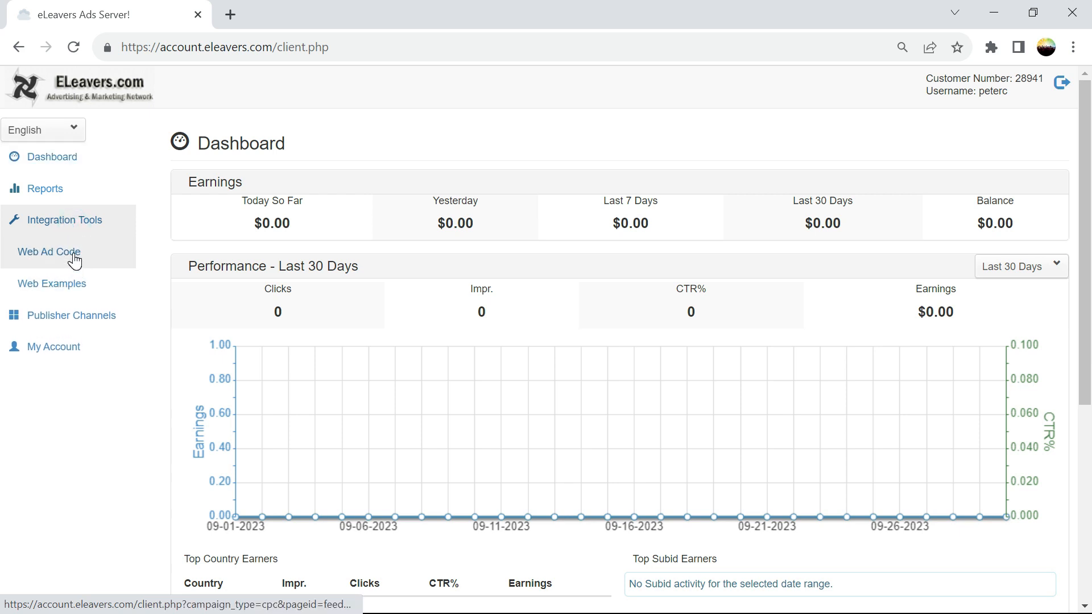
pyautogui.click(48, 252)
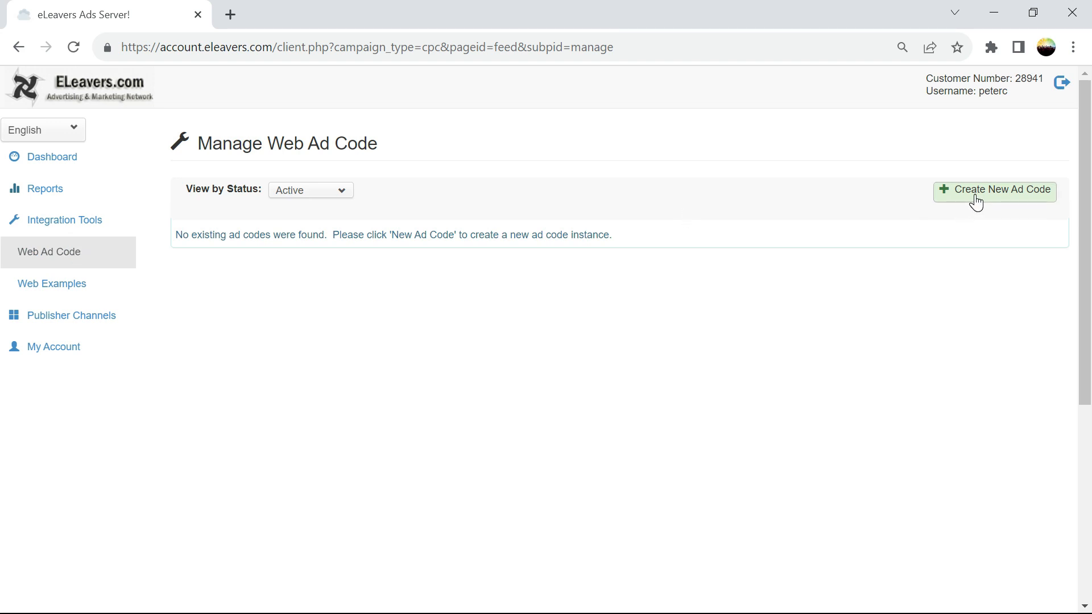
# - Start a new ad code with name and sub ID 'main'
pyautogui.click(994, 192)
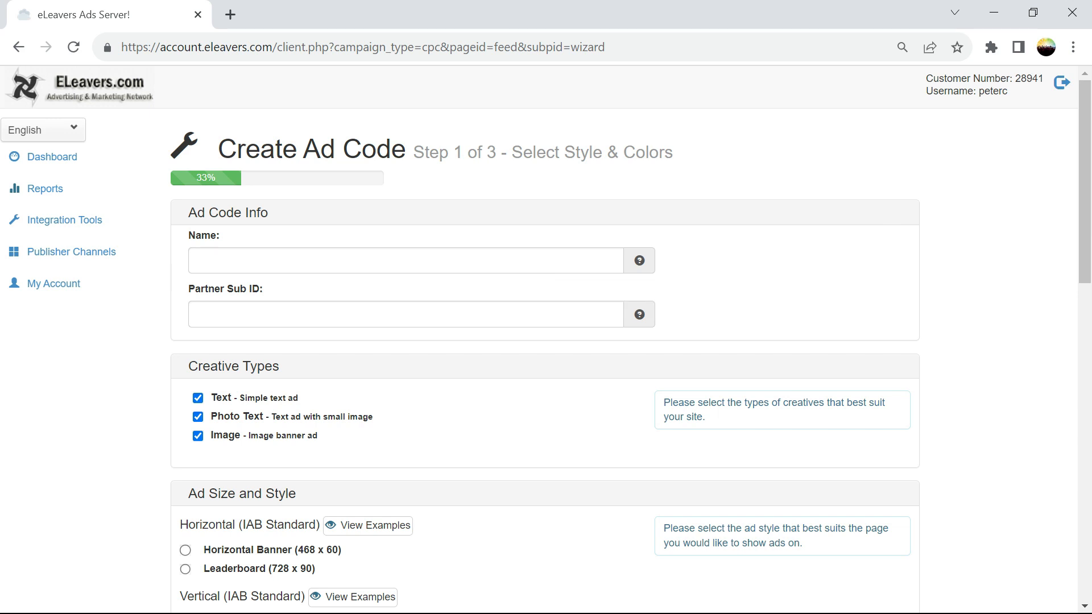
pyautogui.write('m')
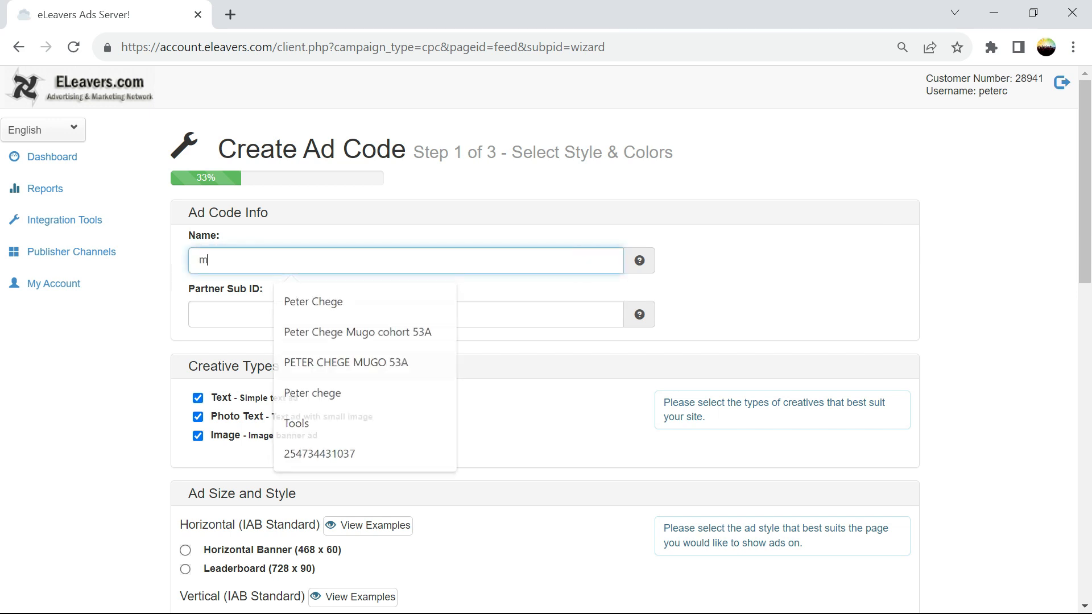
pyautogui.write('ain')
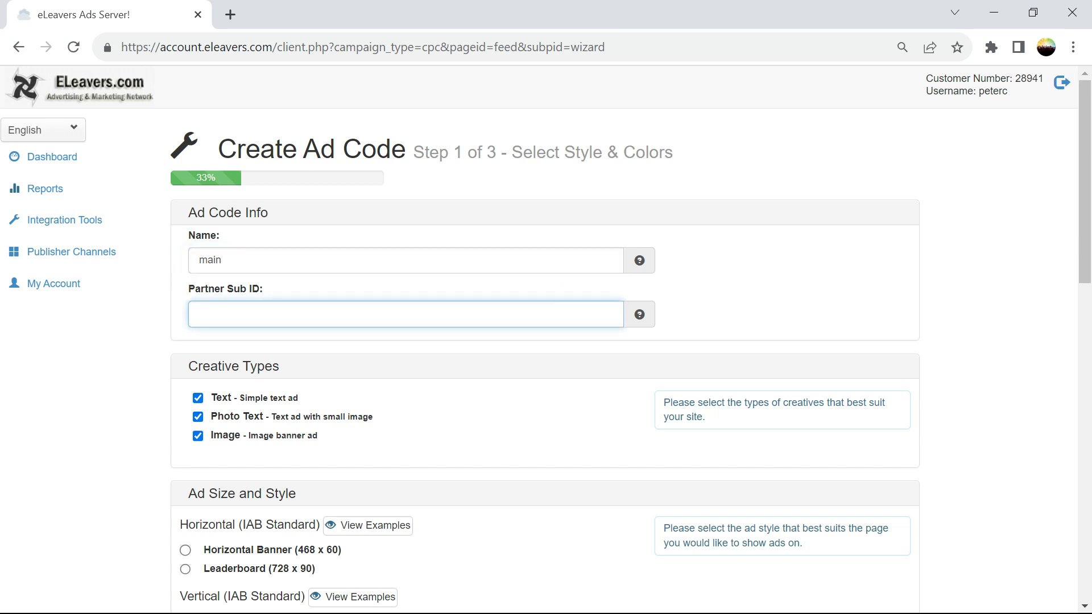
pyautogui.write('main')
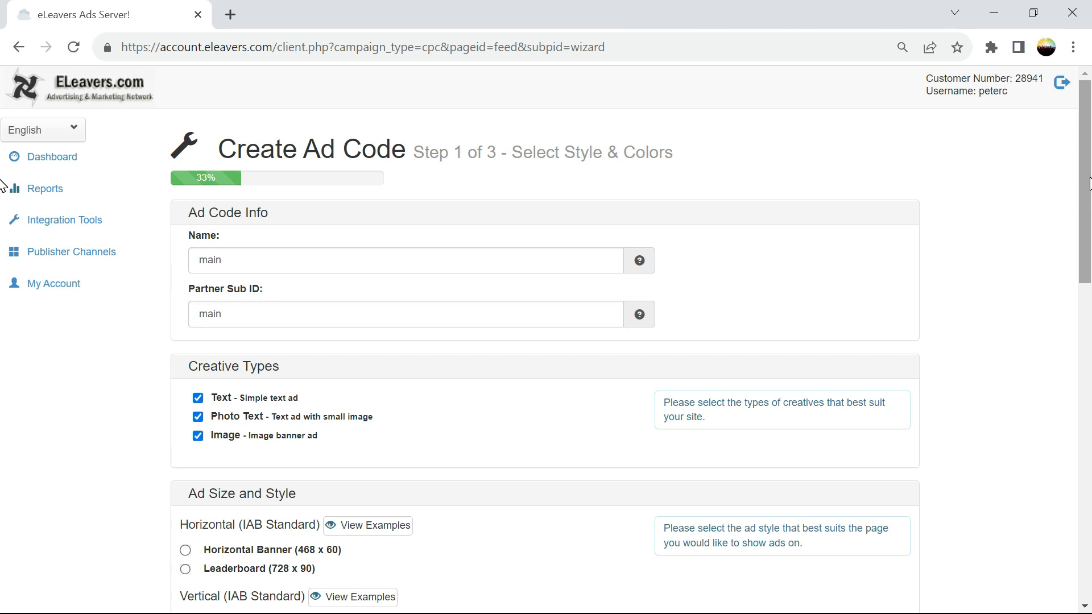
pyautogui.moveTo(5, 171)
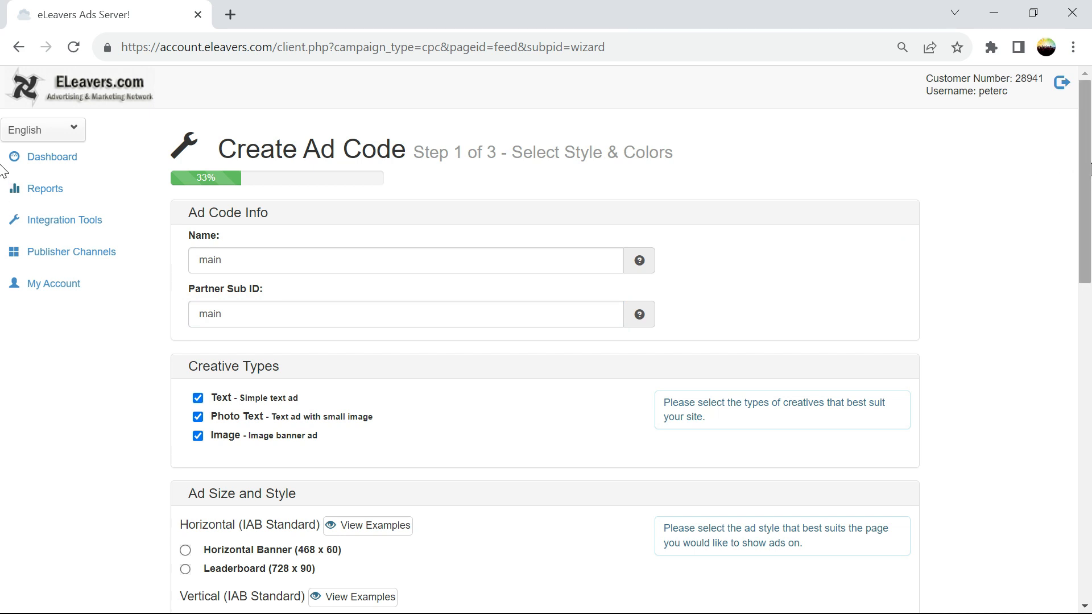
pyautogui.scroll(-3)
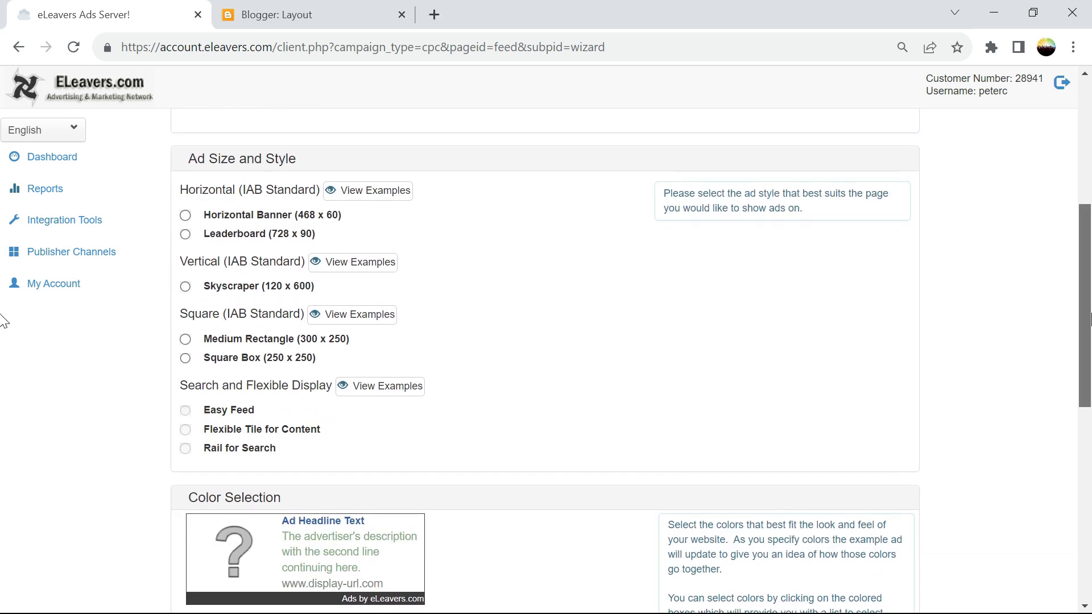
pyautogui.scroll(-3)
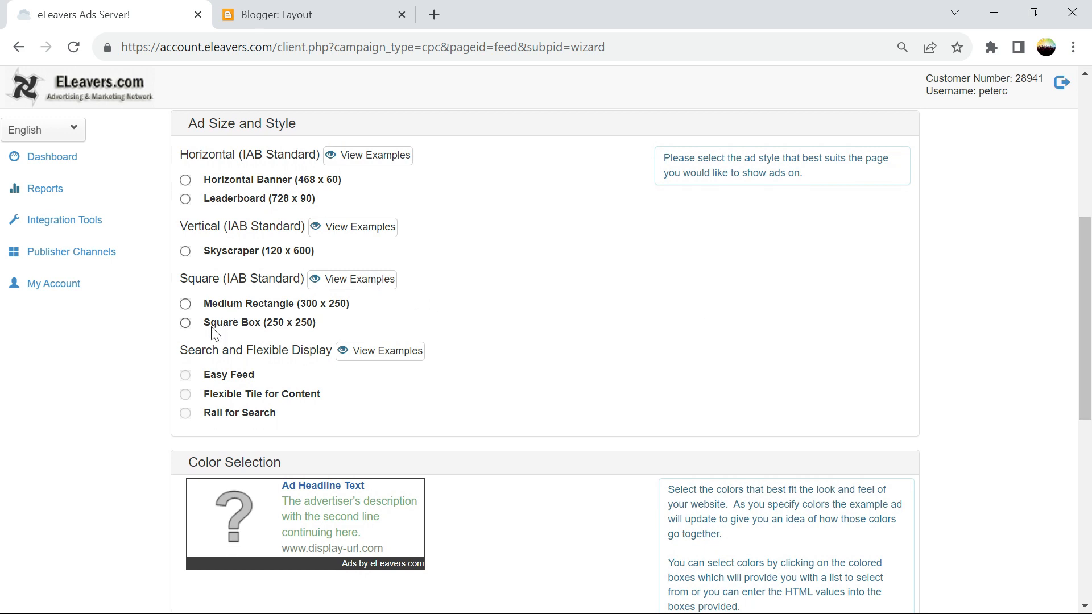
# - Choose the Square Box 250x250 size and submit the wizard's first step
pyautogui.click(185, 323)
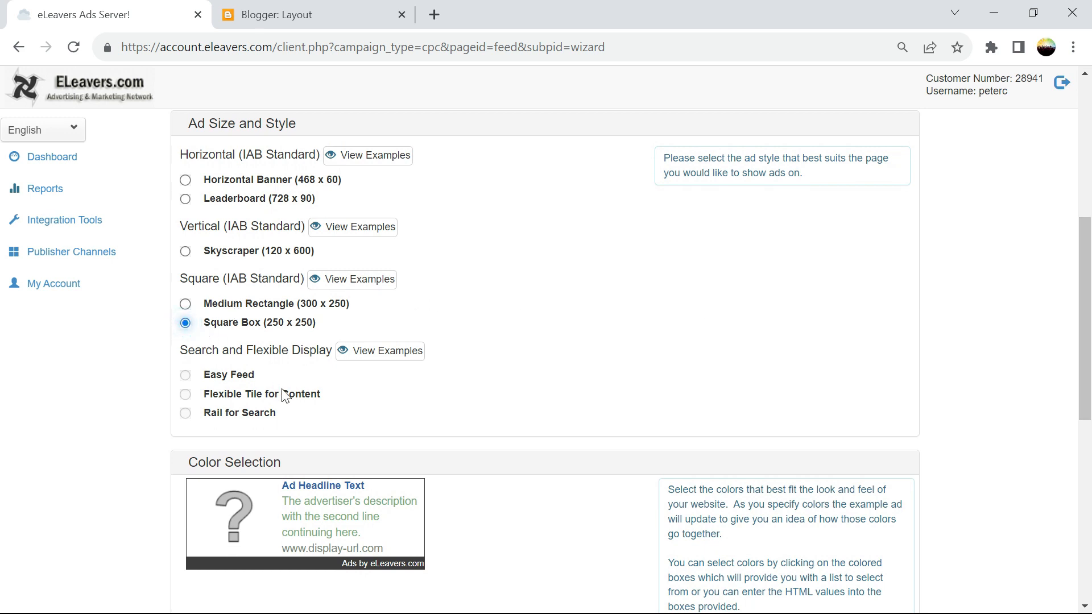
pyautogui.scroll(-3)
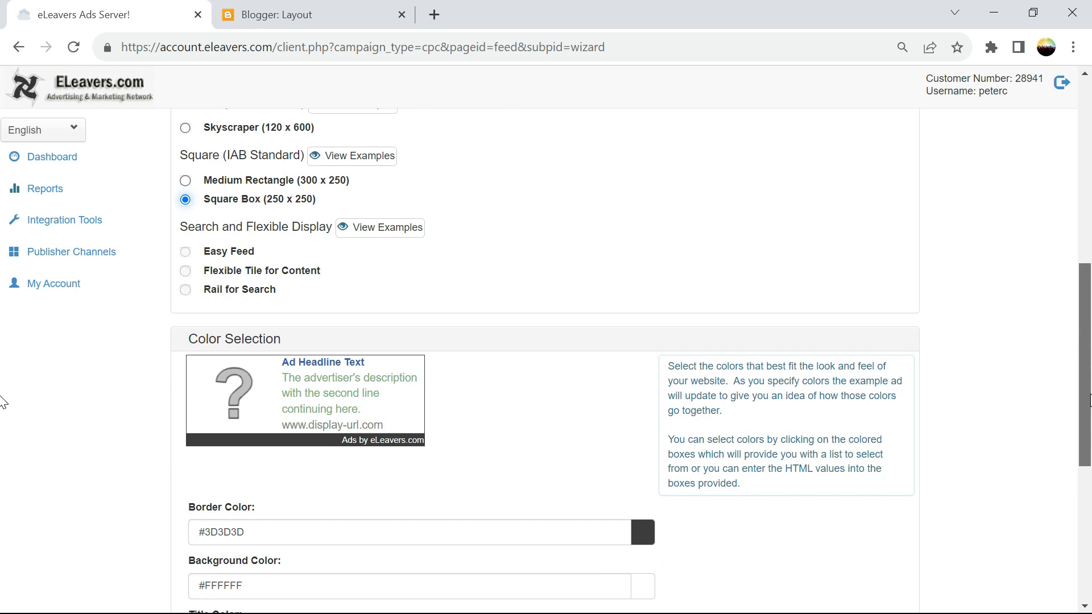
pyautogui.scroll(-3)
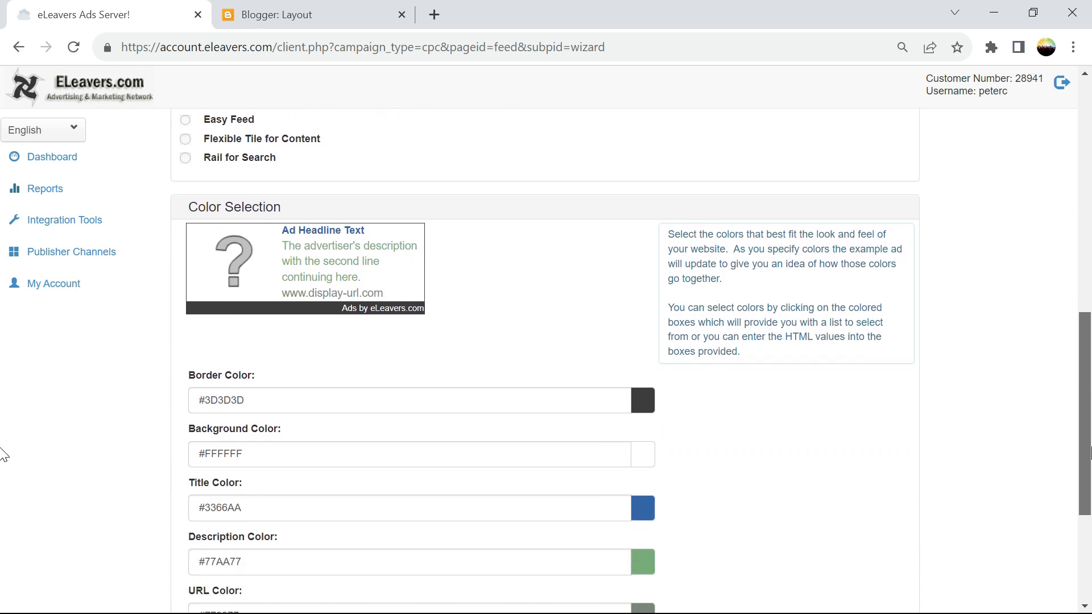
pyautogui.scroll(-3)
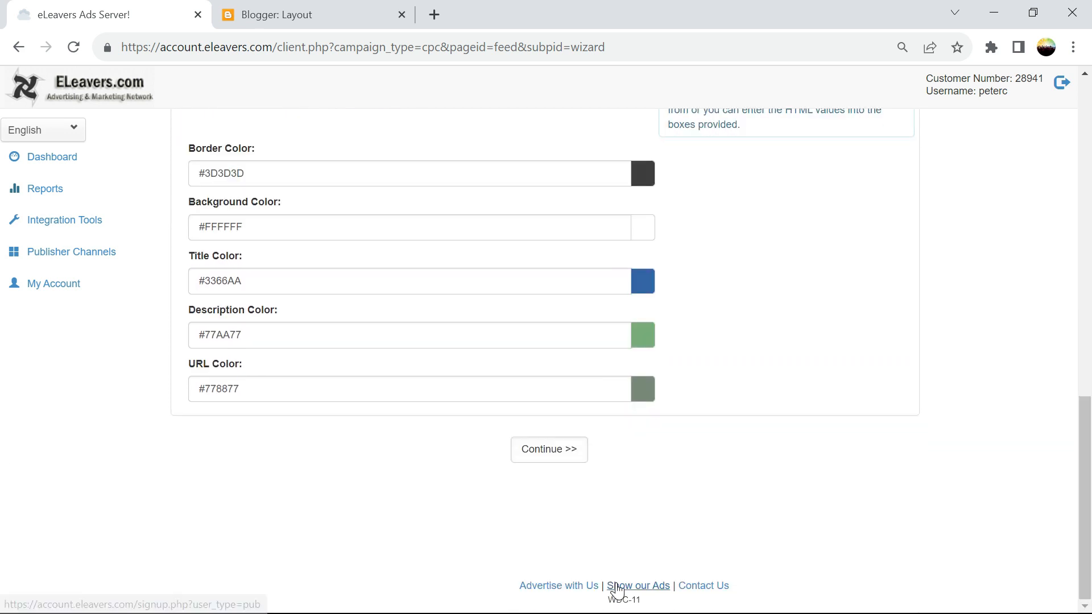
pyautogui.click(549, 449)
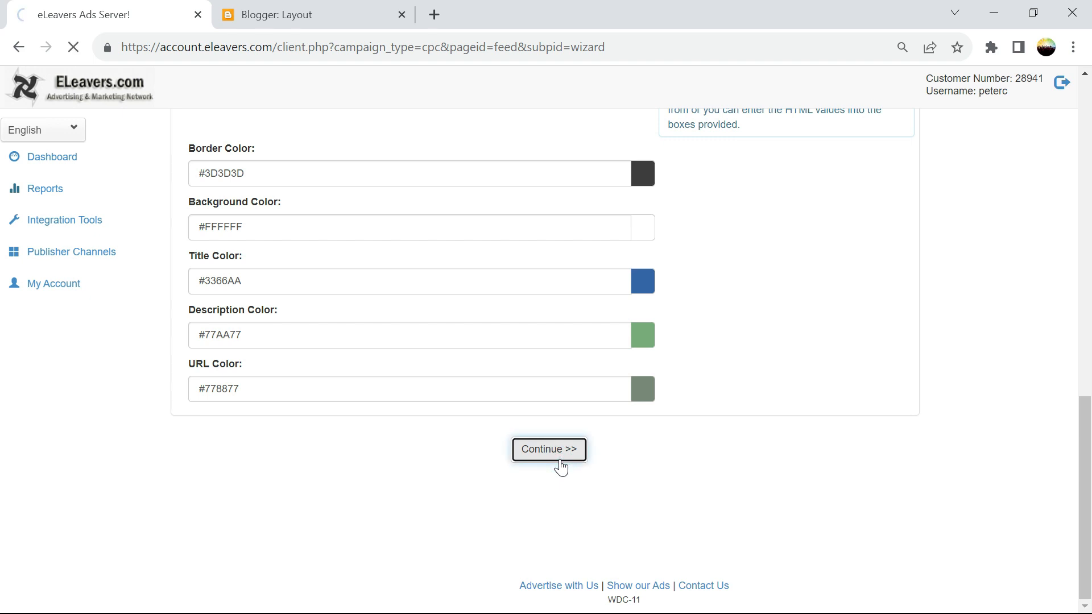
# - Reach wizard step 2 of 3 and save it with no filler content URL
pyautogui.click(549, 449)
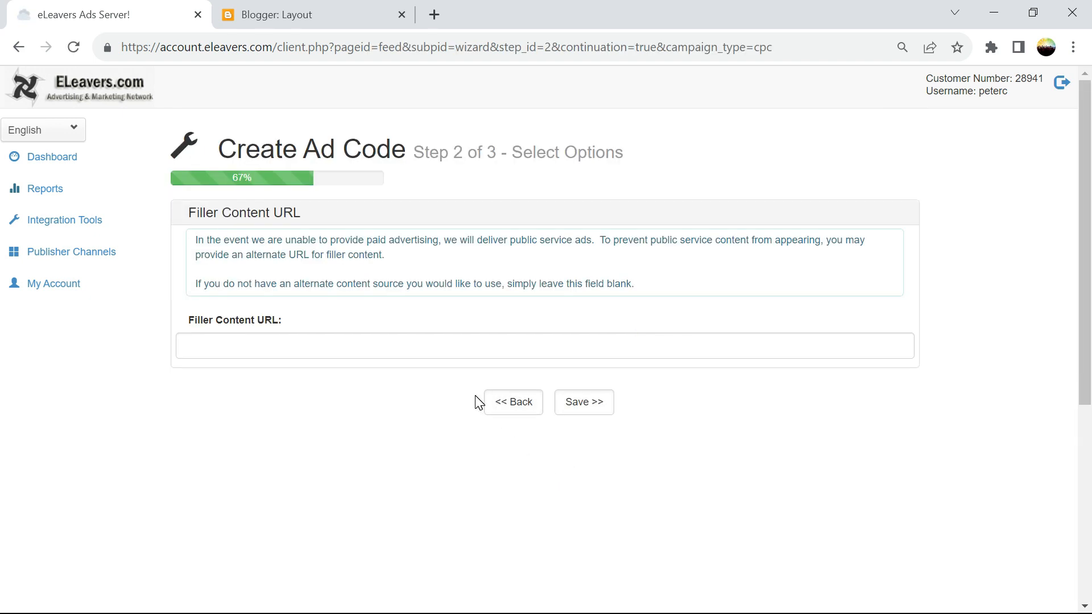
pyautogui.moveTo(418, 255)
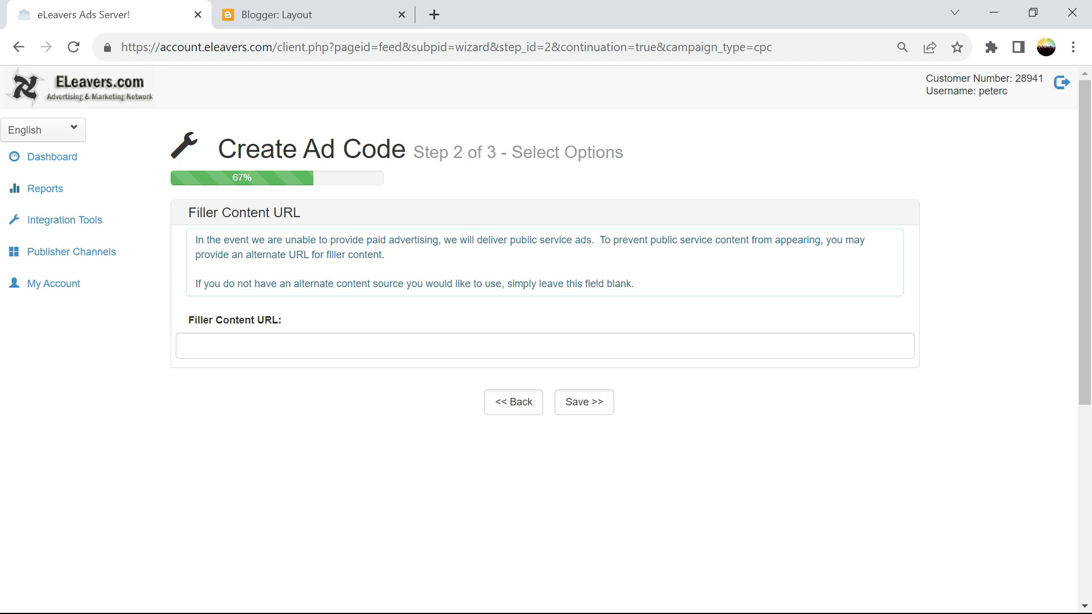
pyautogui.click(583, 402)
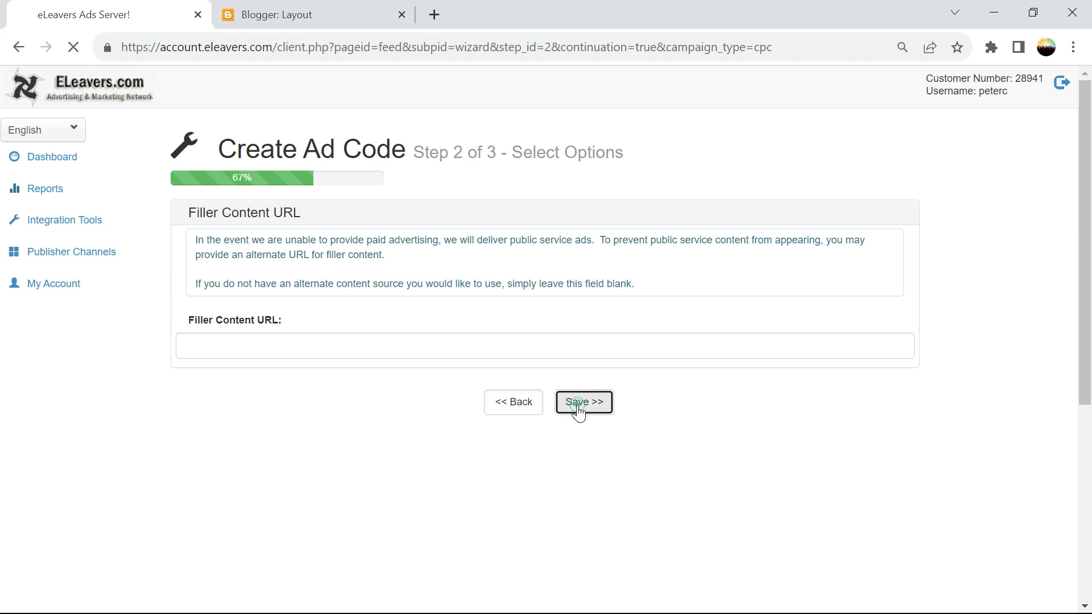
# - Copy the Basic Version ad script and finish the wizard, listing the main and side codes
pyautogui.click(583, 402)
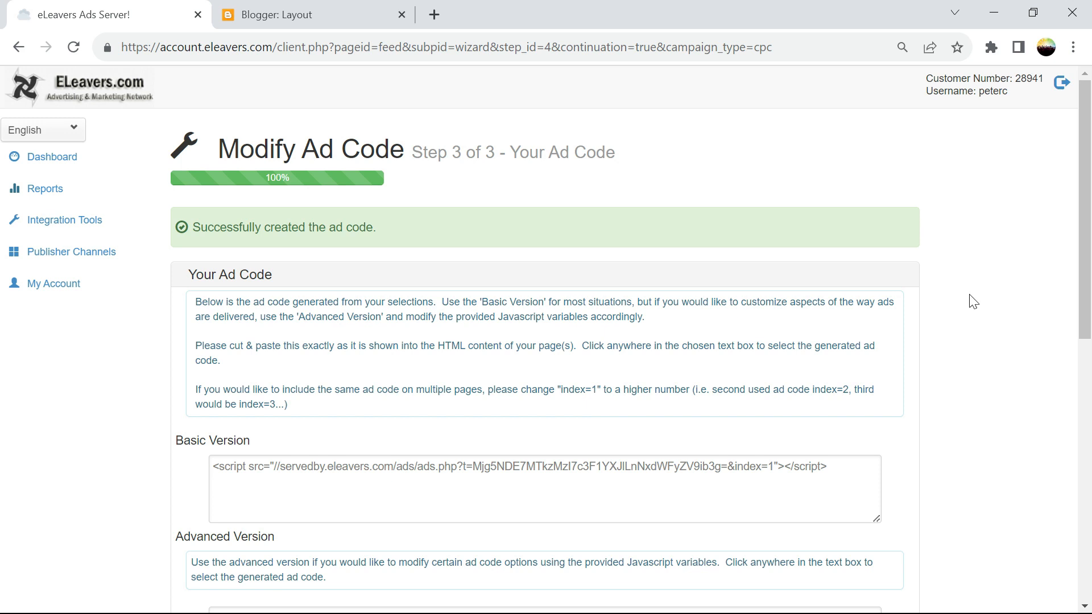
pyautogui.scroll(-3)
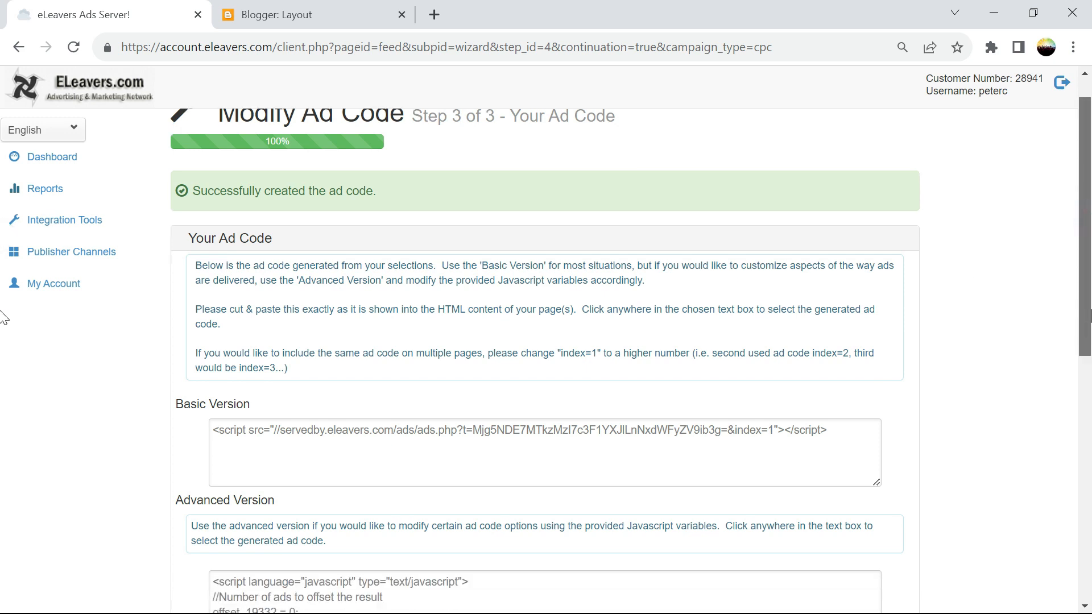
pyautogui.scroll(-3)
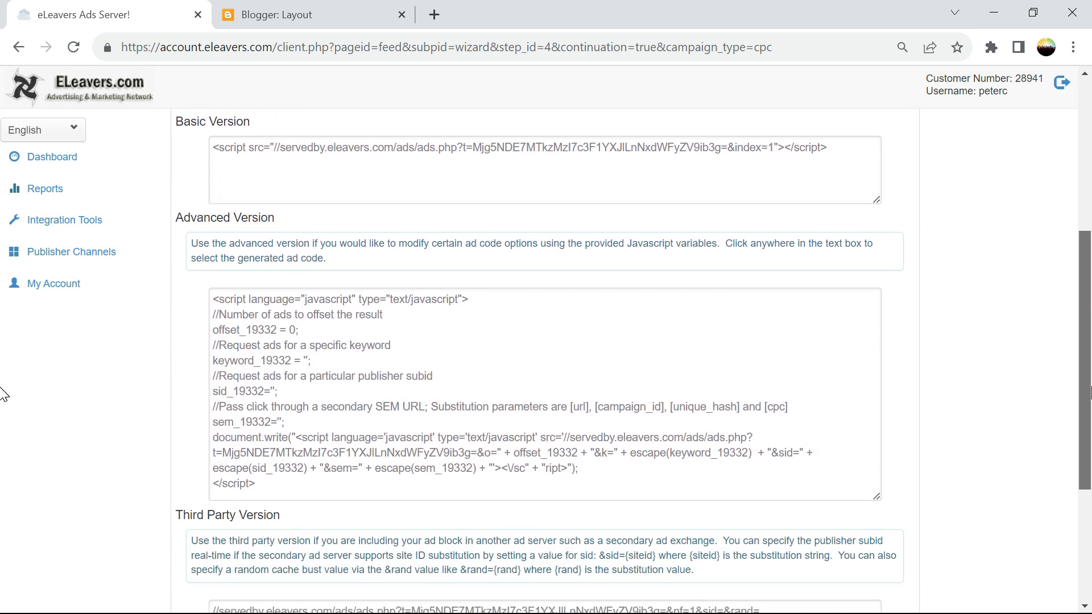
pyautogui.scroll(-3)
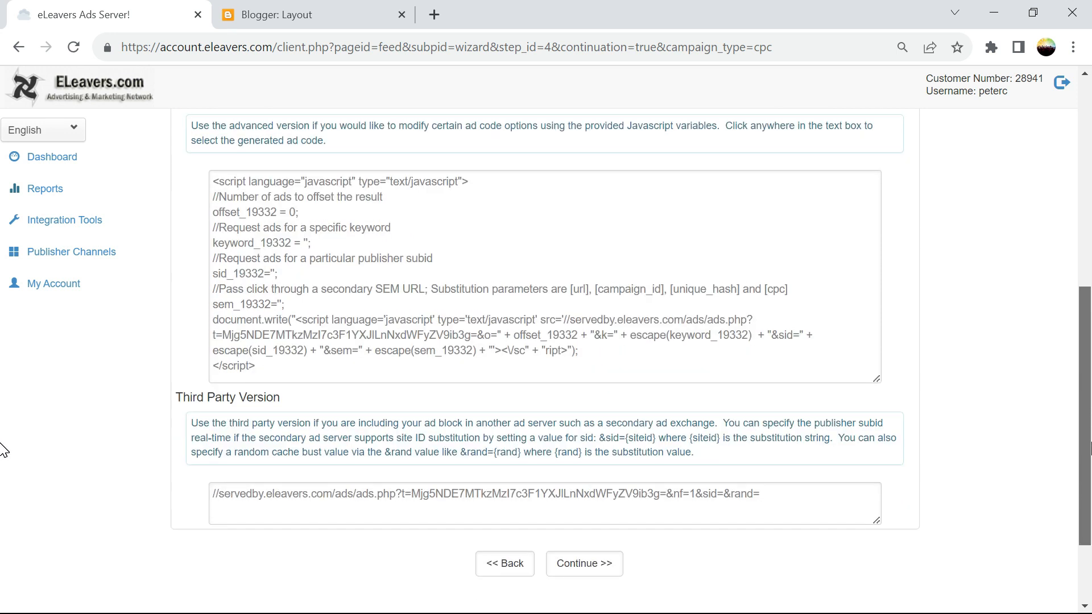
pyautogui.scroll(3)
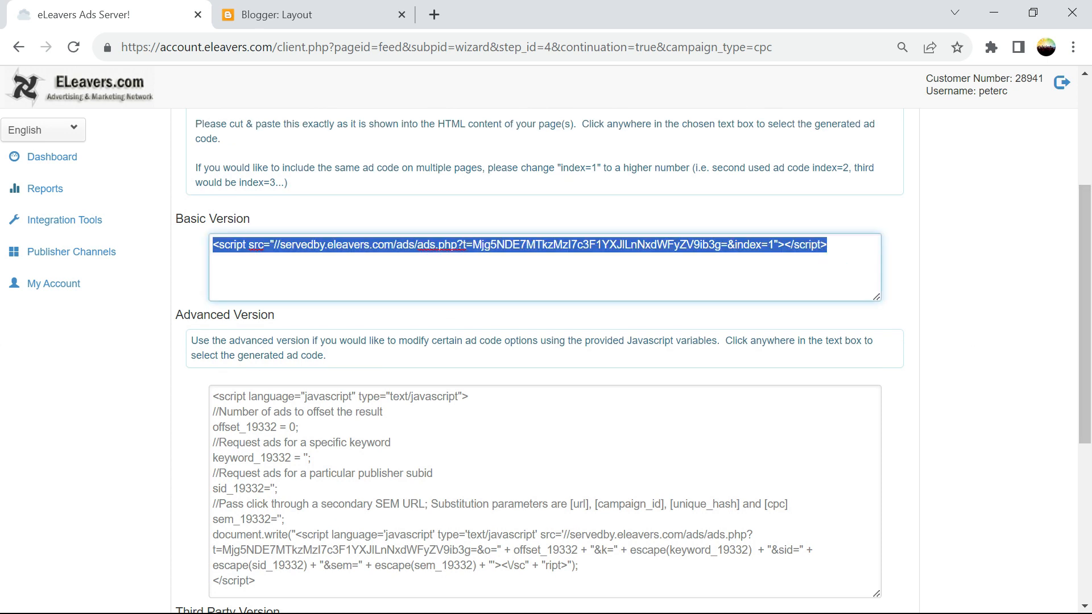
pyautogui.moveTo(4, 333)
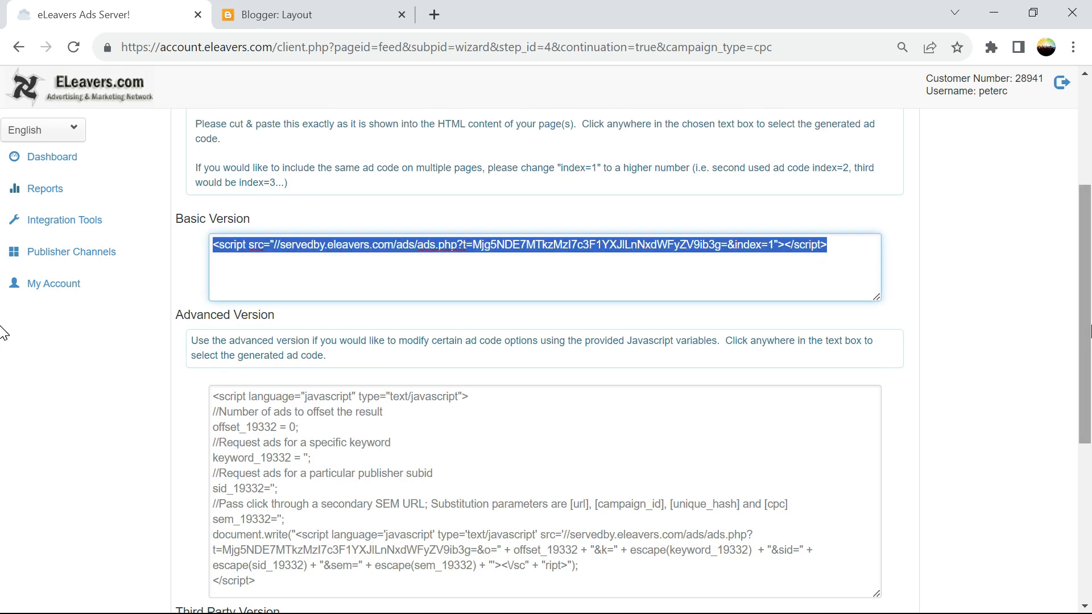
pyautogui.scroll(-3)
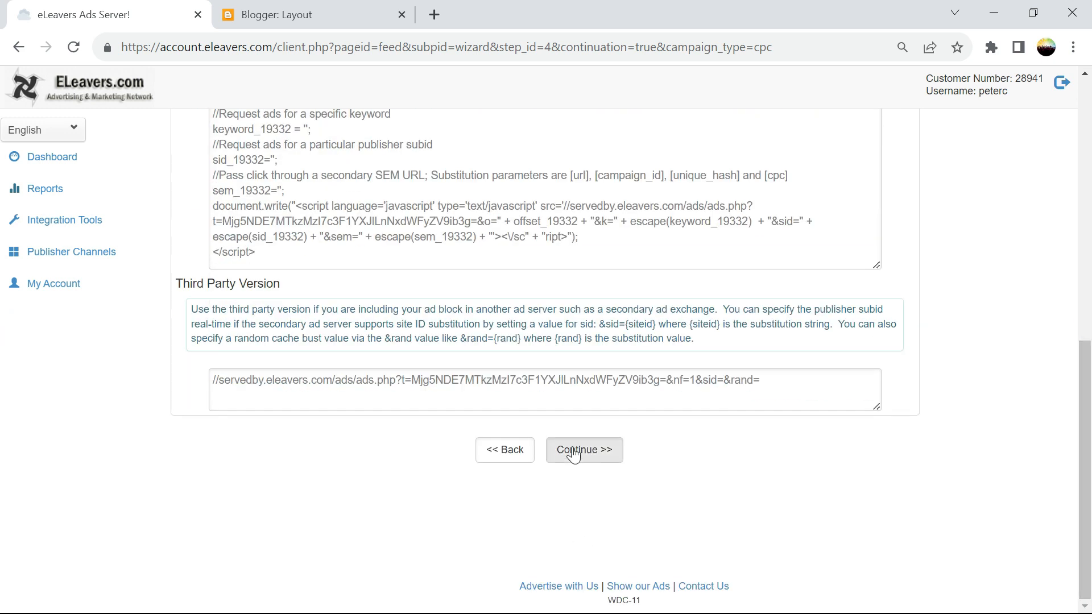
pyautogui.click(584, 450)
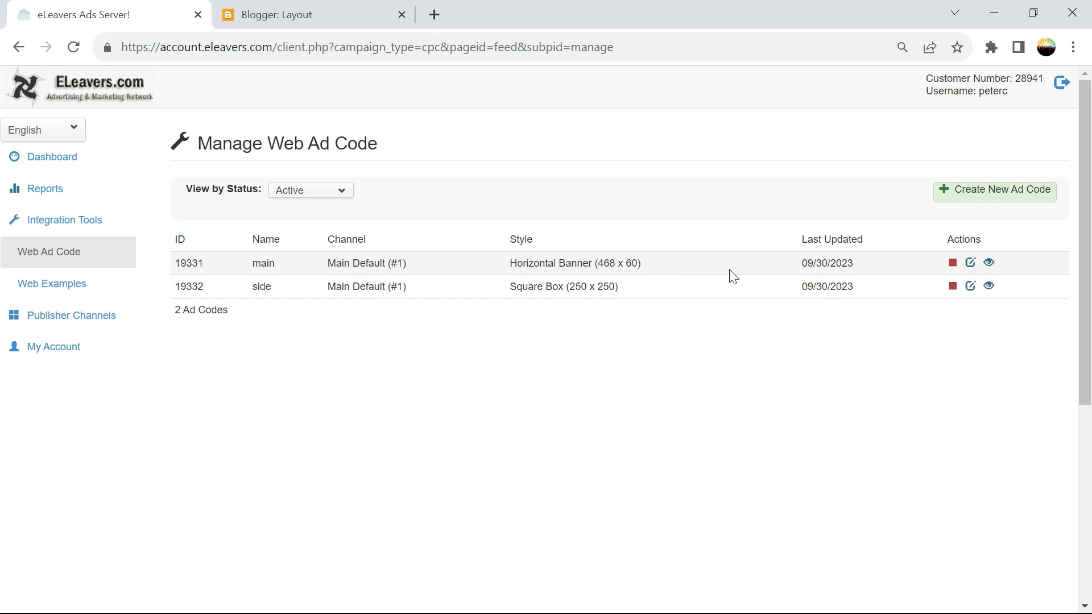
# - On the Blogger Layout page, start adding a gadget to Sidebar Right (a)
pyautogui.click(291, 15)
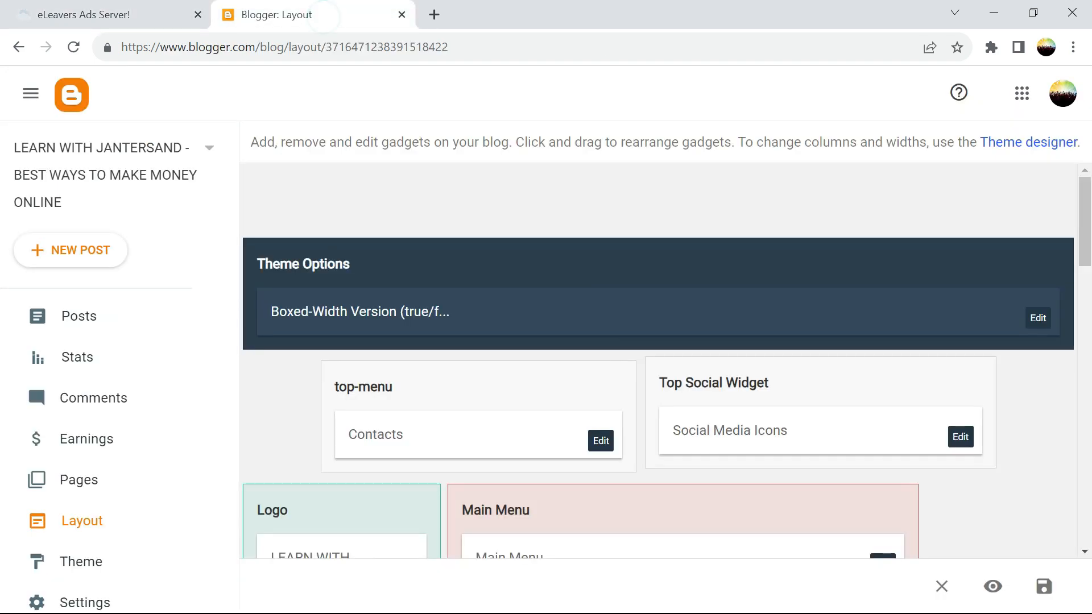
pyautogui.scroll(-3)
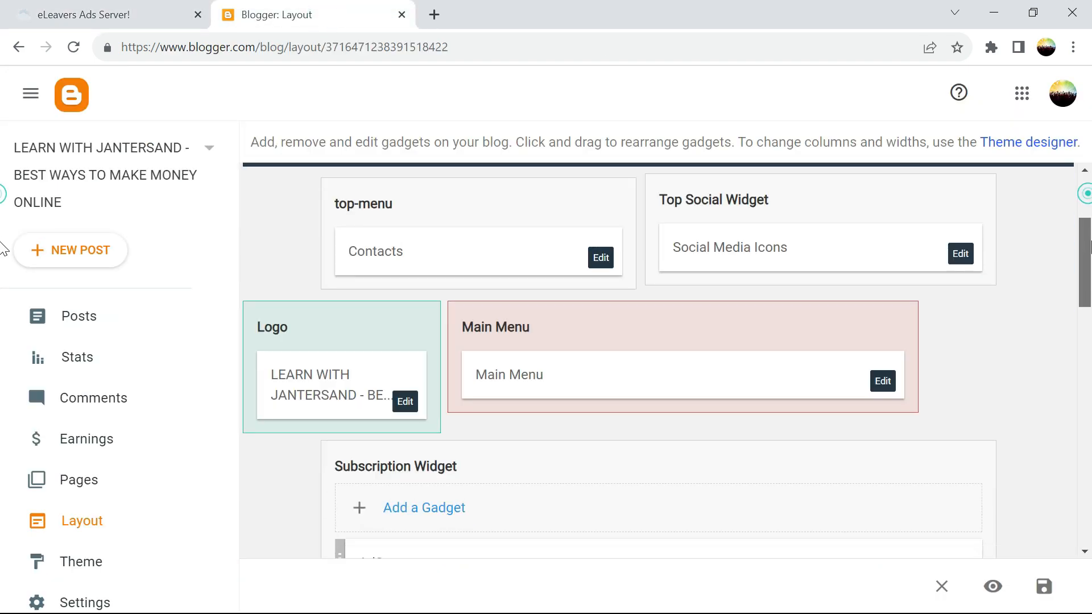
pyautogui.scroll(-3)
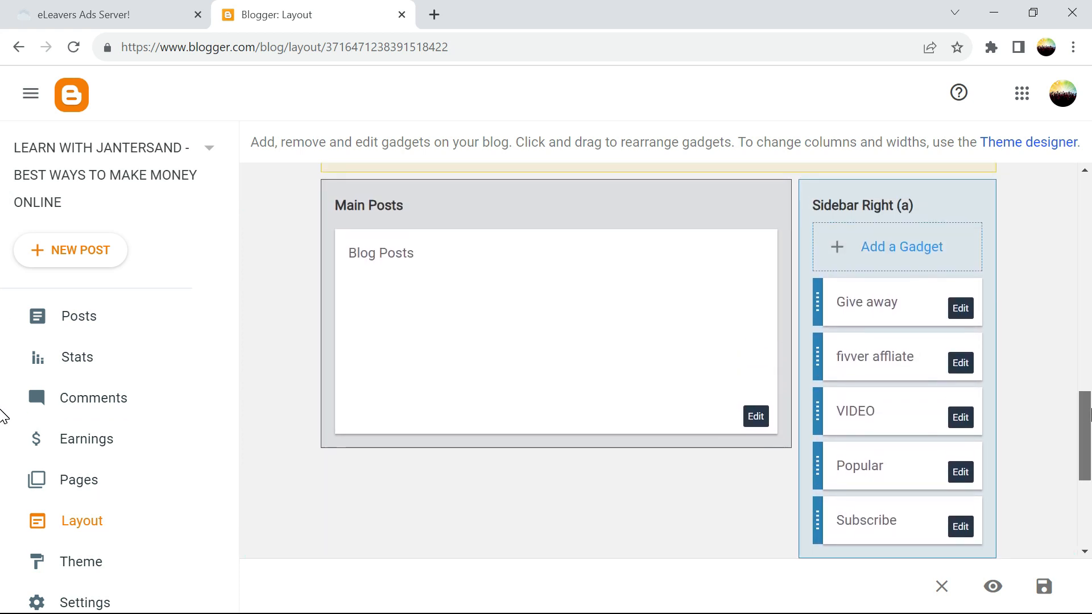
pyautogui.click(902, 247)
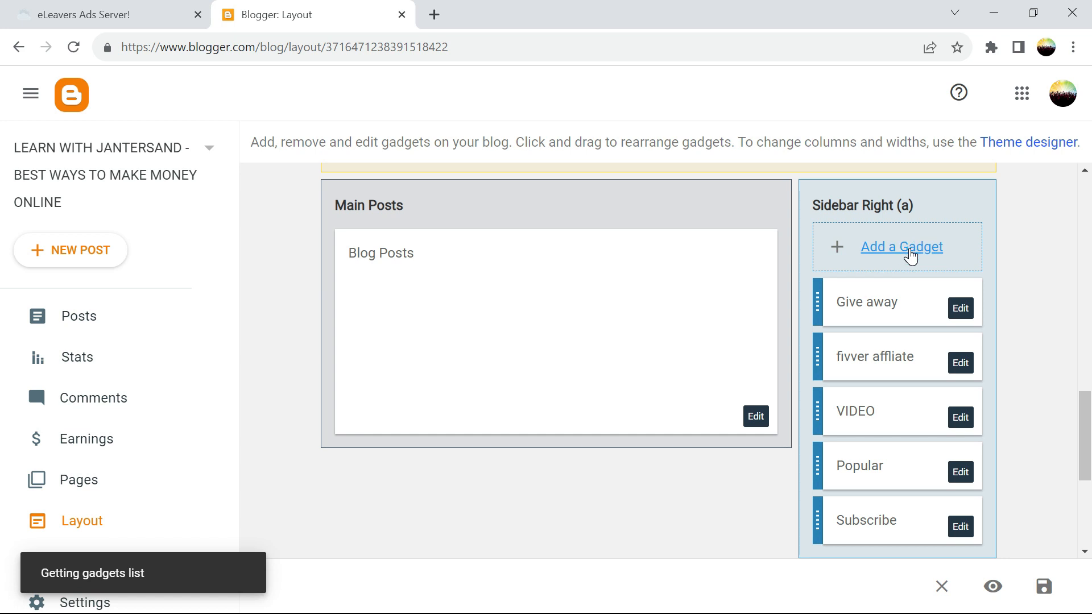
# - Save an untitled HTML/JavaScript gadget containing the pasted servedby.eleavers.com ad script
pyautogui.click(902, 247)
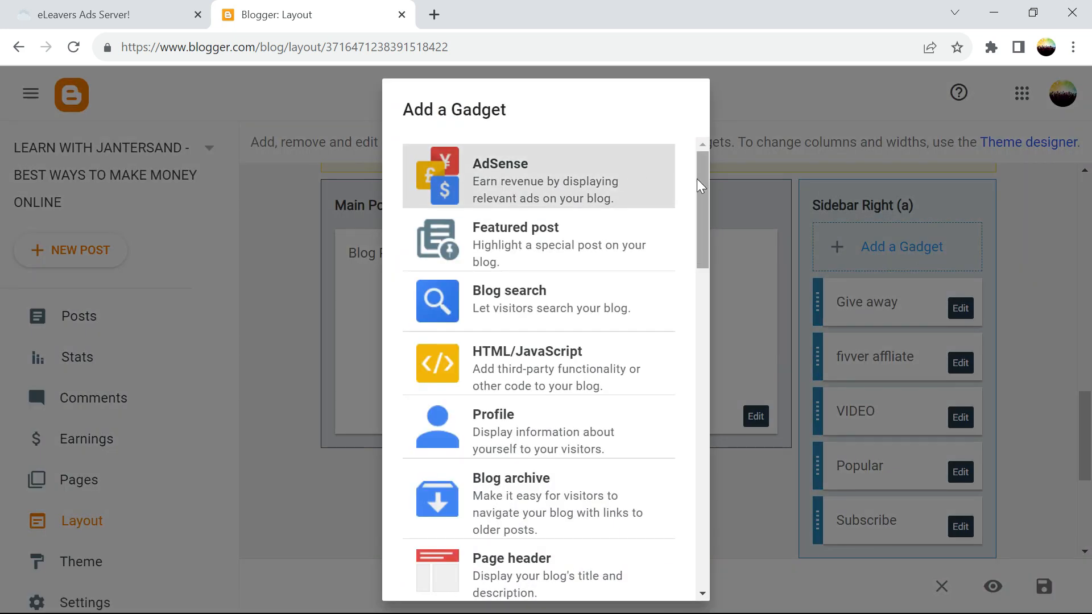
pyautogui.scroll(-3)
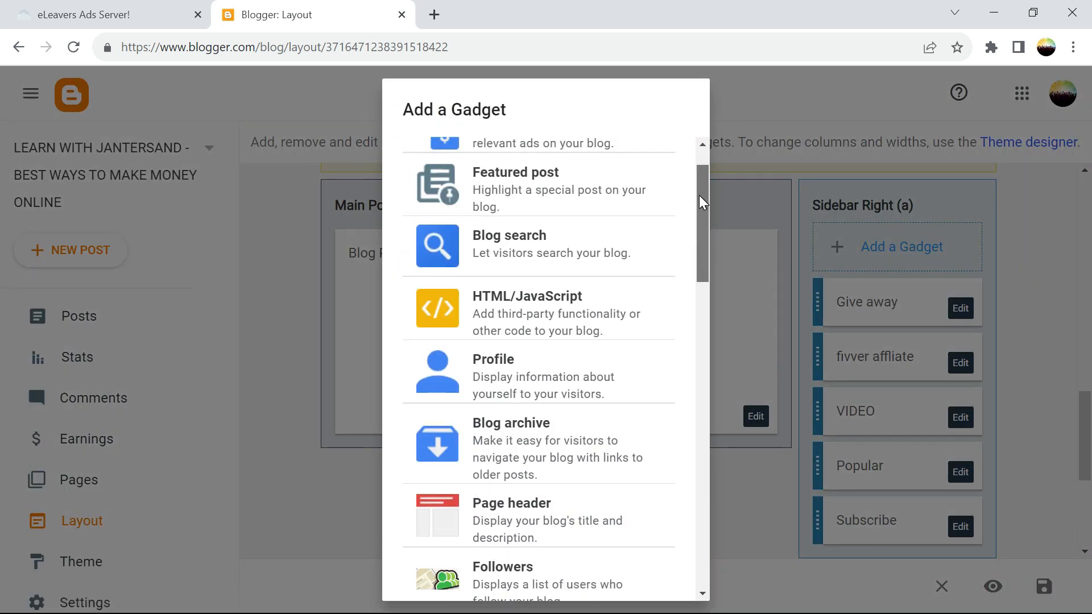
pyautogui.moveTo(585, 304)
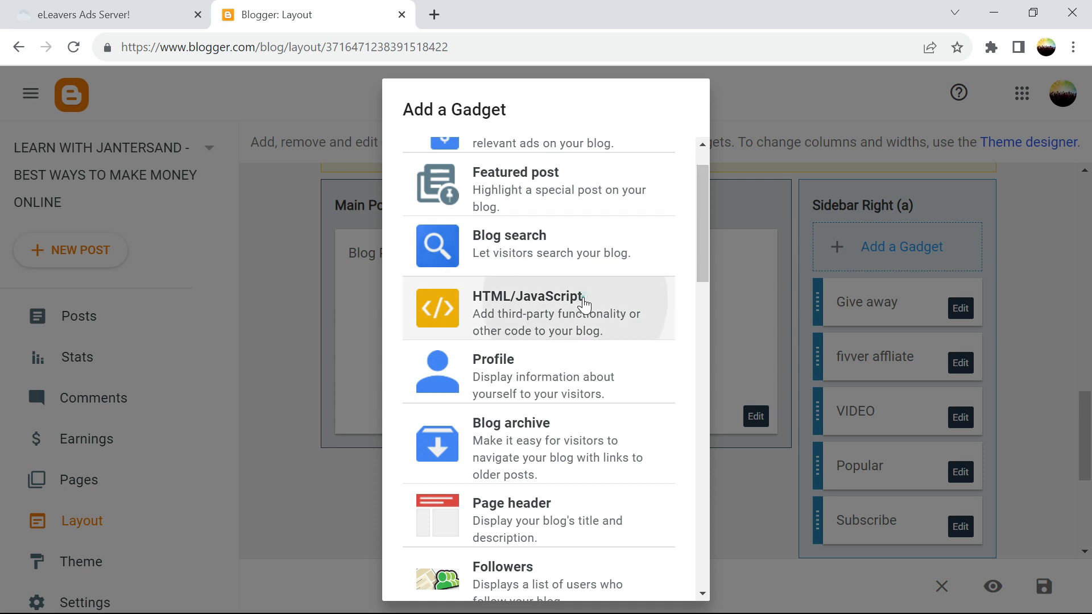
pyautogui.click(540, 308)
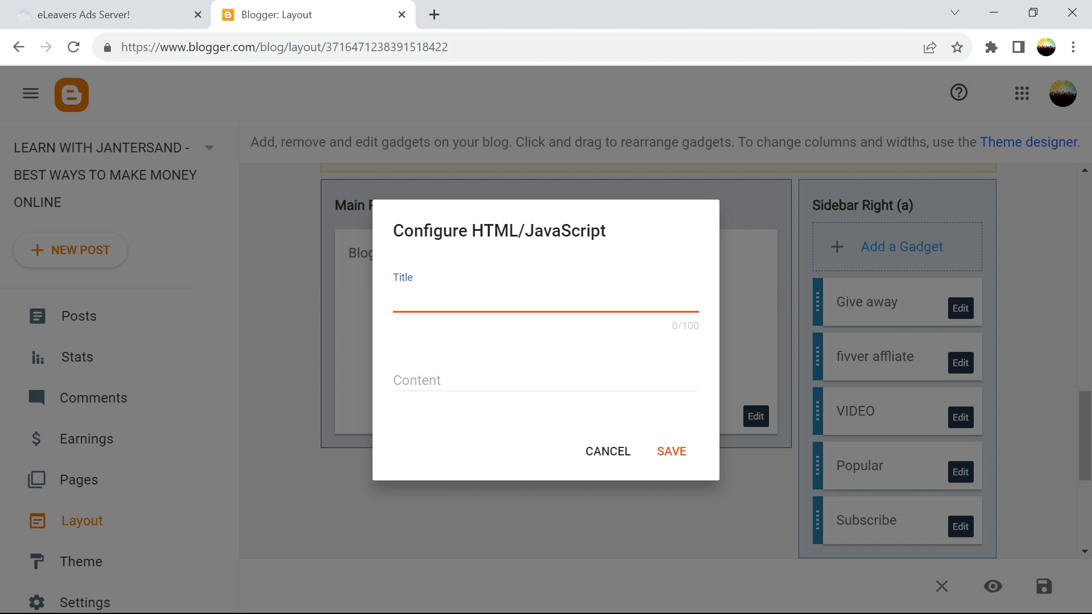
pyautogui.write('<script src="//servedby.eleavers.com/ads/ads.php?t=Mjg5NDE7MTkzMzI7c3F1YXJlLnNxdWFyZV9ib3g=&index=1"></script>')
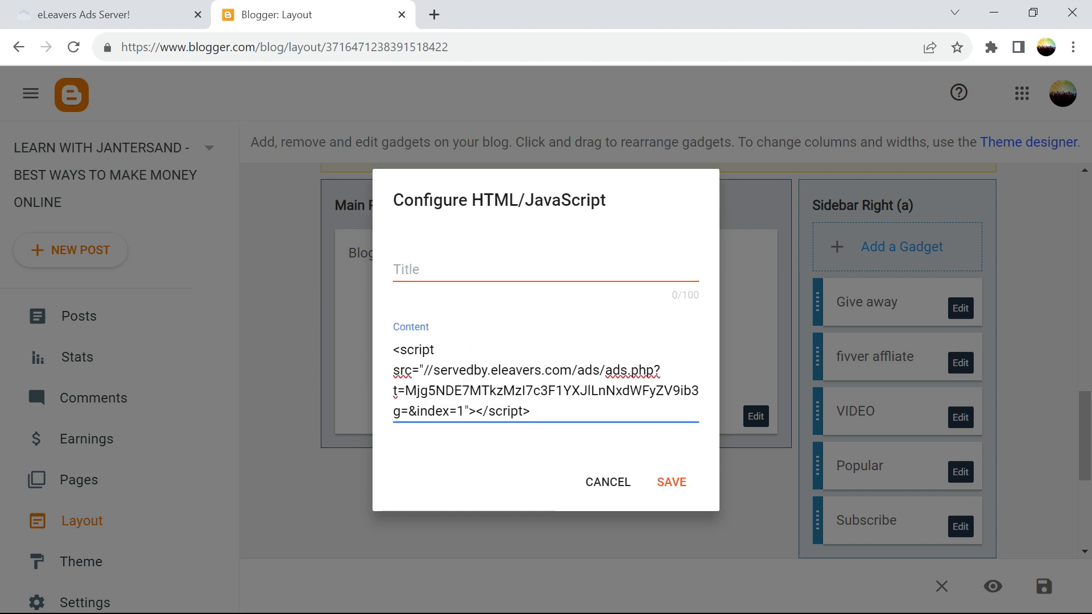
pyautogui.click(671, 483)
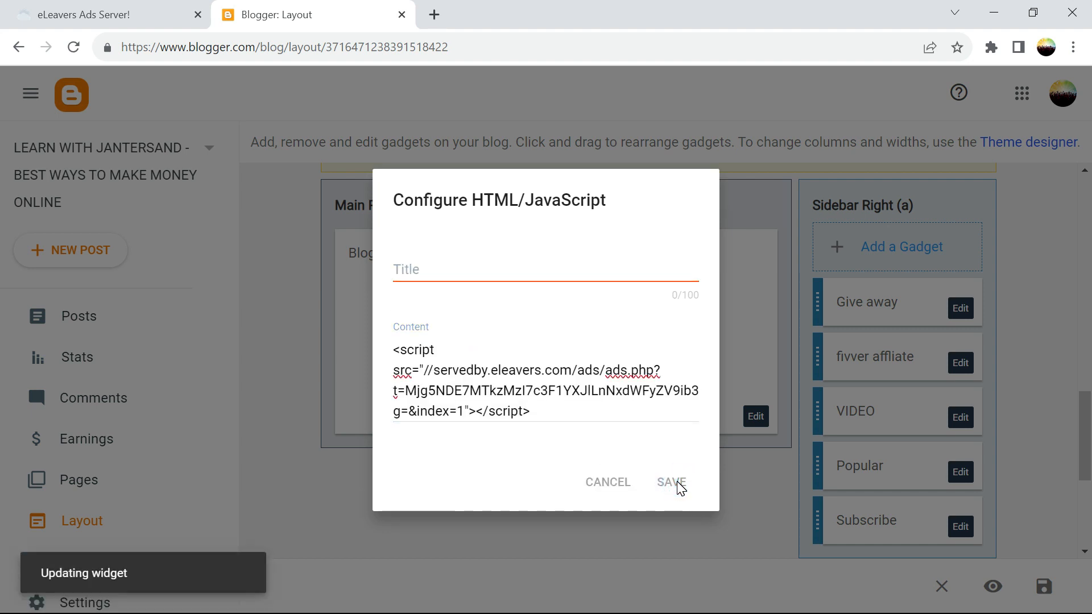
# - Drag the HTML/JavaScript gadget below Popular in Sidebar Right (a) and save the layout
pyautogui.click(671, 482)
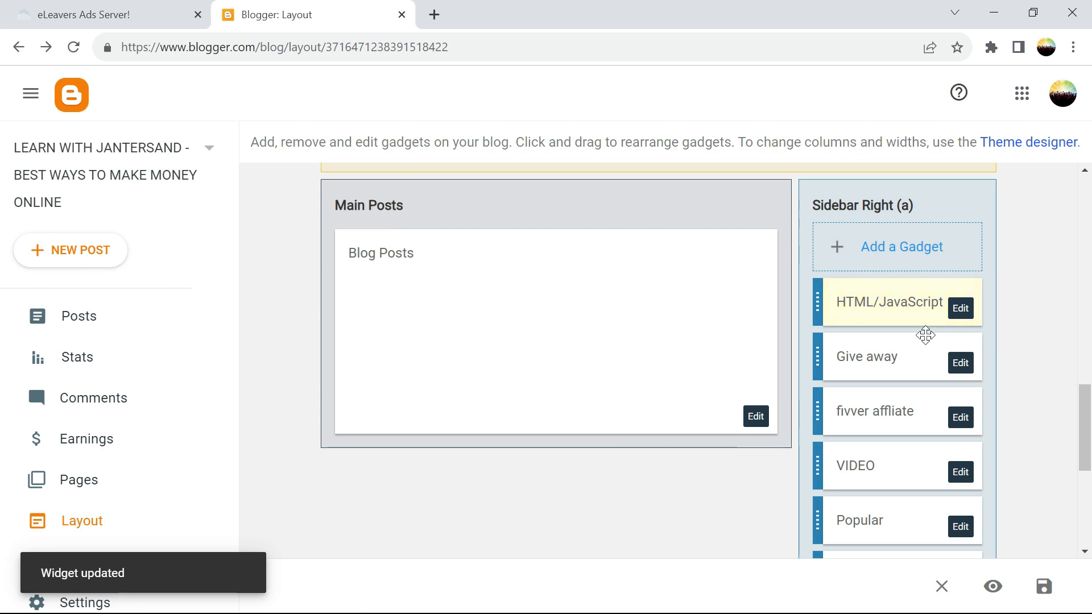
pyautogui.moveTo(897, 303); pyautogui.dragTo(898, 425)
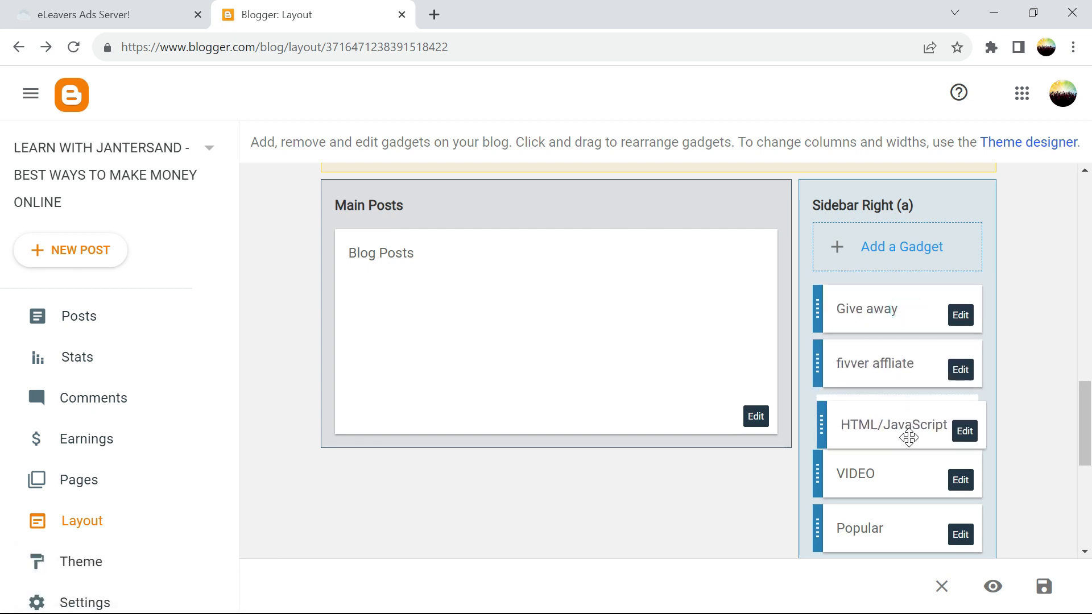
pyautogui.moveTo(899, 425); pyautogui.dragTo(899, 530)
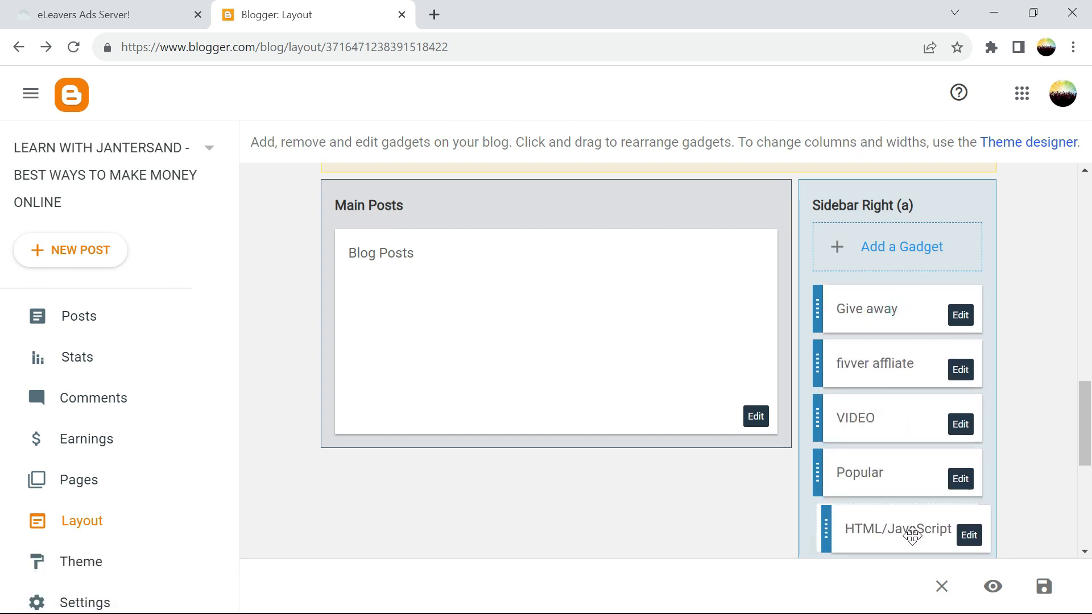
pyautogui.moveTo(1043, 587)
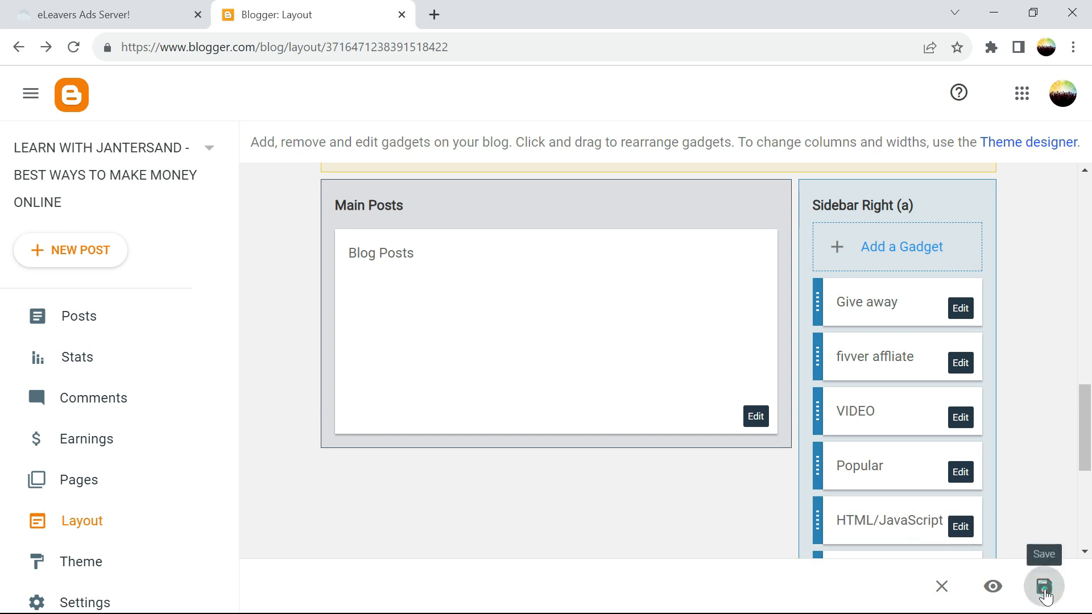
pyautogui.click(1043, 587)
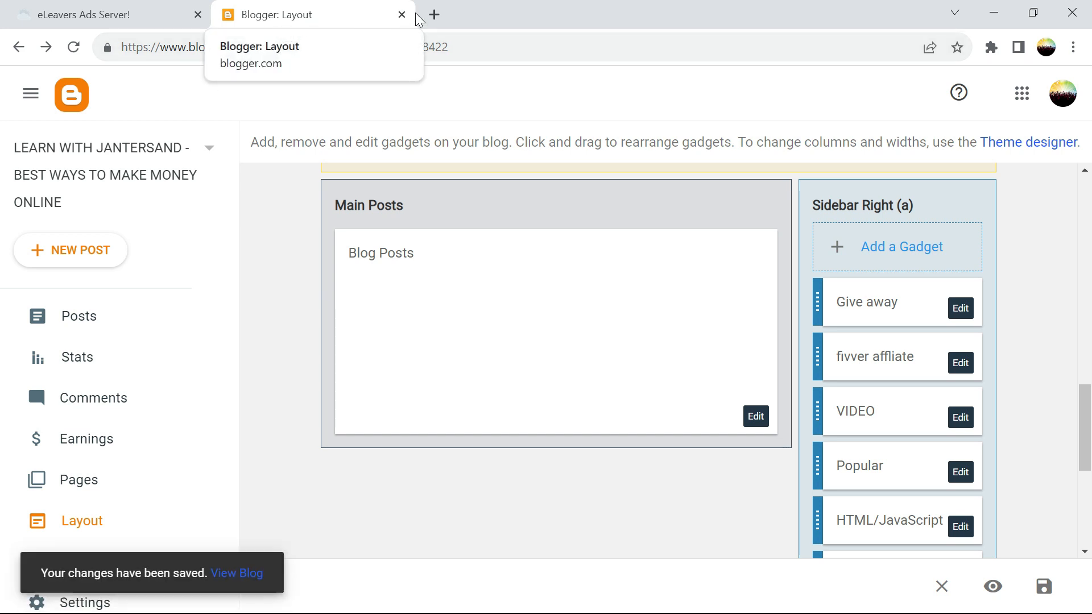
# - Open jantersand.blogspot.com in a new tab and scroll through its posts and sidebar ads
pyautogui.click(434, 14)
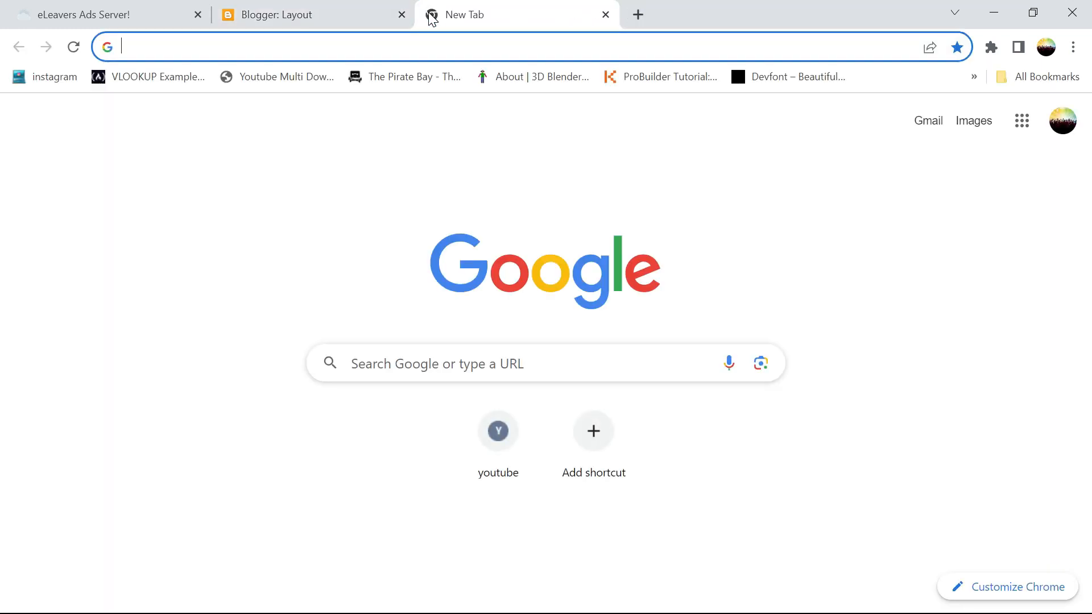
pyautogui.write('jan')
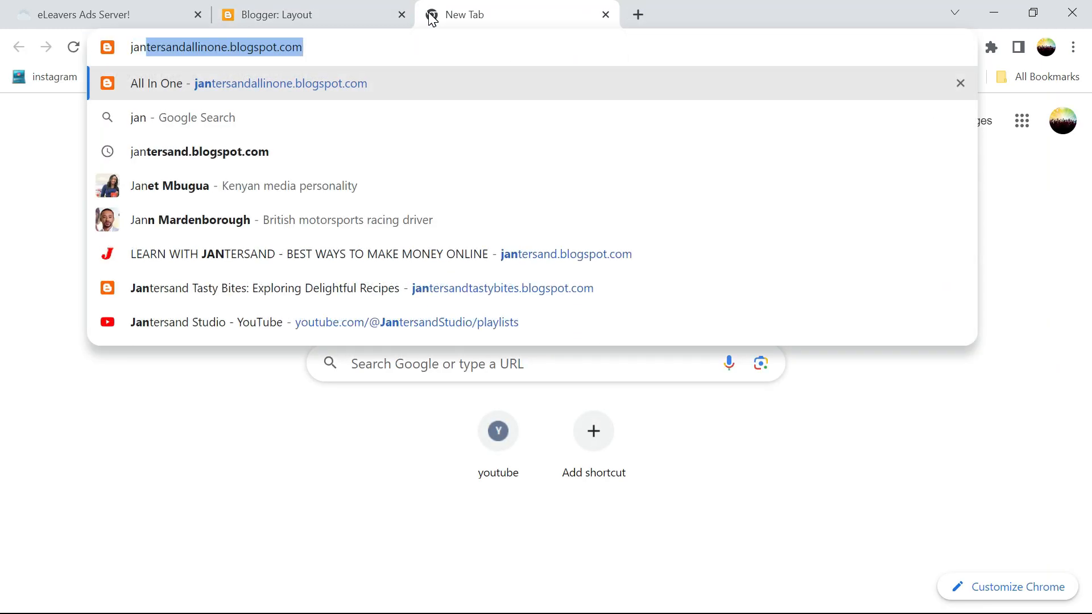
pyautogui.click(200, 152)
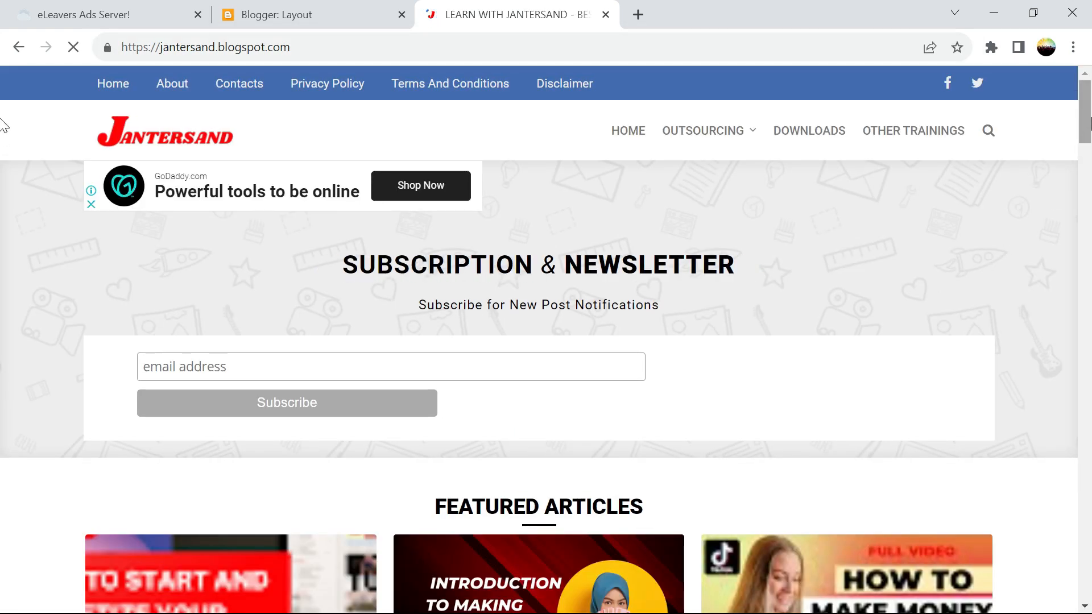
pyautogui.scroll(-3)
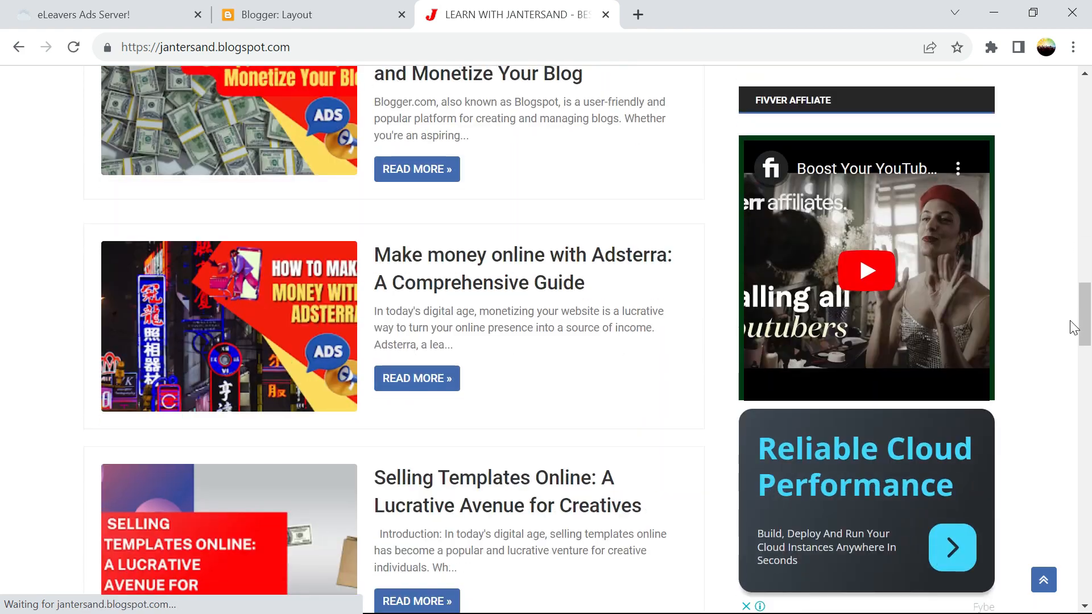
pyautogui.scroll(-3)
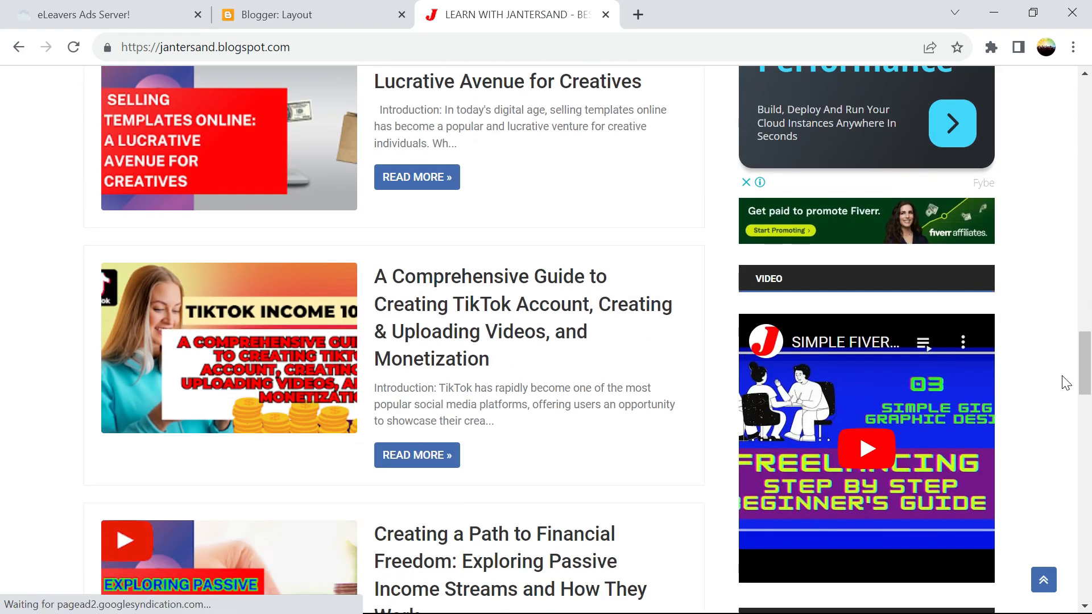
pyautogui.scroll(-3)
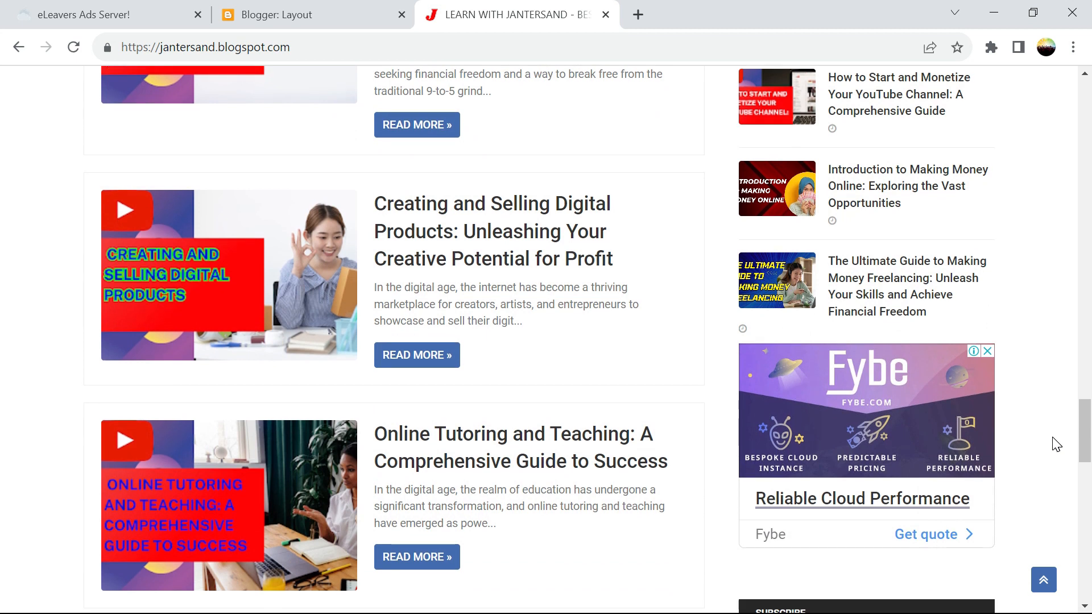
pyautogui.scroll(-3)
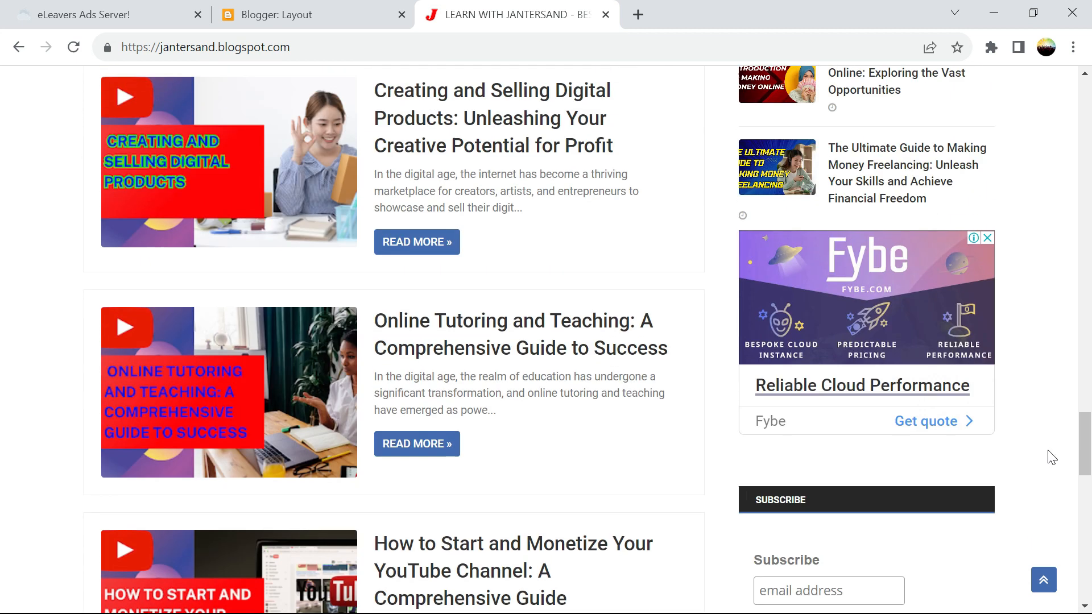
pyautogui.moveTo(802, 269)
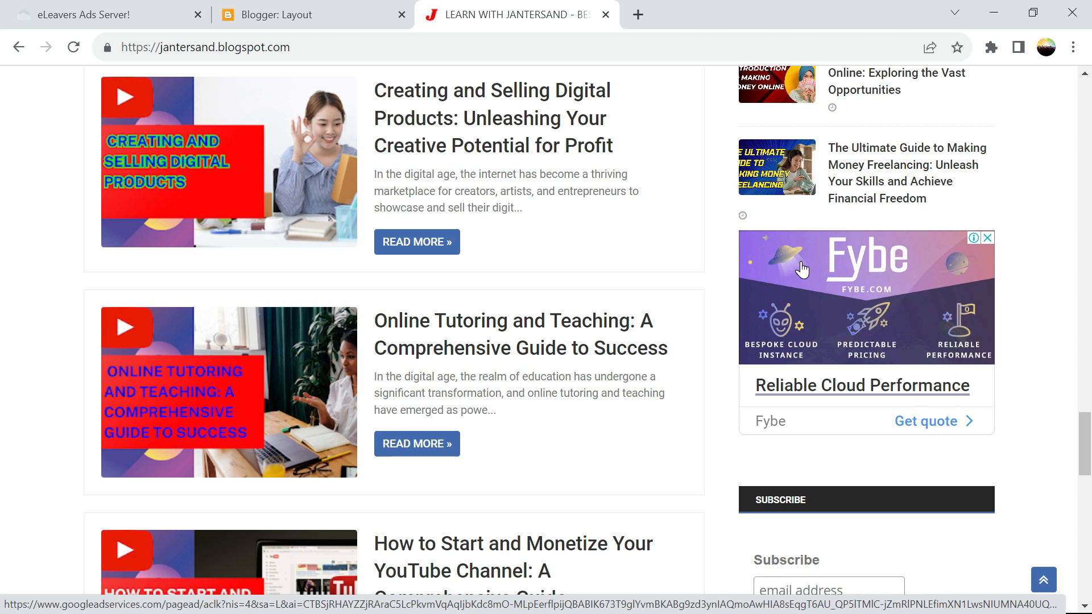
pyautogui.moveTo(836, 428)
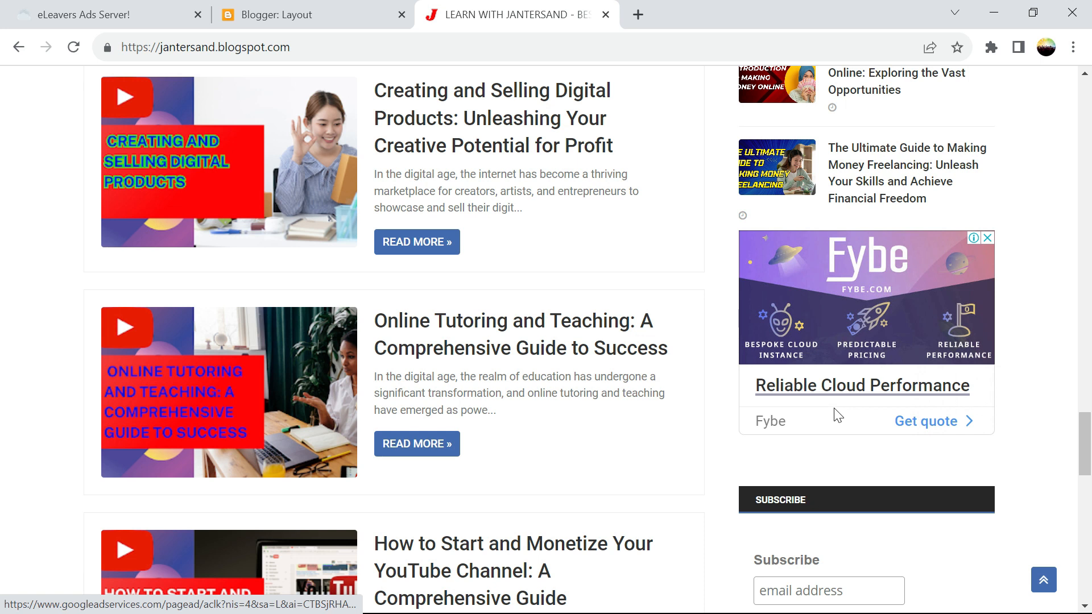
pyautogui.moveTo(696, 327)
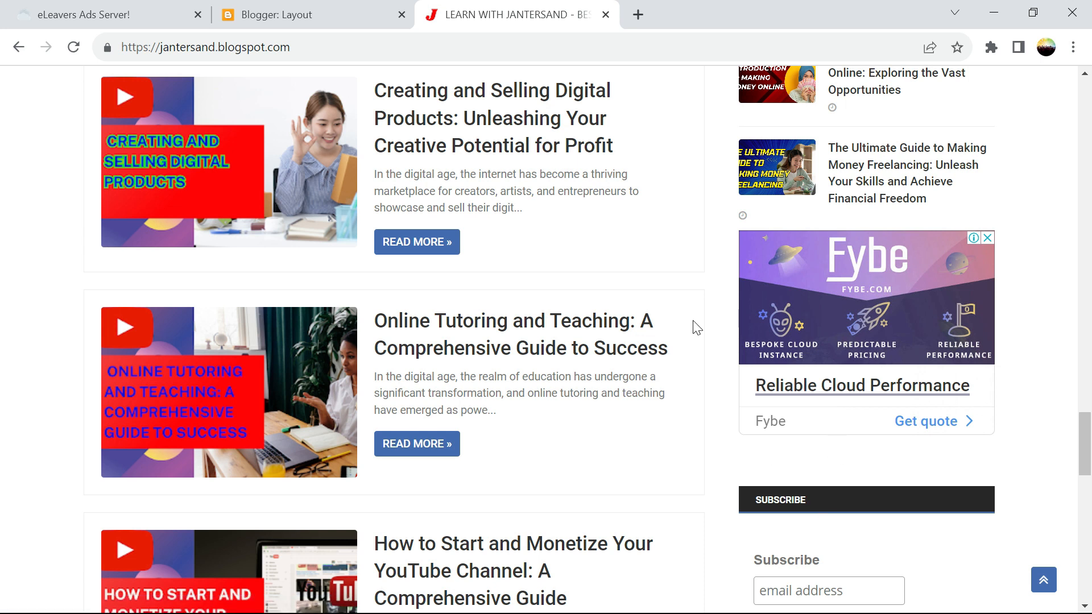
pyautogui.click(283, 15)
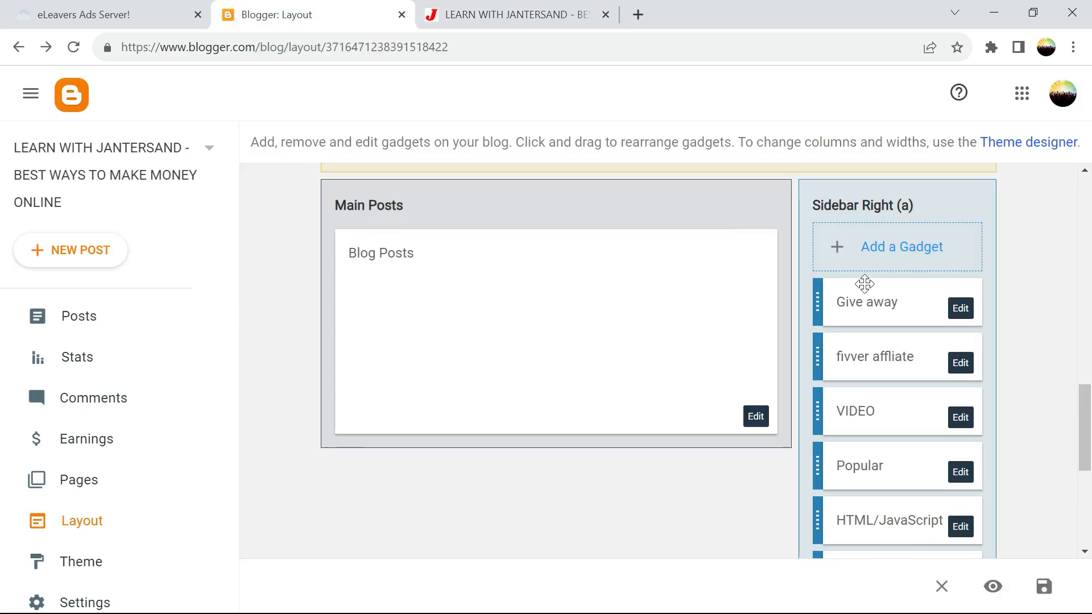
pyautogui.scroll(-3)
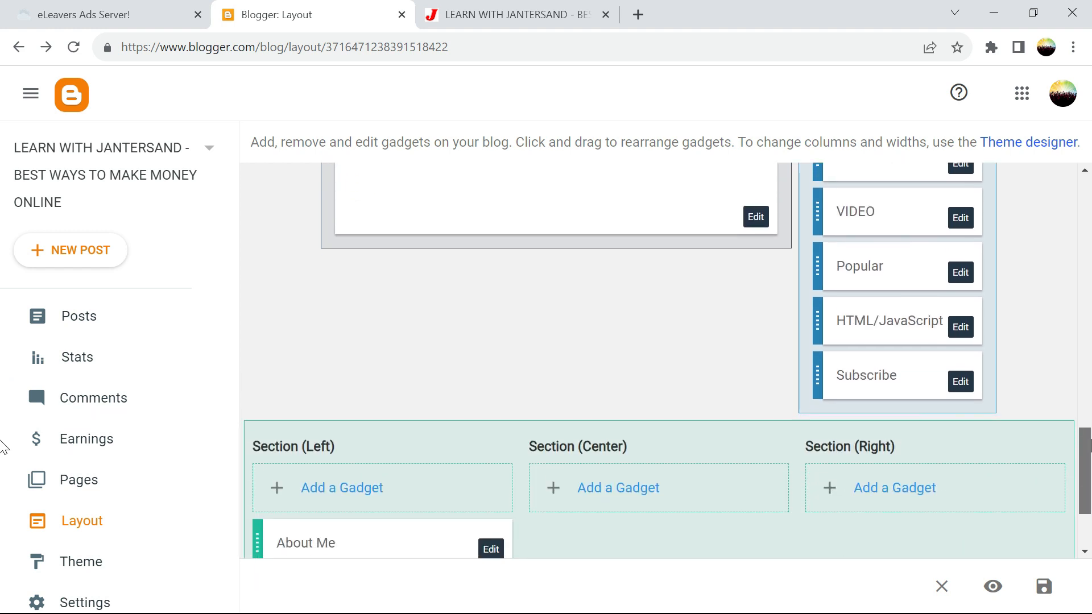
pyautogui.scroll(-3)
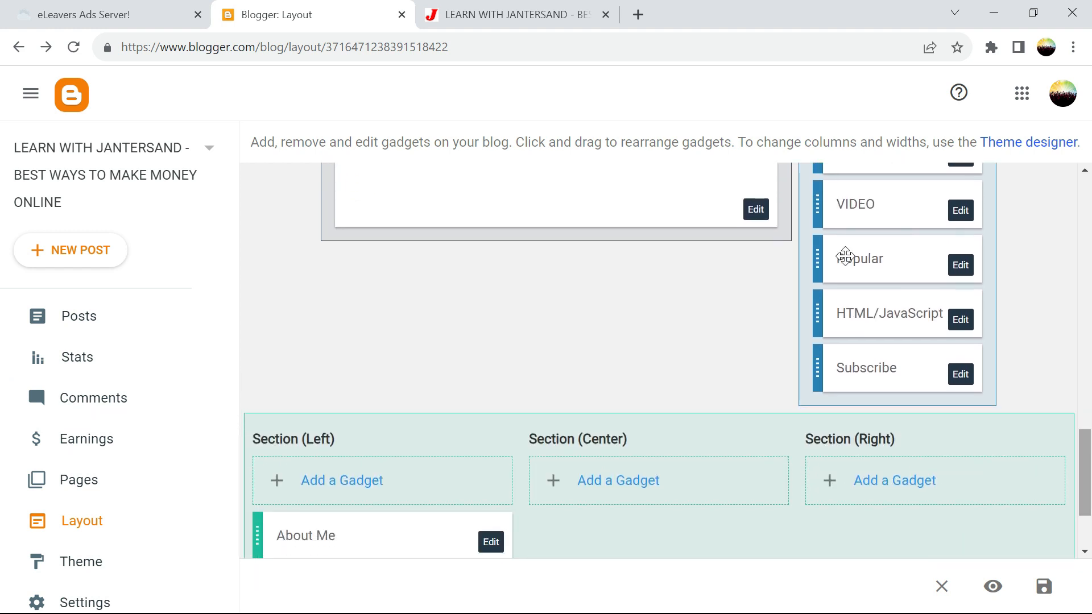
pyautogui.click(509, 16)
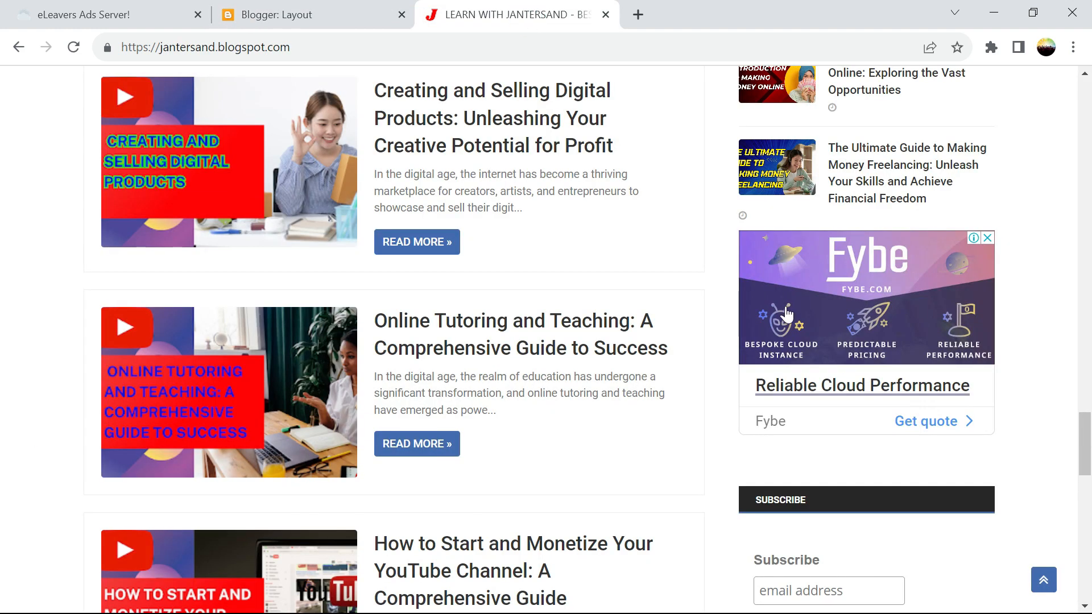
# - In eLeavers, view the main ad code's modify wizard, then return to the Web Ad Code list
pyautogui.click(85, 15)
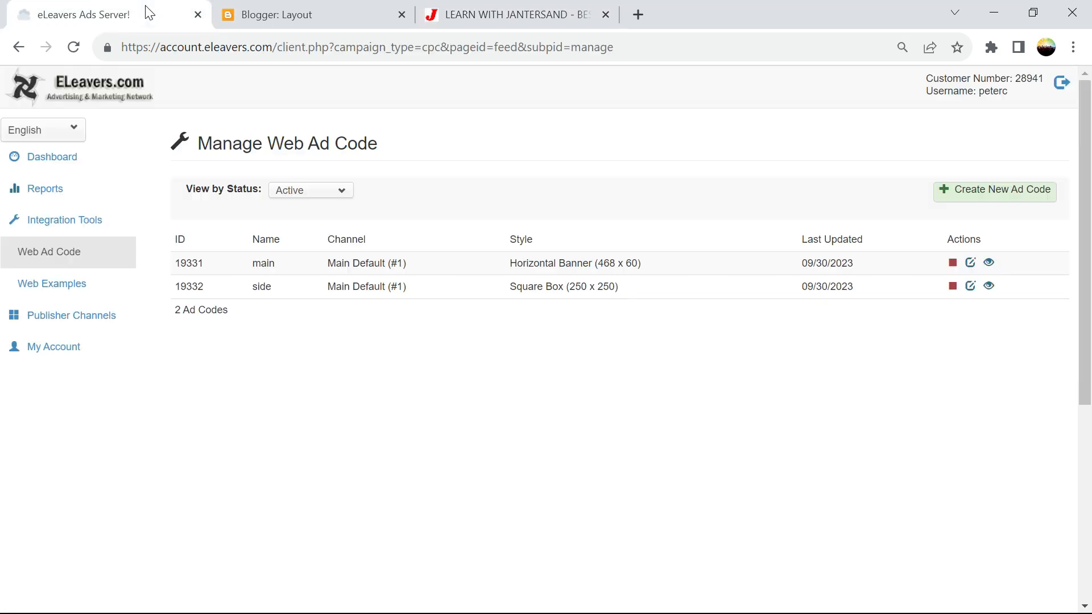
pyautogui.moveTo(404, 277)
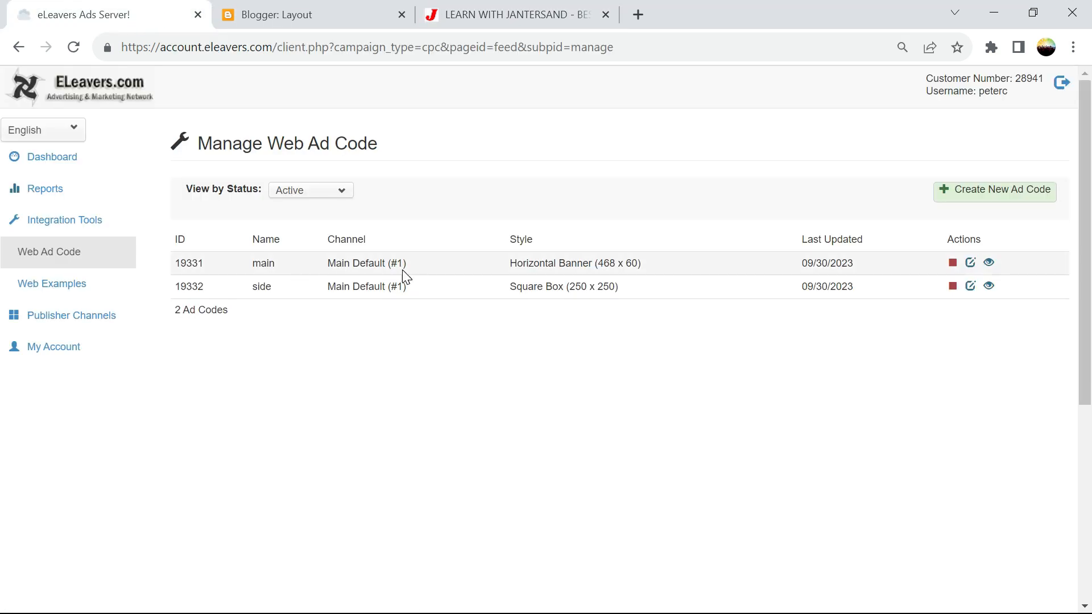
pyautogui.moveTo(951, 263)
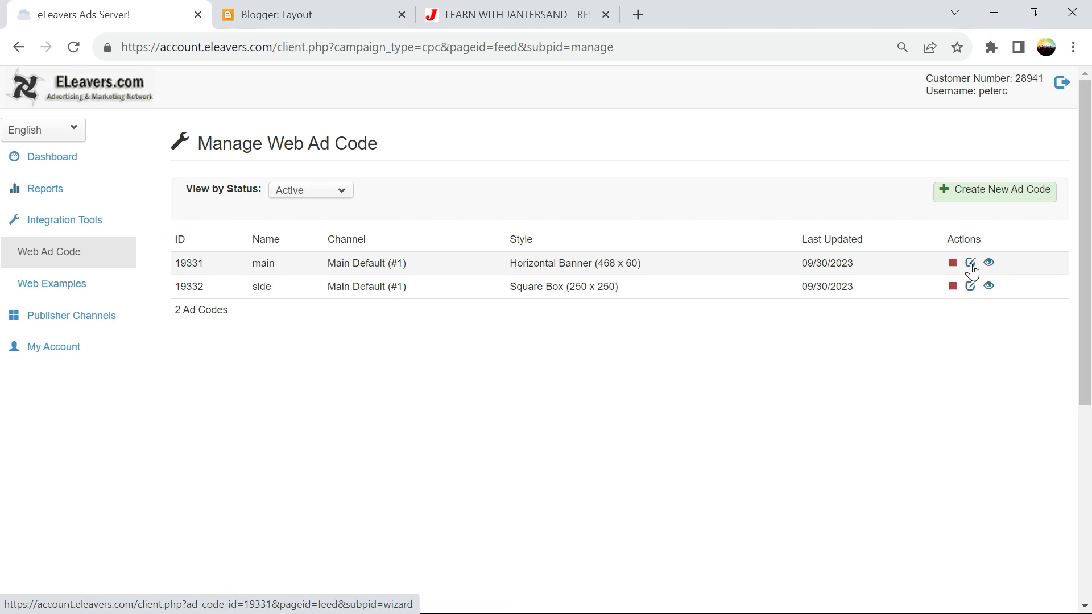
pyautogui.click(971, 263)
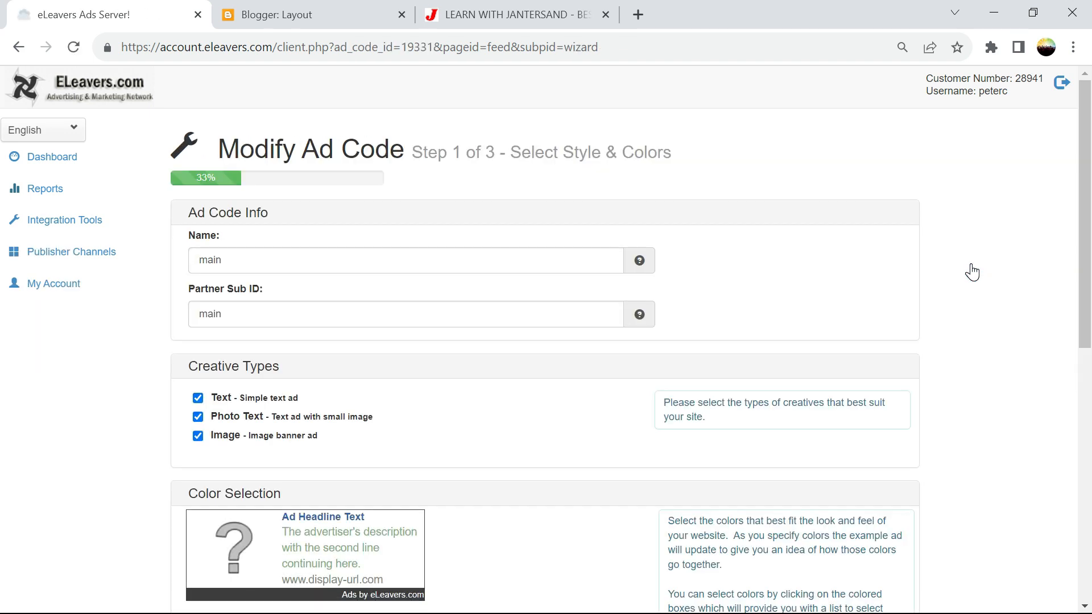
pyautogui.scroll(-3)
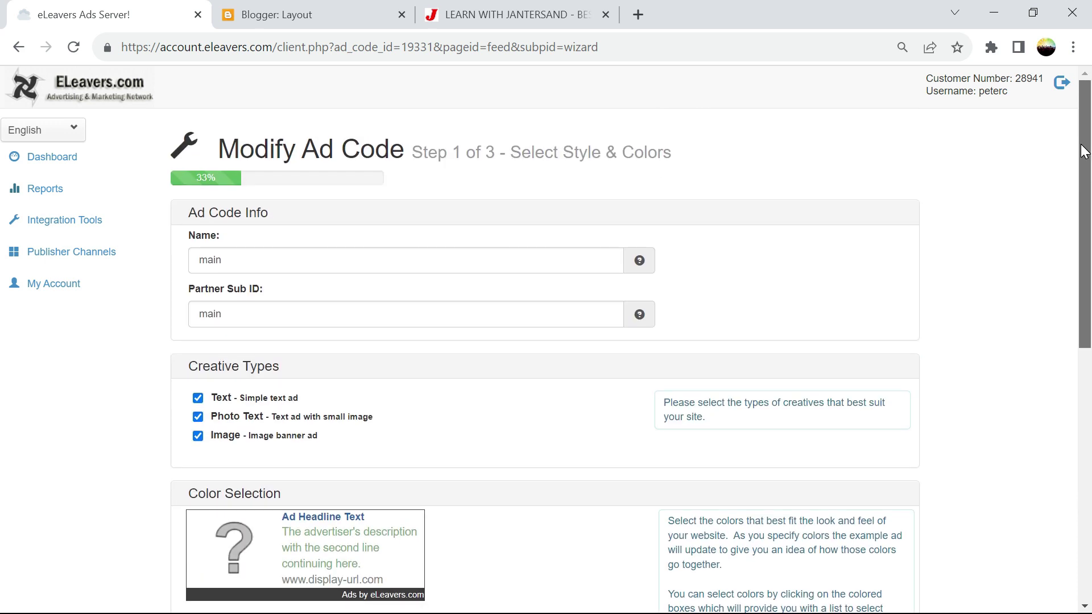
pyautogui.moveTo(89, 126)
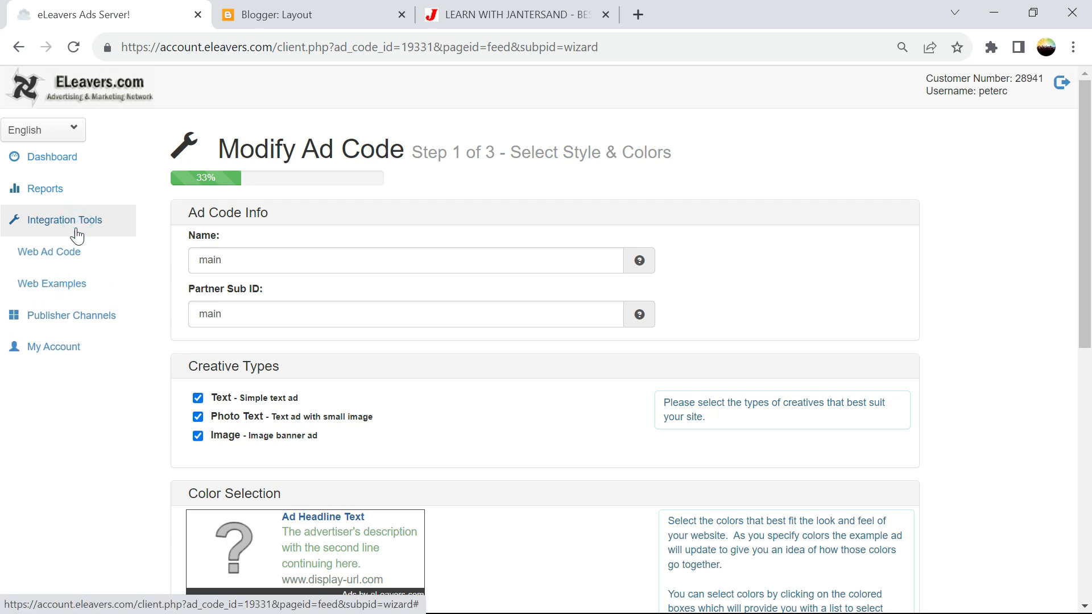
pyautogui.click(49, 252)
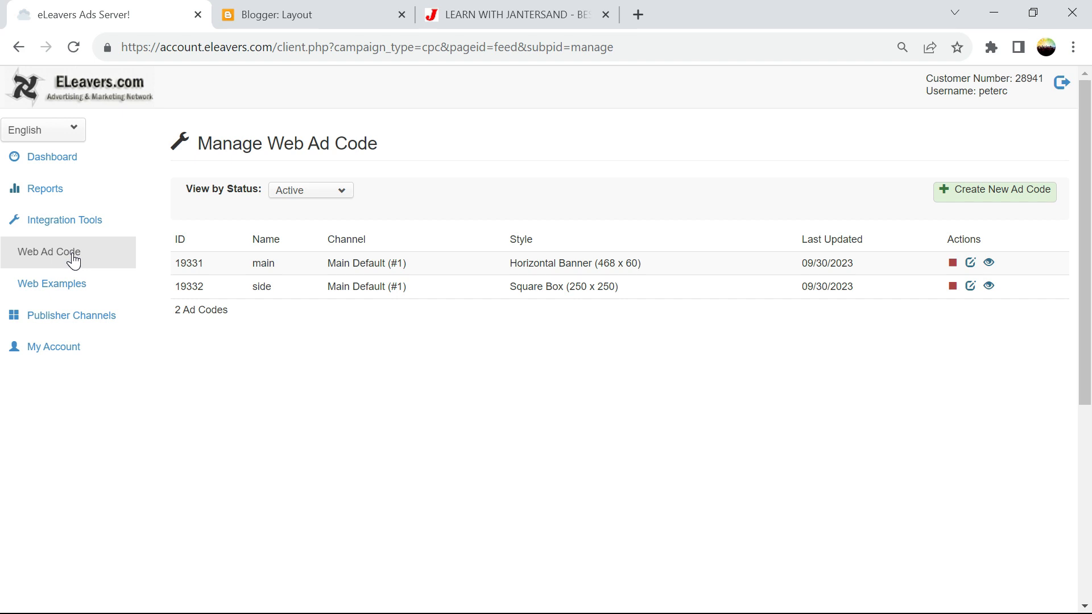
pyautogui.moveTo(50, 225)
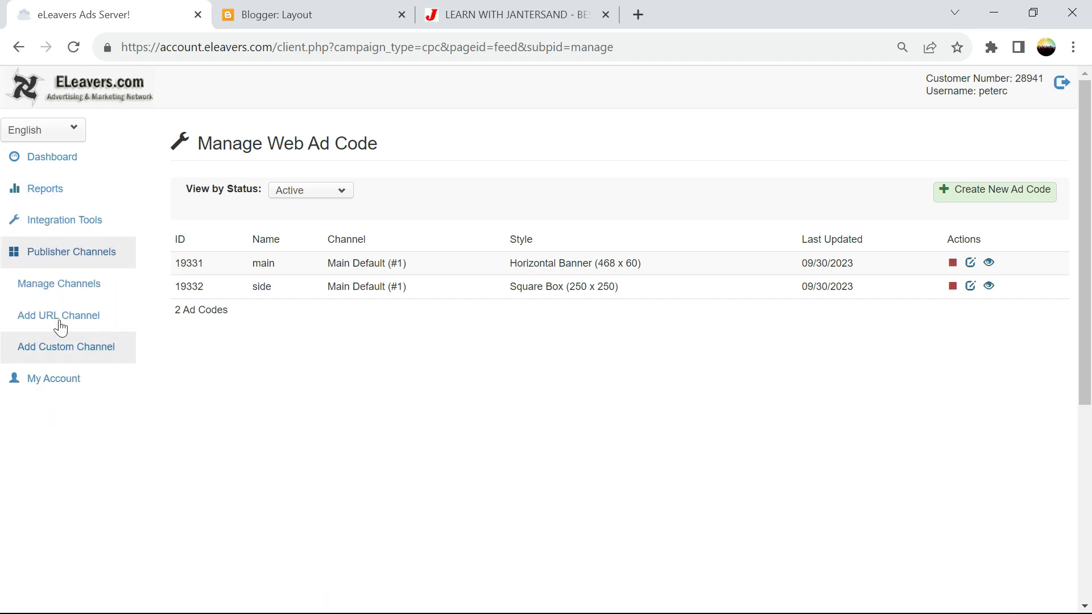
# - View the Add URL Channel form, then return to Manage Publisher Channels
pyautogui.click(58, 284)
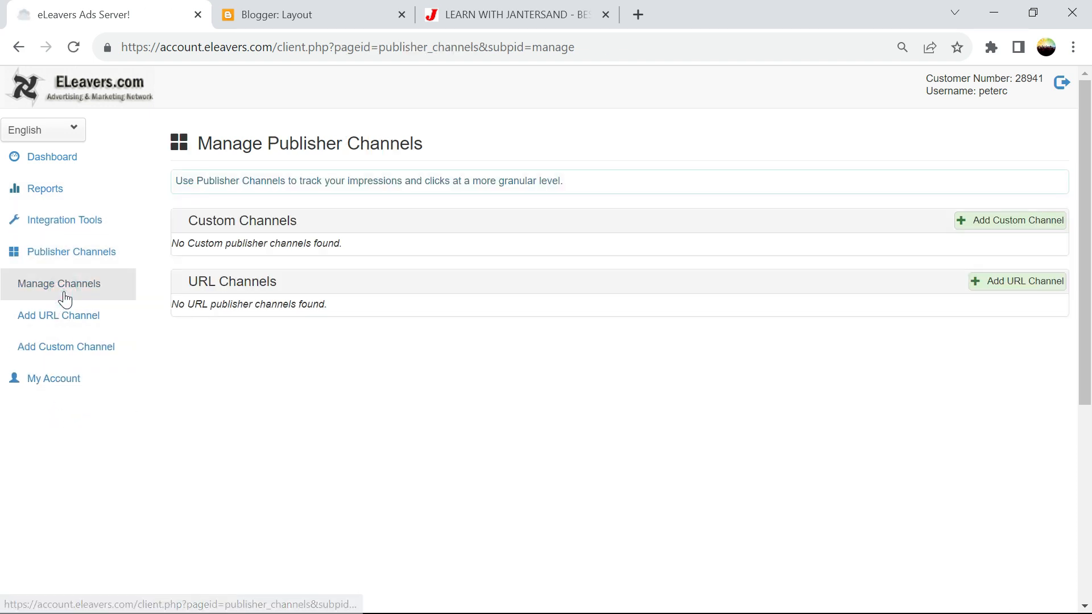
pyautogui.click(58, 316)
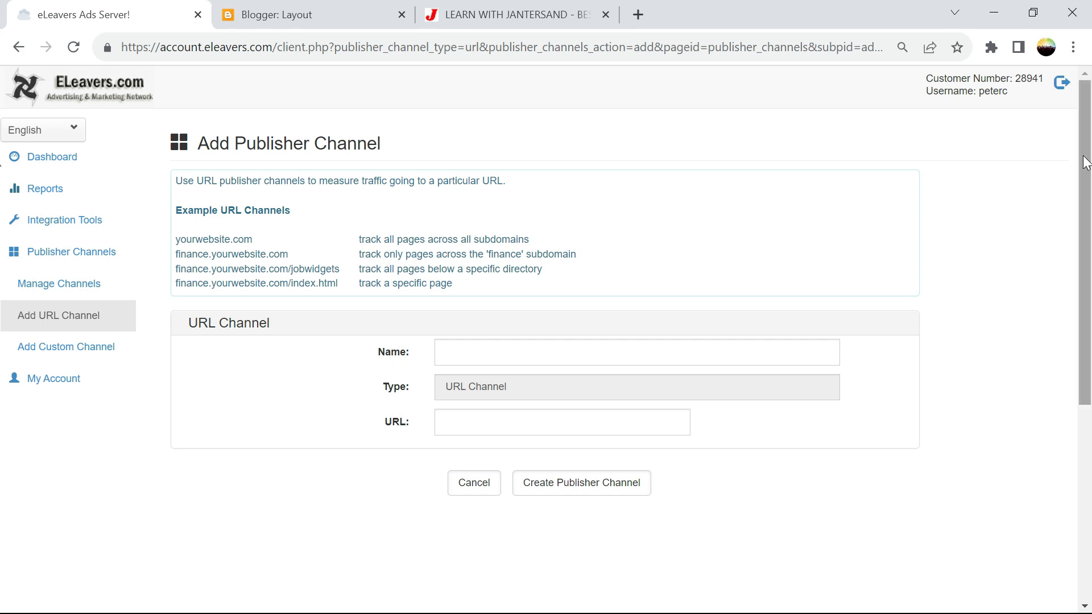
pyautogui.scroll(-3)
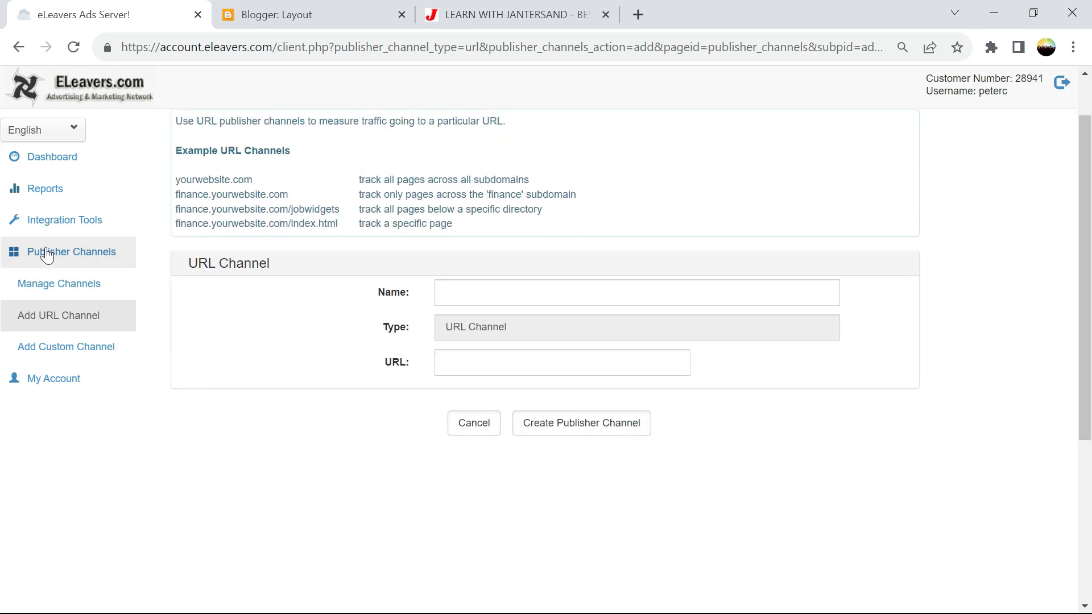
pyautogui.click(59, 284)
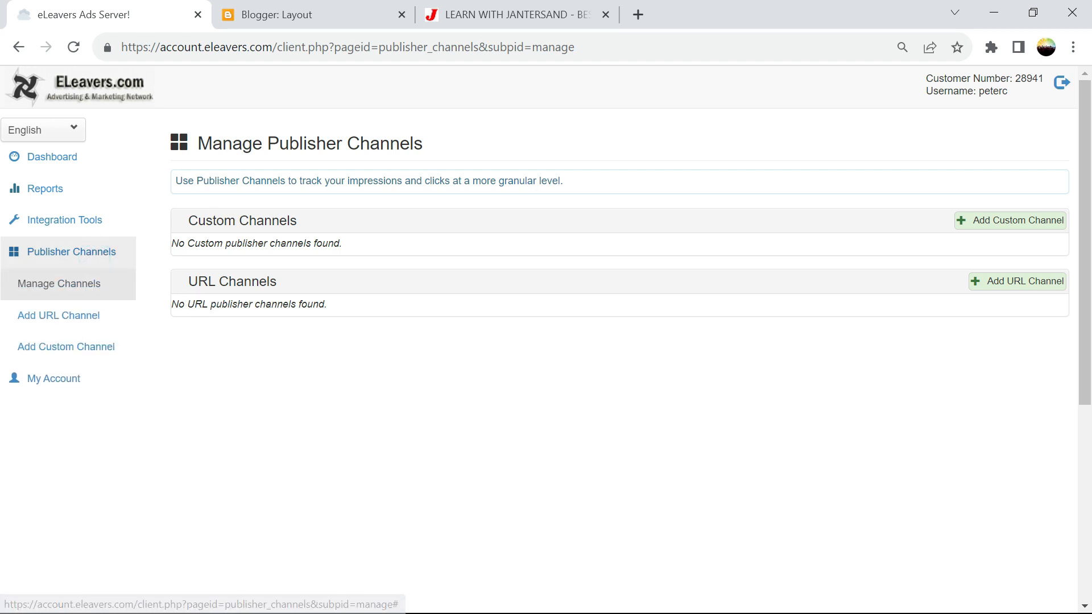
pyautogui.moveTo(78, 362)
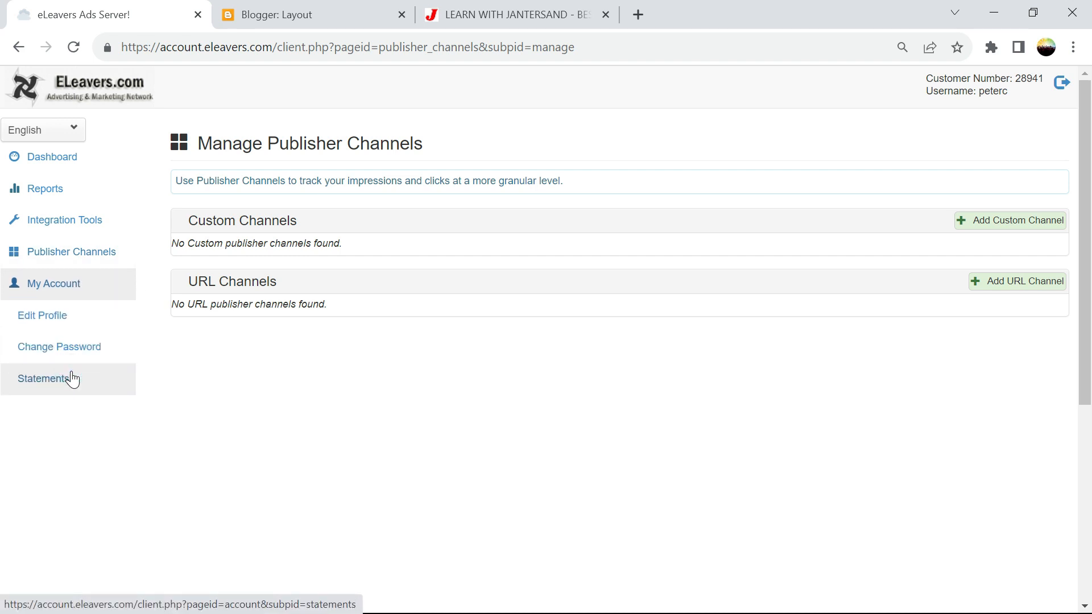
# - Check the Publisher Statement Report, then open Edit Profile and scroll the account profile form
pyautogui.click(62, 382)
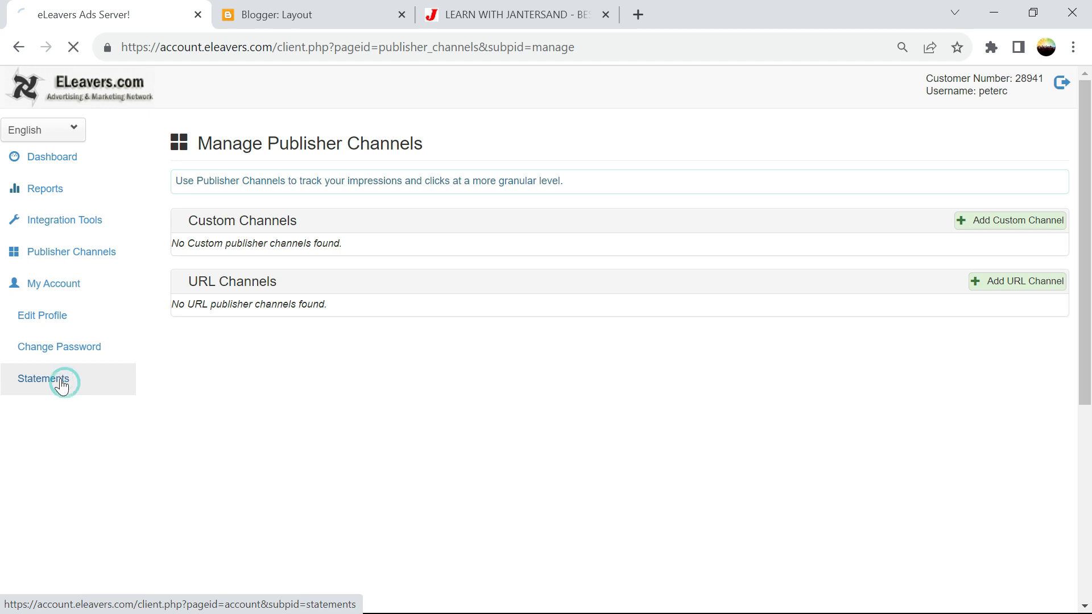
pyautogui.click(62, 379)
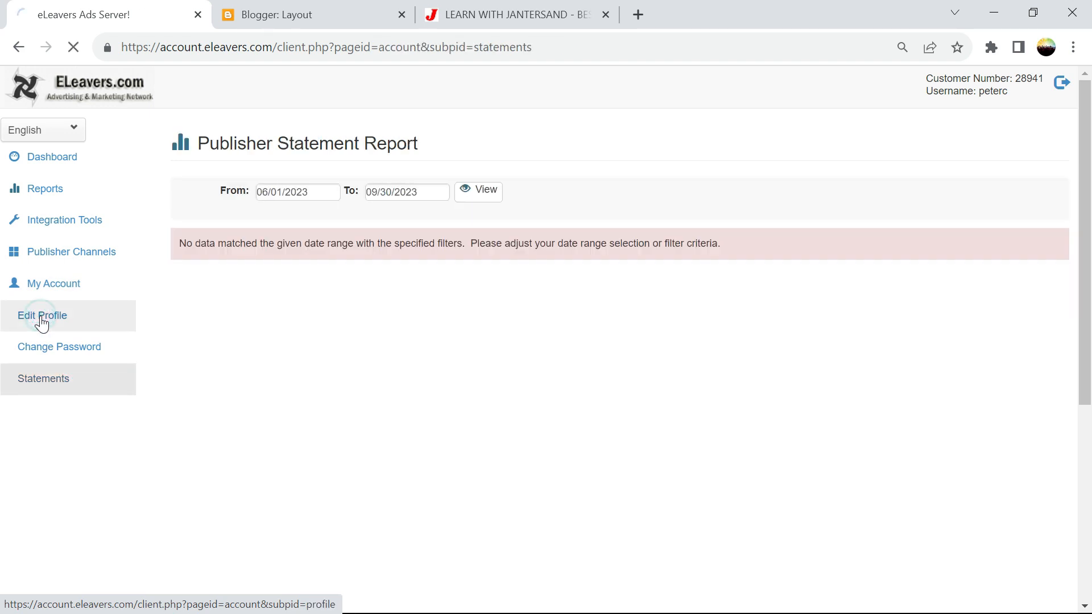
pyautogui.click(42, 315)
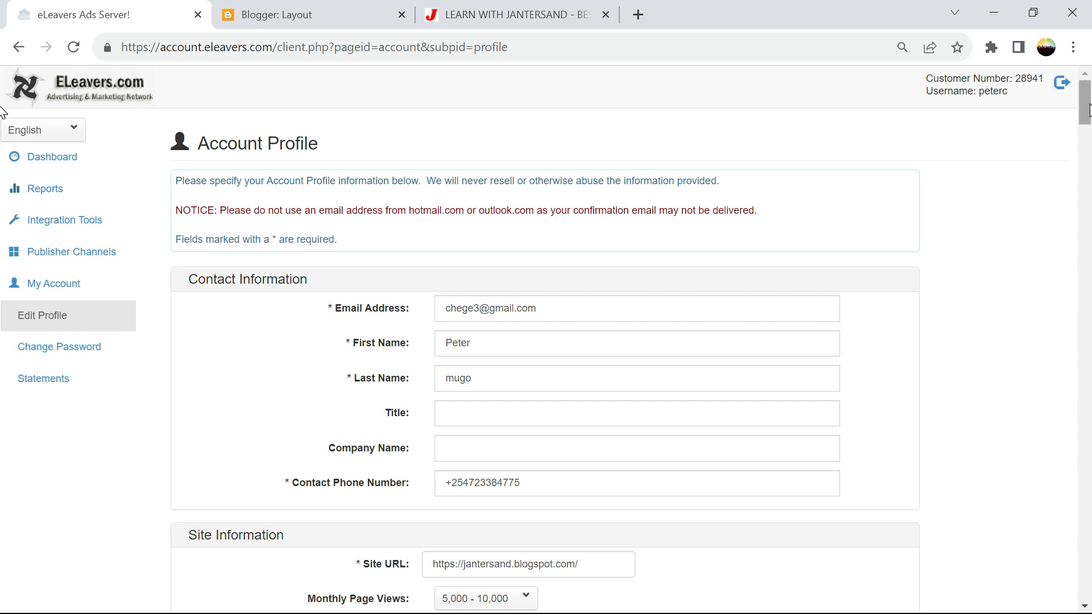
pyautogui.scroll(-3)
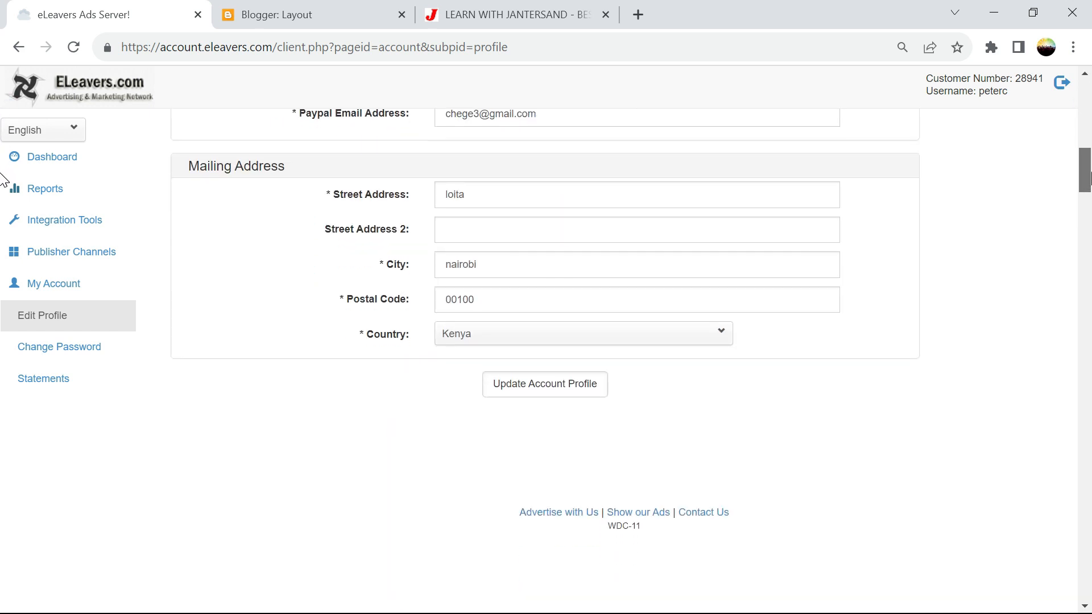